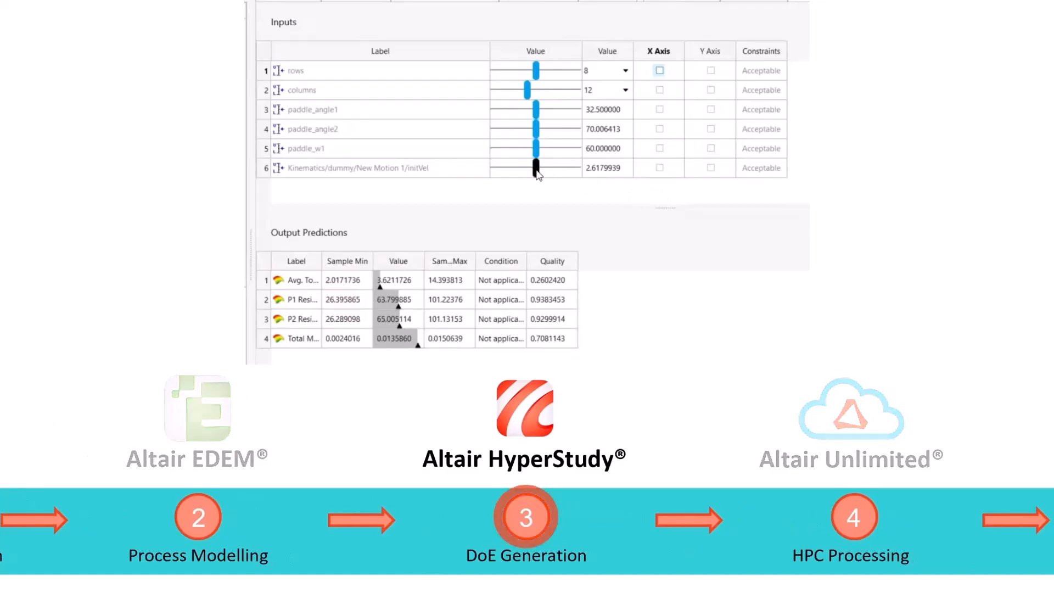
- Nudge the paddle input sliders and watch the predicted outputs update
left_click_drag(537, 166, 543, 166)
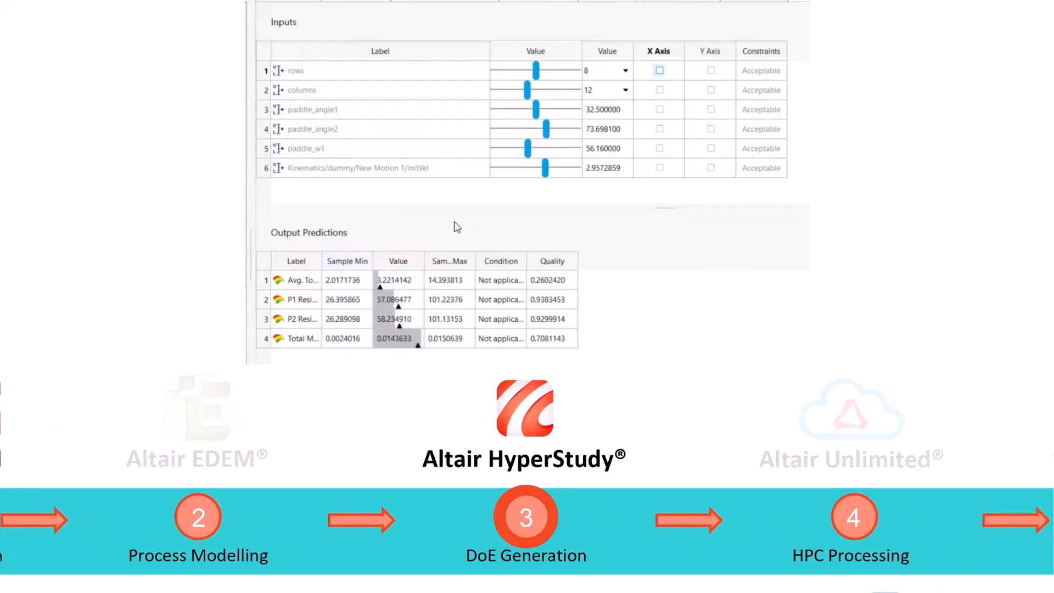
left_click_drag(545, 167, 548, 167)
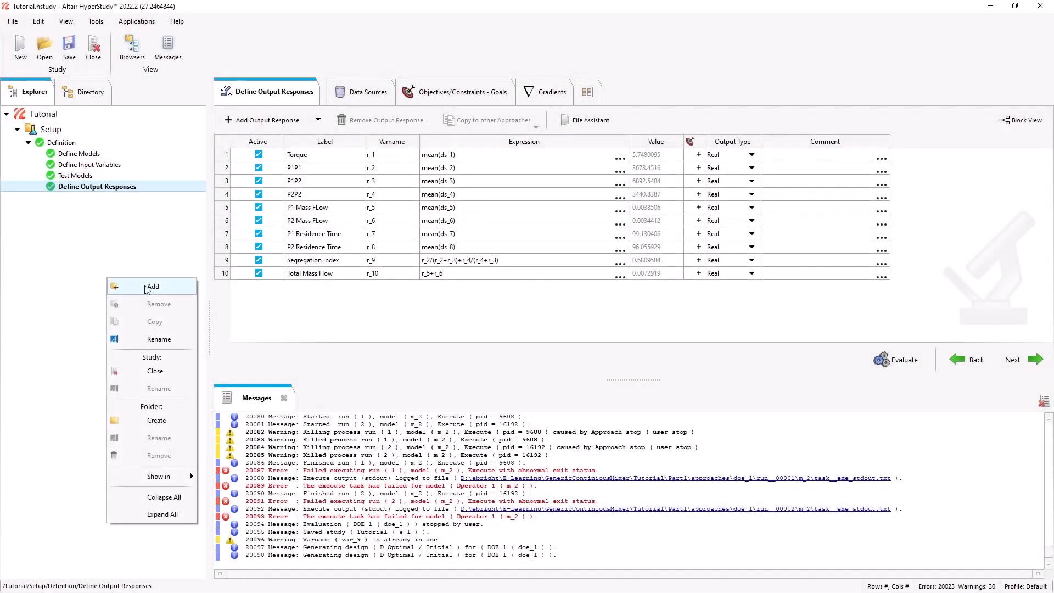
- Create approach DOE 1 with its definition taken from Setup and expand its input variables
left_click(153, 287)
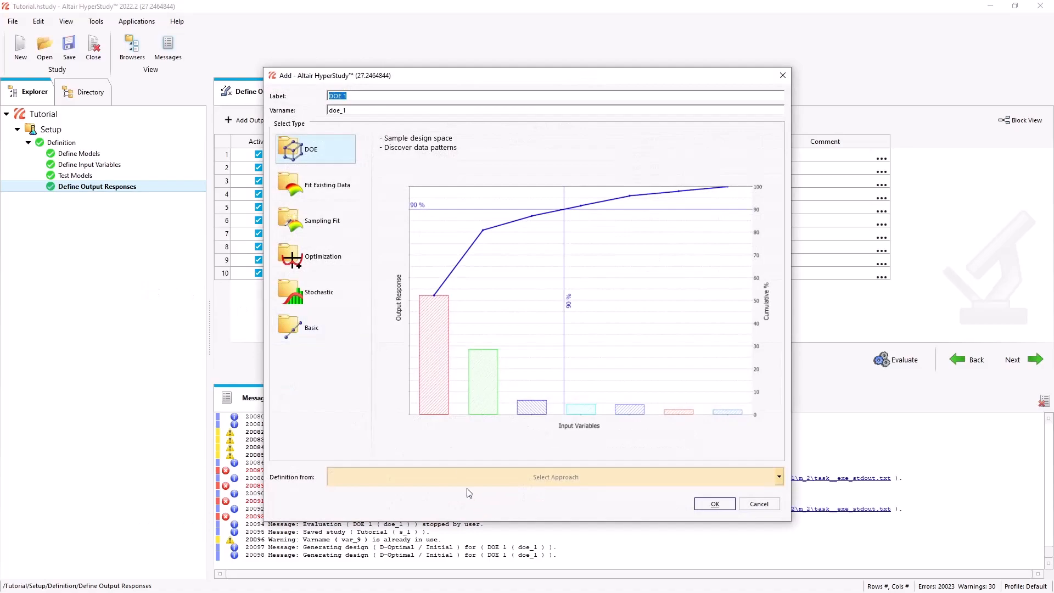
left_click(551, 477)
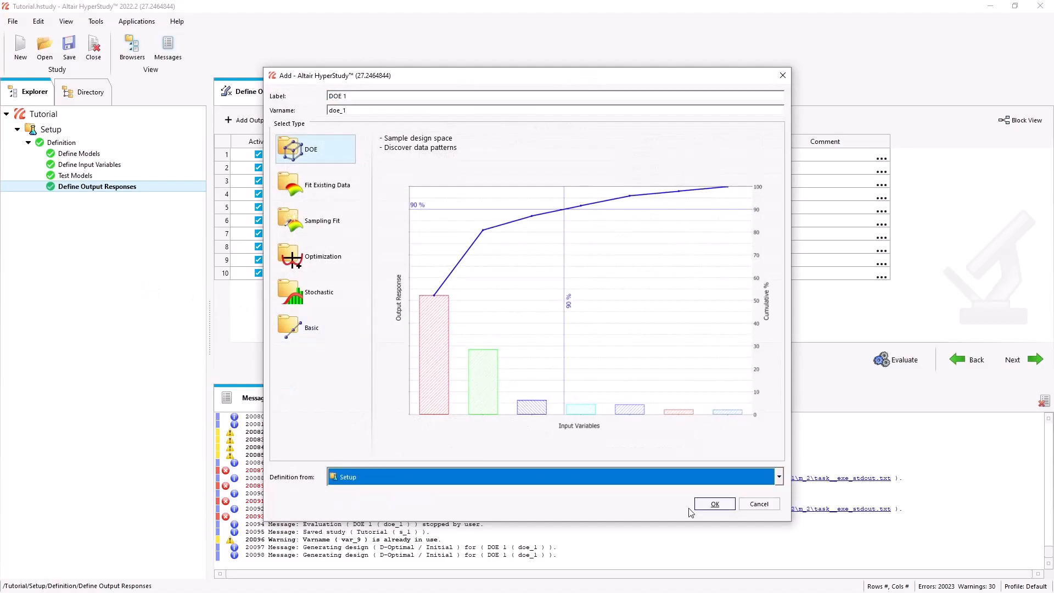
left_click(714, 504)
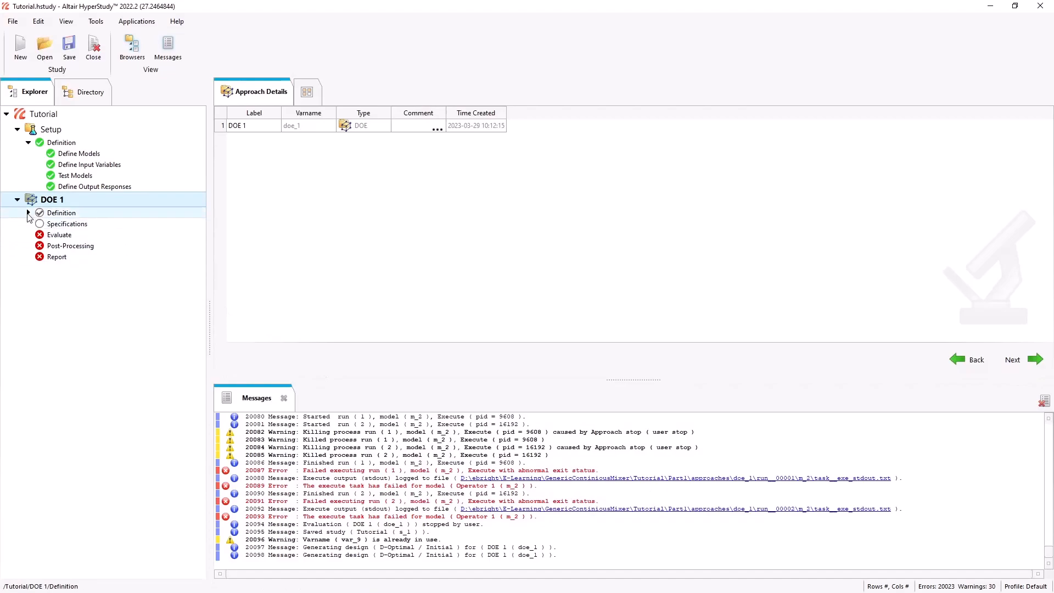
left_click(92, 235)
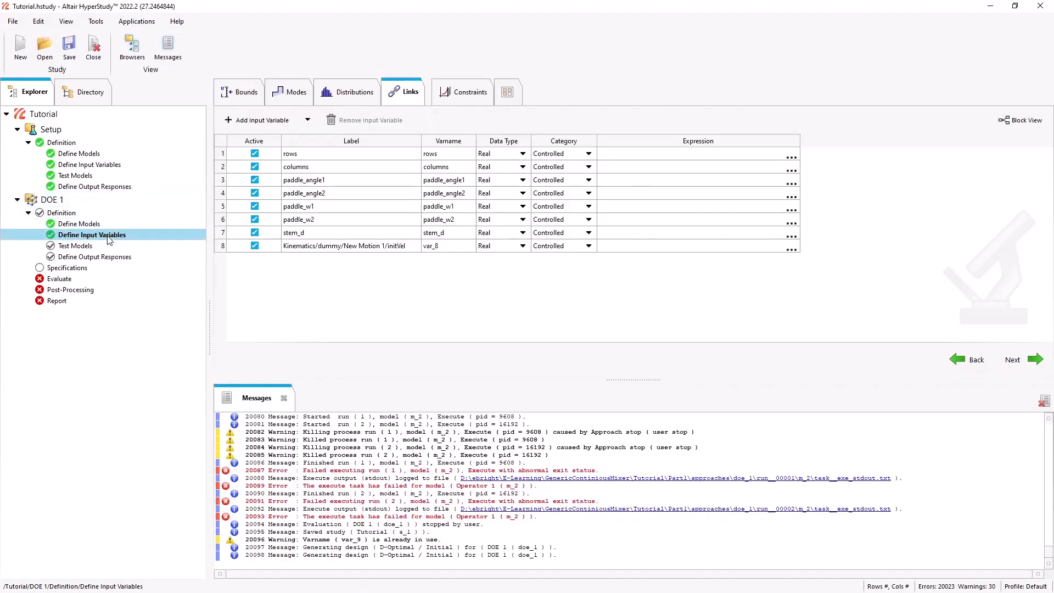
- Make rows an integer over 6–10 and columns an integer over 10–15 in the Modes table
left_click(244, 93)
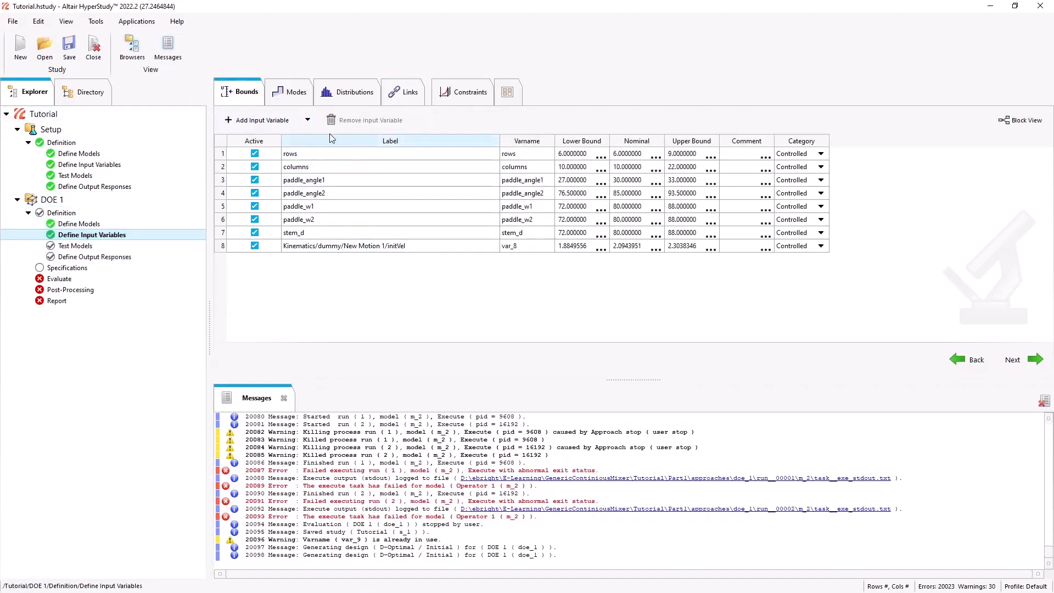
left_click(297, 91)
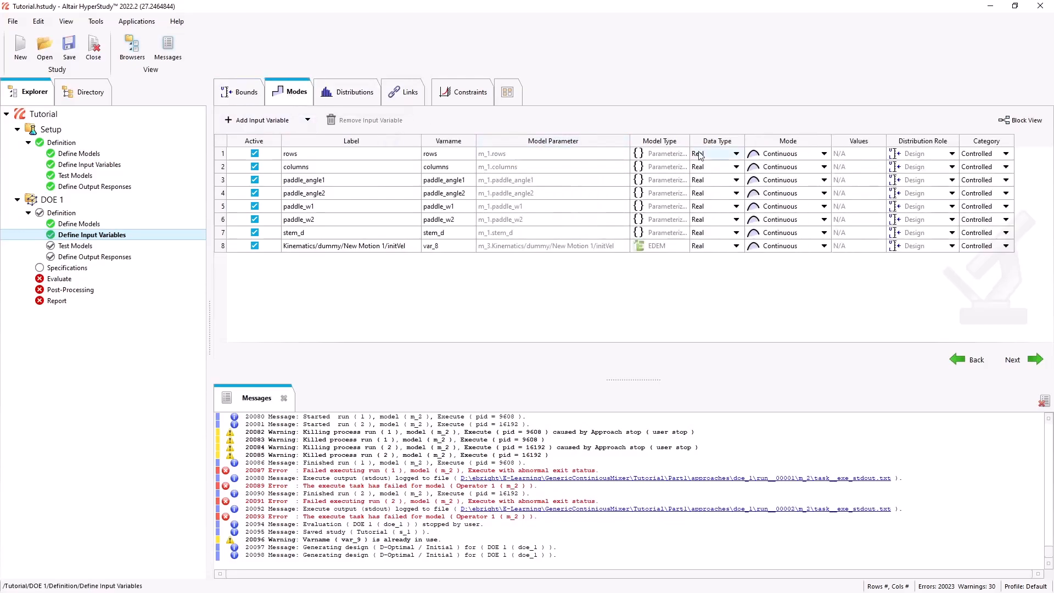
left_click(702, 154)
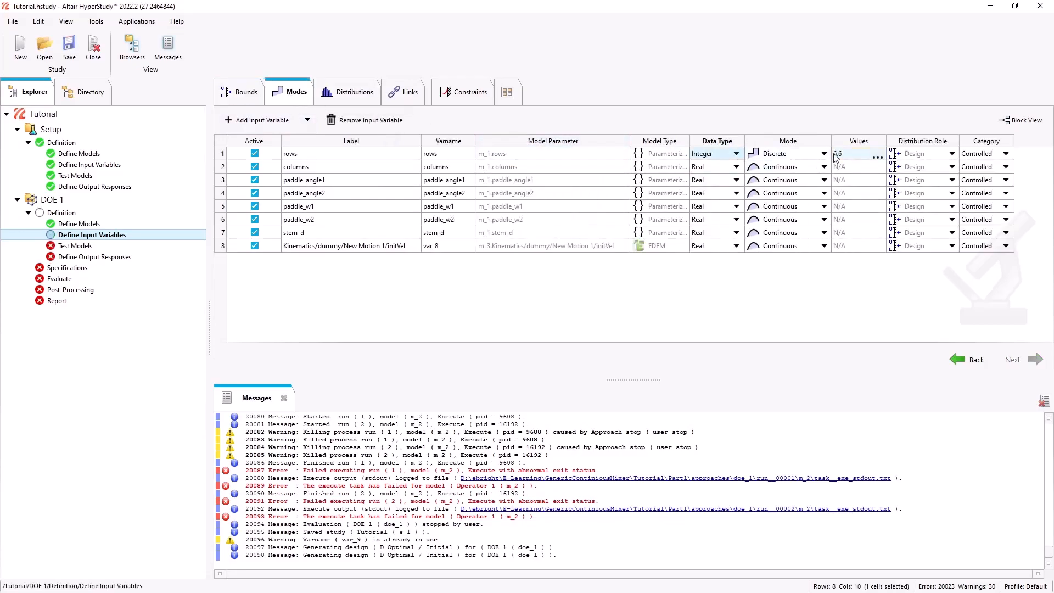
left_click(879, 154)
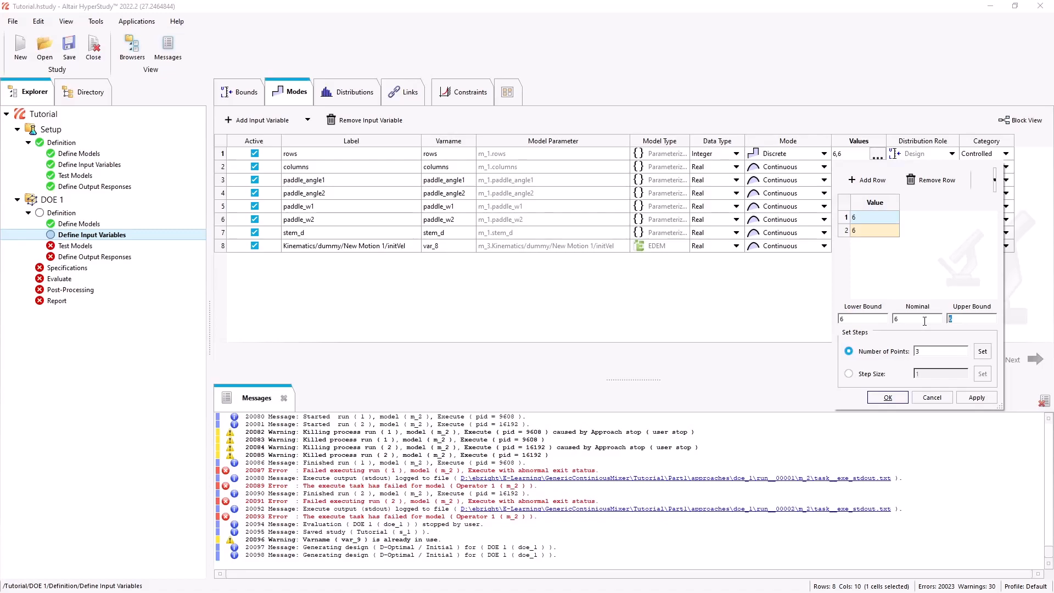
left_click(977, 397)
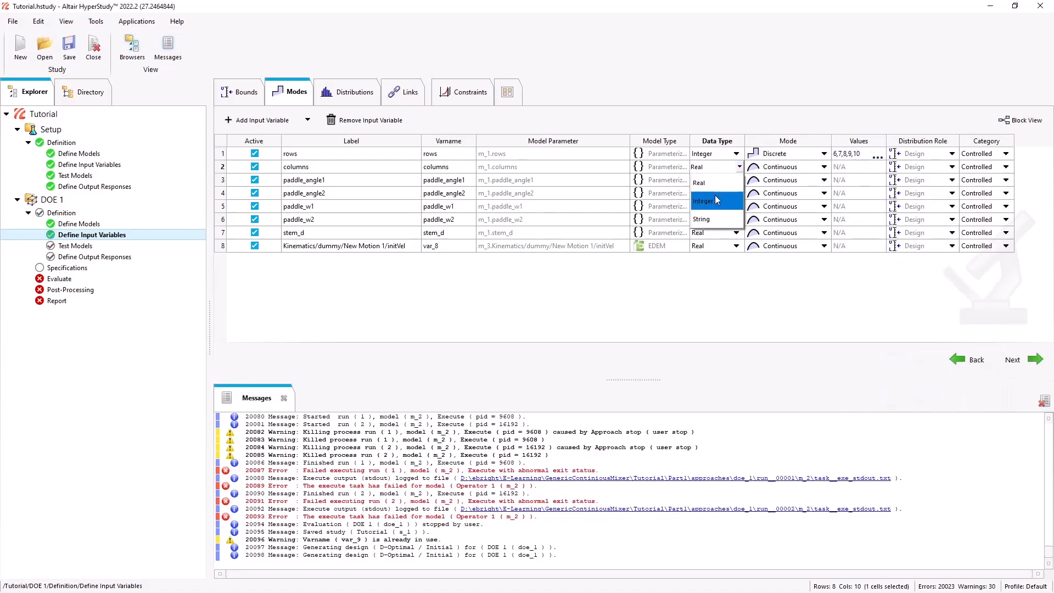
left_click(703, 200)
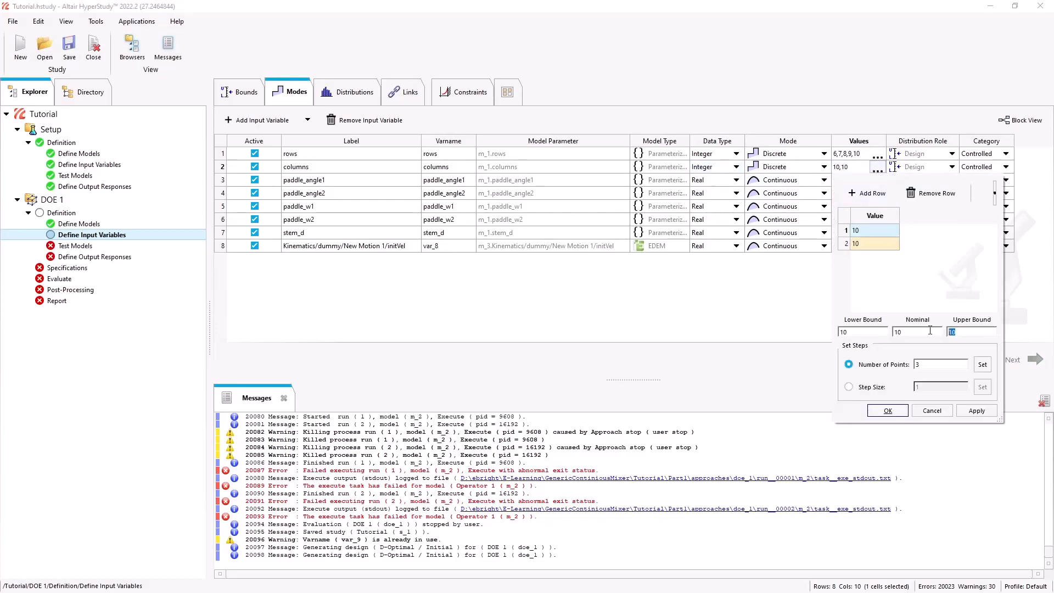
left_click(982, 386)
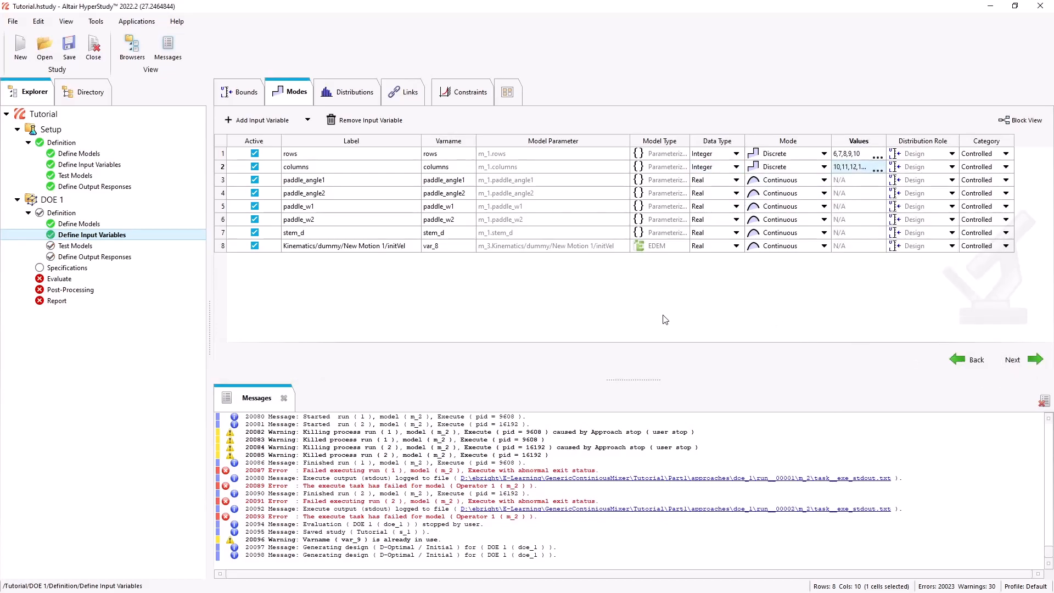
left_click(238, 92)
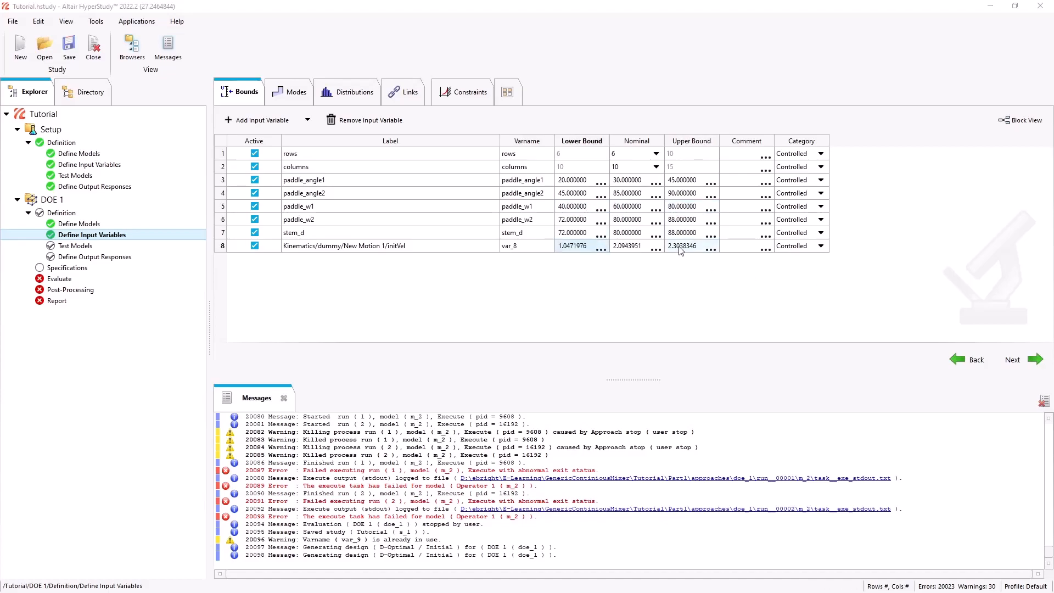
- Link paddle_w2 and stem_d to paddle_w1 via expressions on the Links tab
left_click(404, 92)
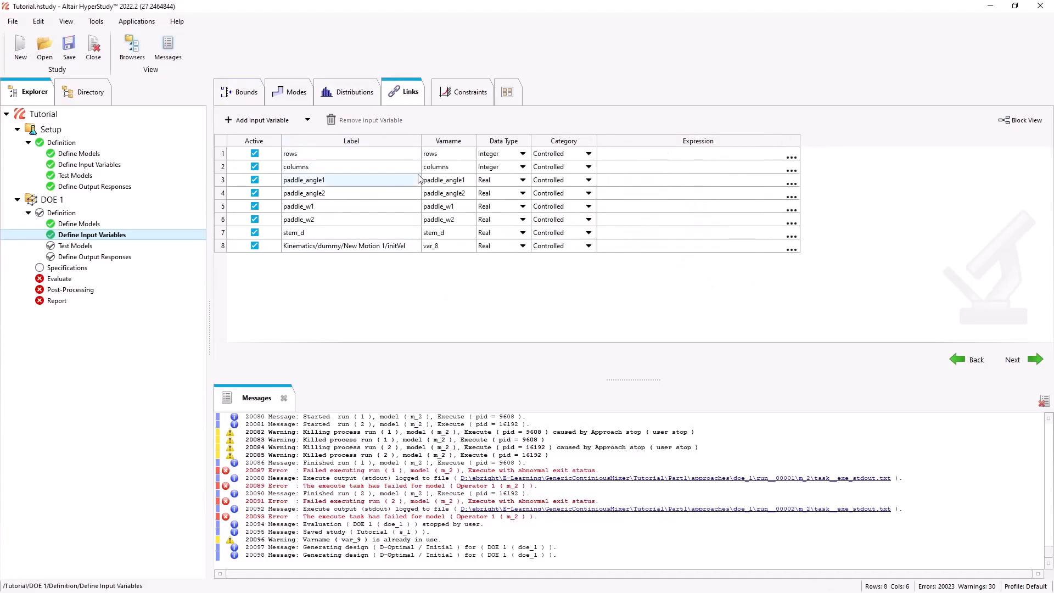
type("paddle_w1")
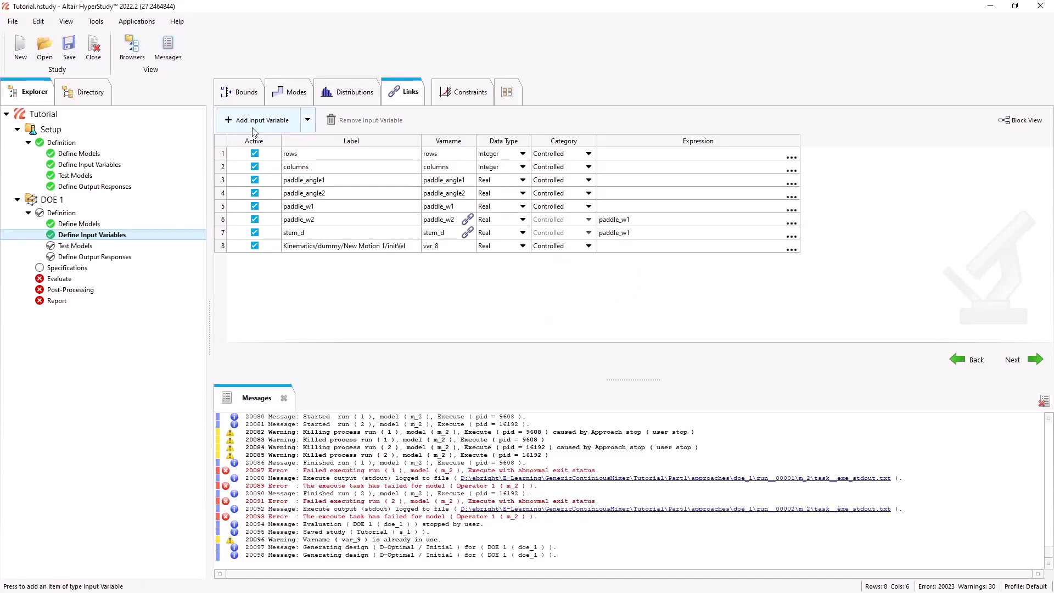
- Add paddle_fraction_angle defined as (90-paddle_angle2)/paddle_angle1 and check it in the Expression Builder
left_click(257, 119)
type("paddle_fraction_angle")
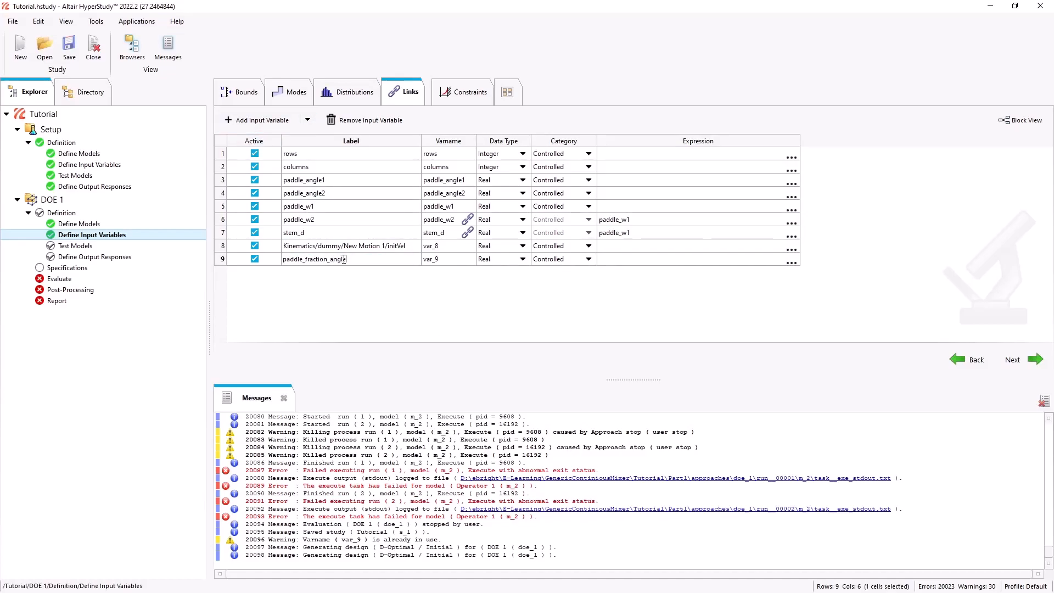
left_click(693, 259)
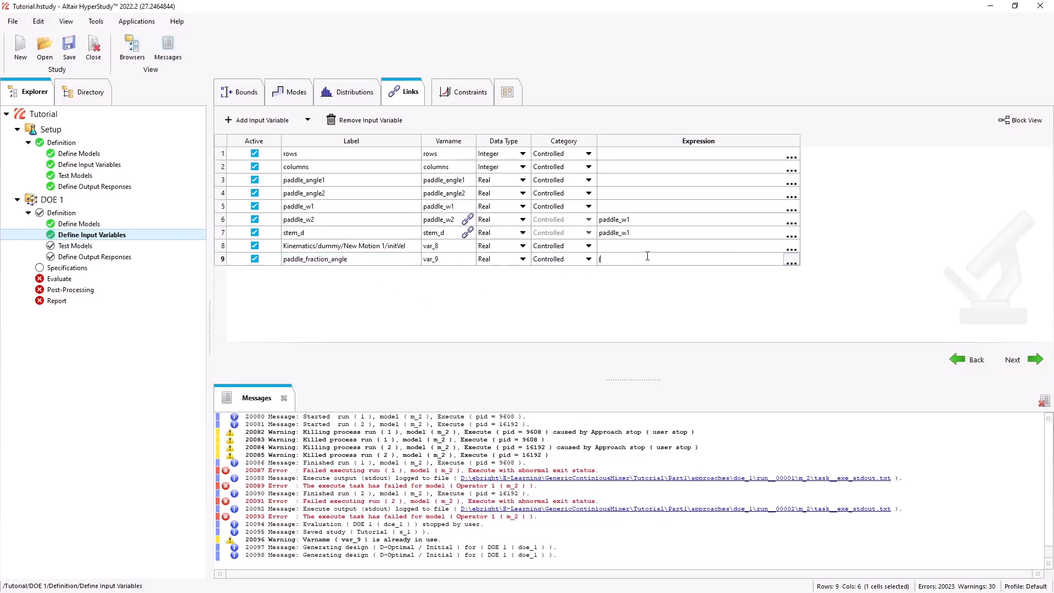
type("(90-paddle_angle2")
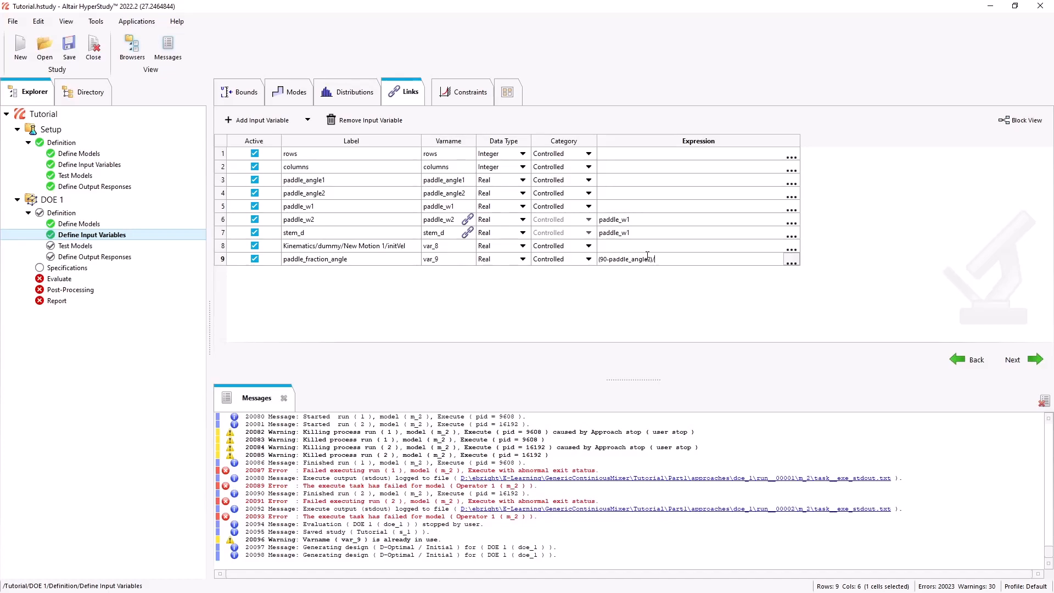
type("/paddle_angle1")
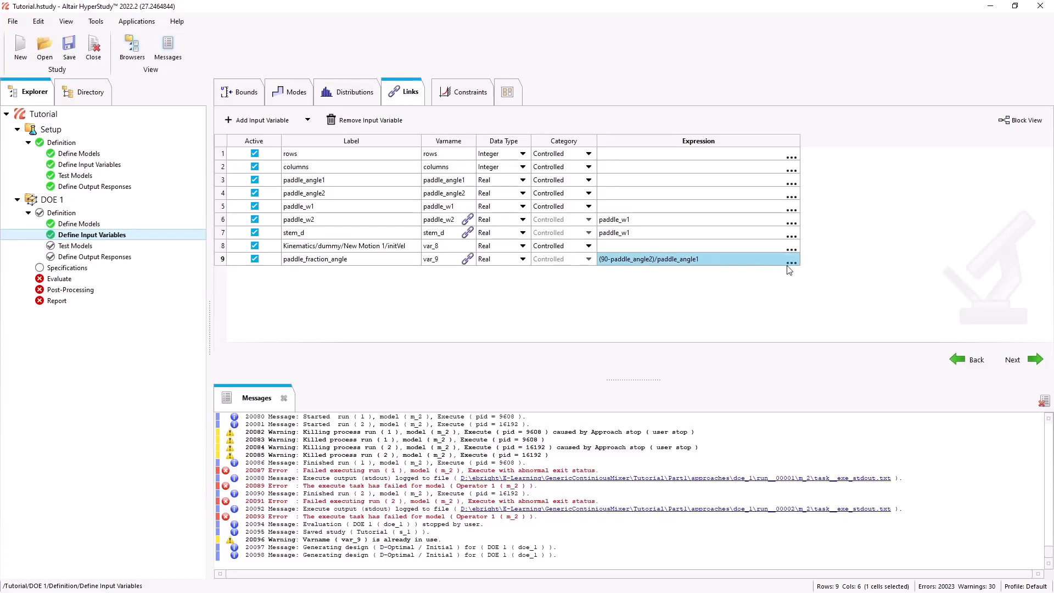
left_click(792, 262)
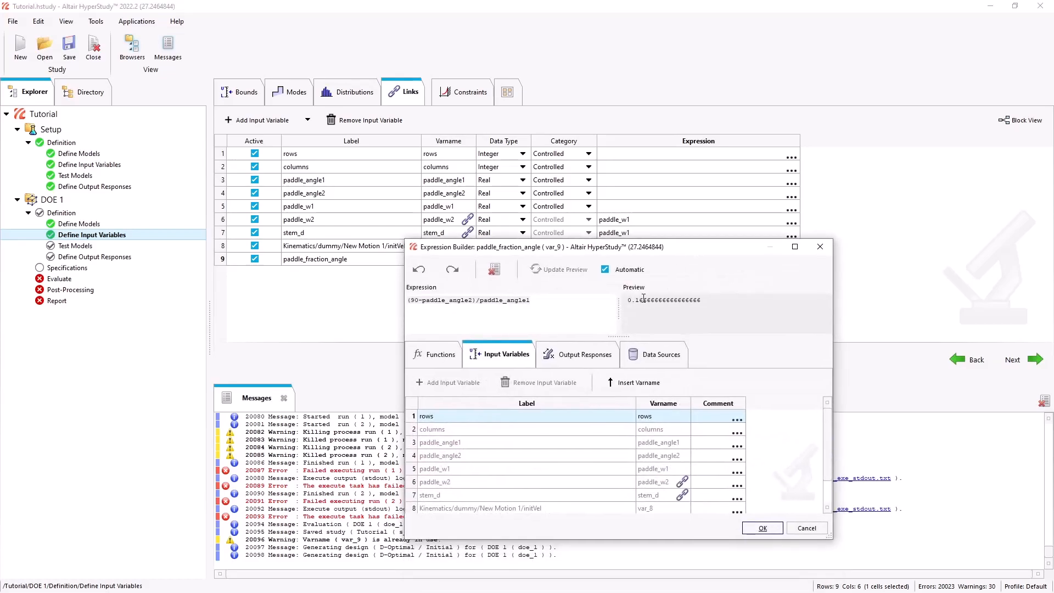
left_click(469, 91)
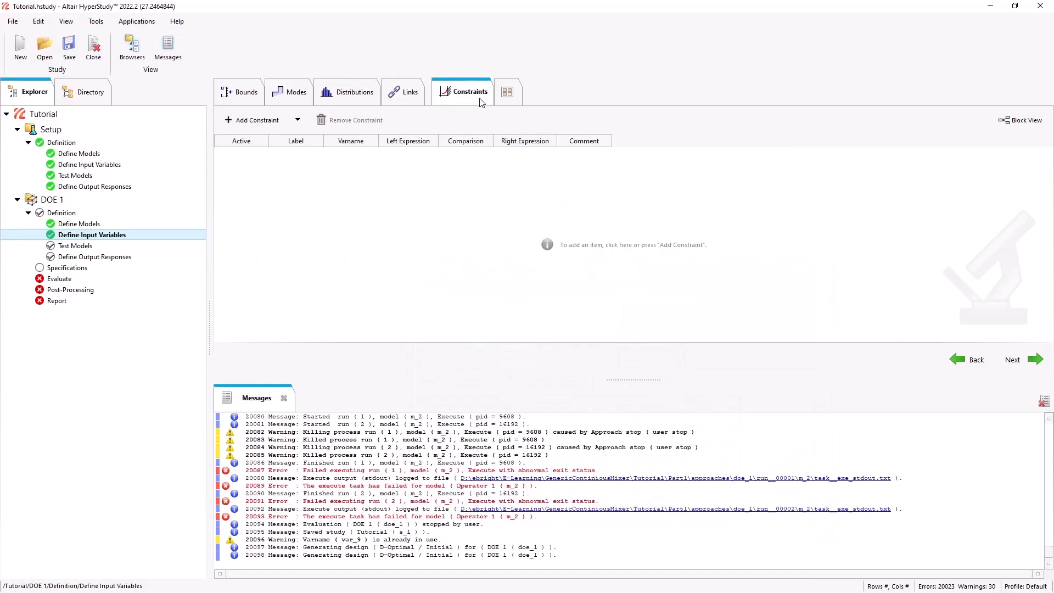
- Constrain var_9 to <= 0.8 and >= 0.2, then review bounds and move on to Specifications
left_click(404, 91)
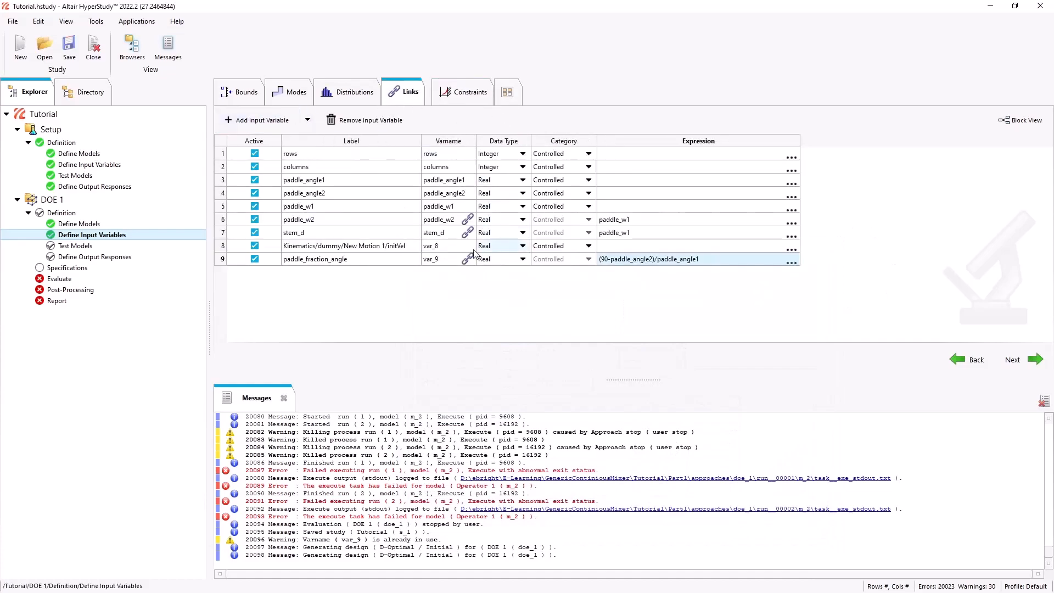
left_click(469, 92)
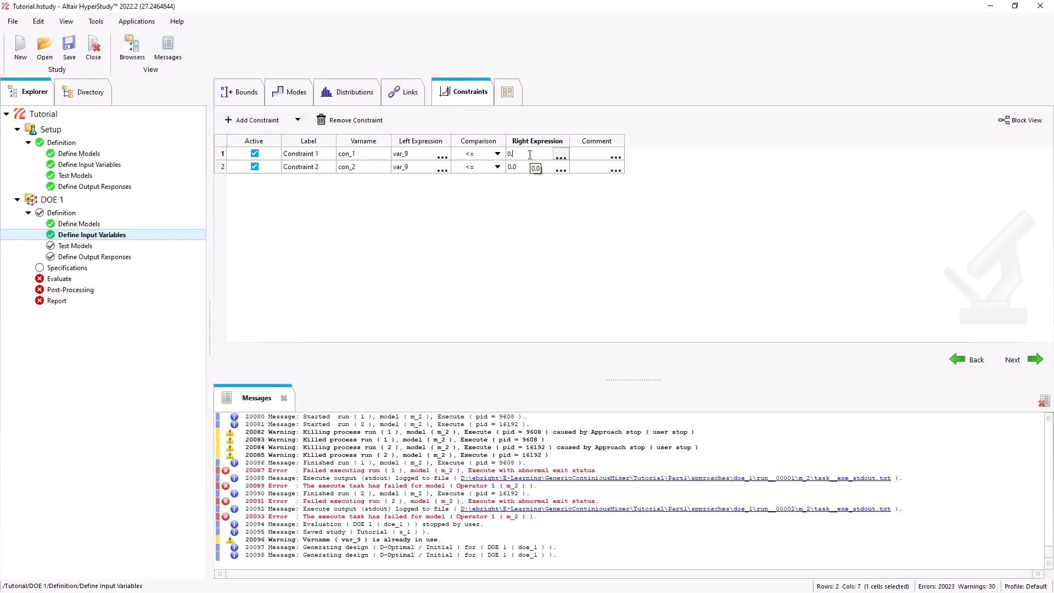
type("0.8")
left_click(536, 167)
type("0.2")
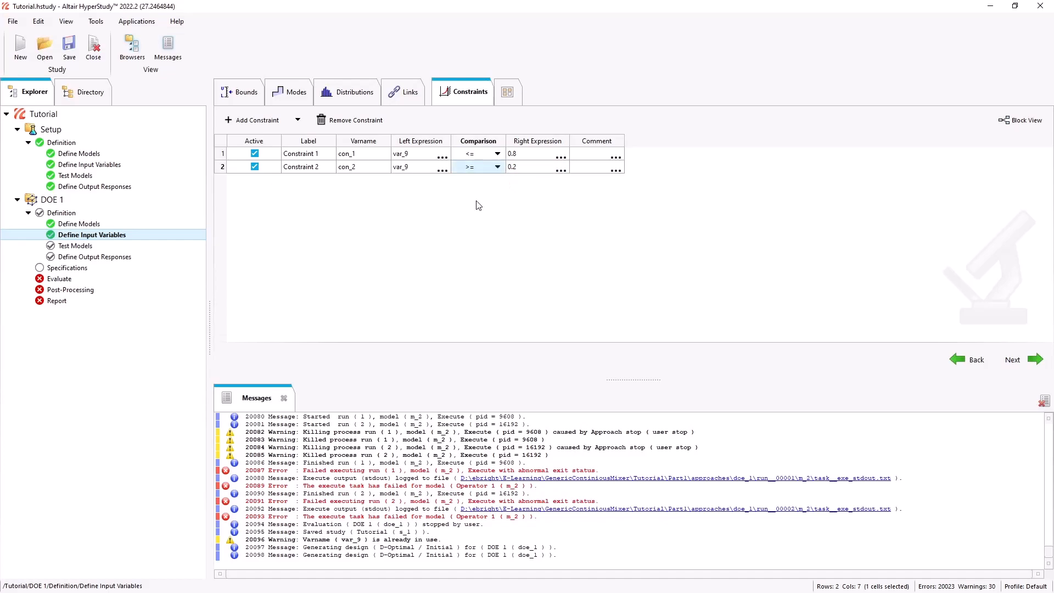
left_click(238, 91)
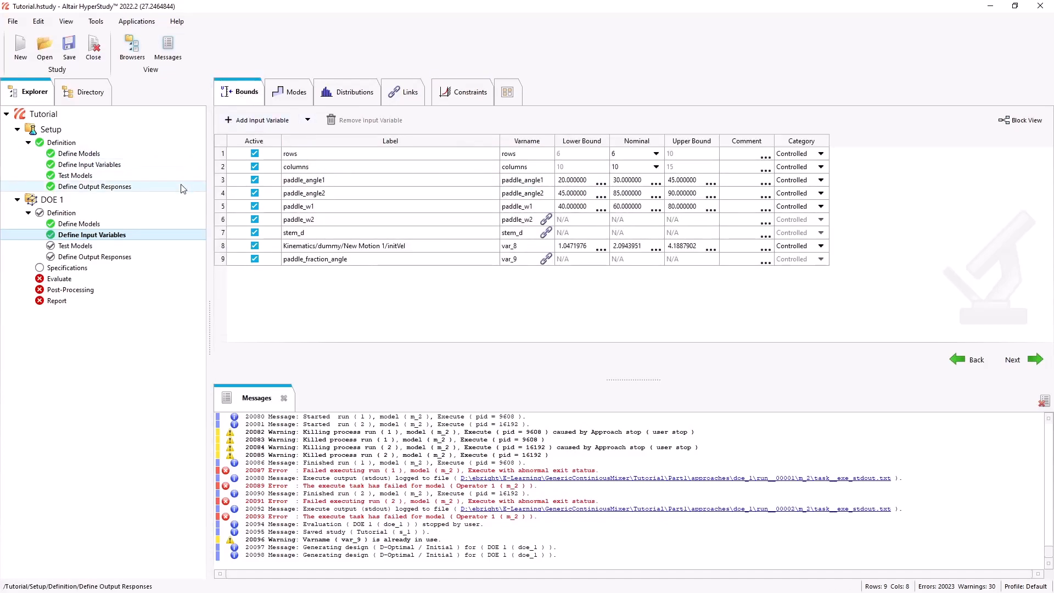
left_click(67, 268)
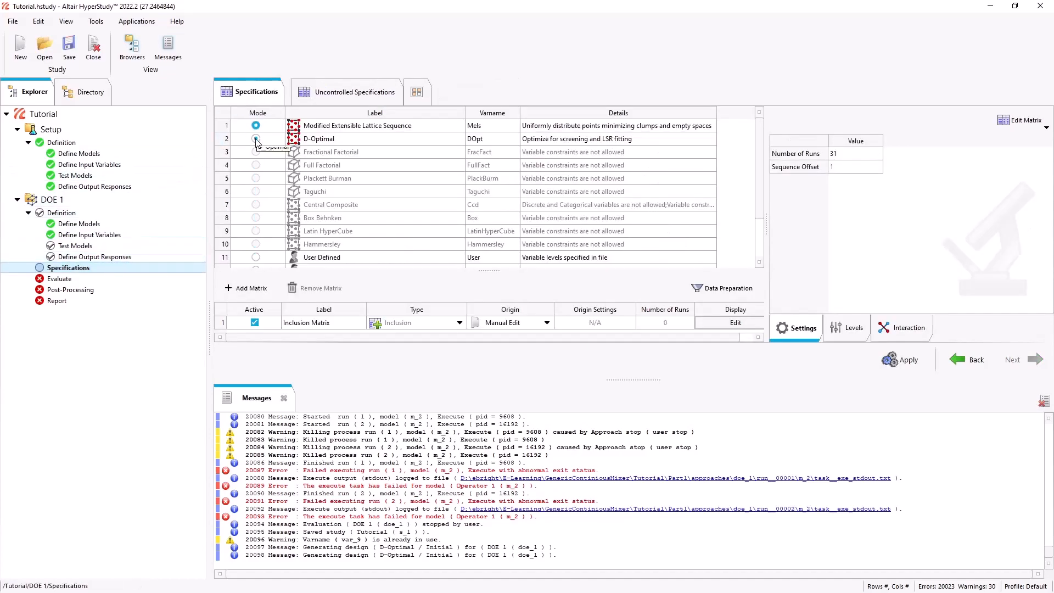
- Select a D-Optimal design with 8 runs and apply it
left_click(256, 138)
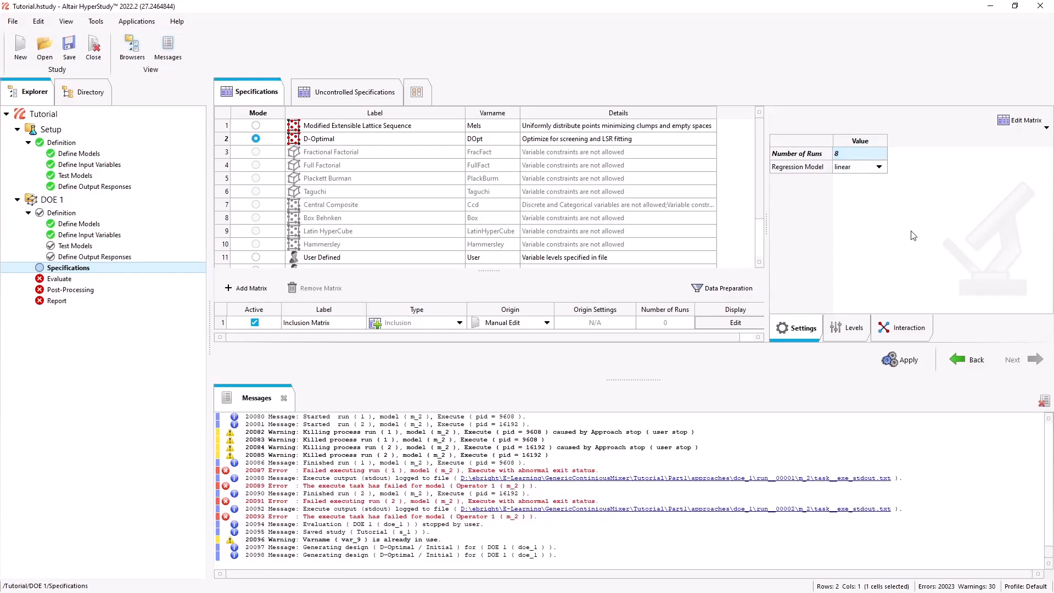
left_click(901, 360)
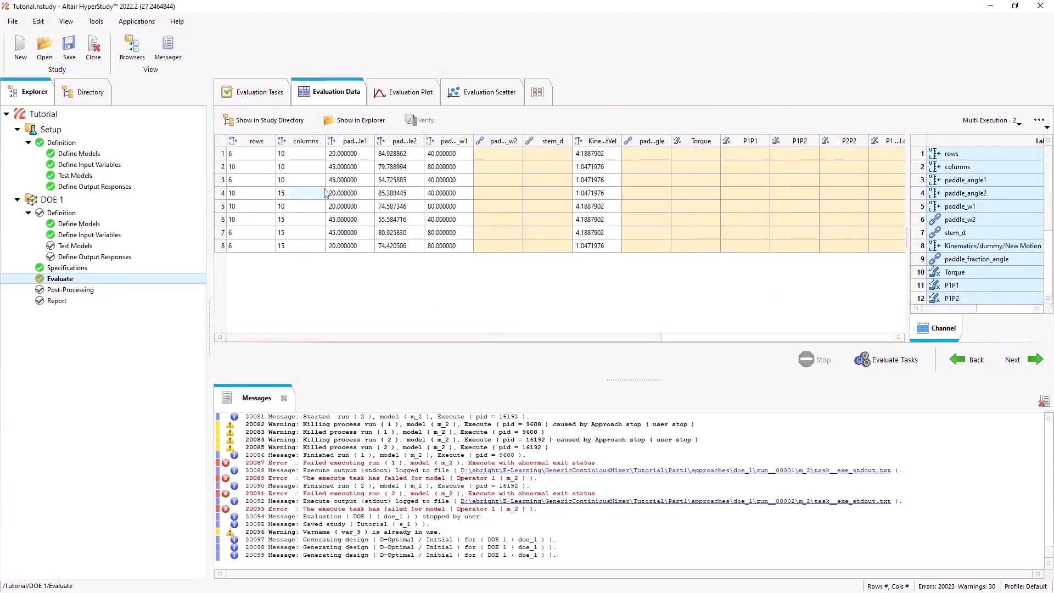
- Evaluate all eight runs and scan the torque, flow, residence and segregation columns
left_click(256, 154)
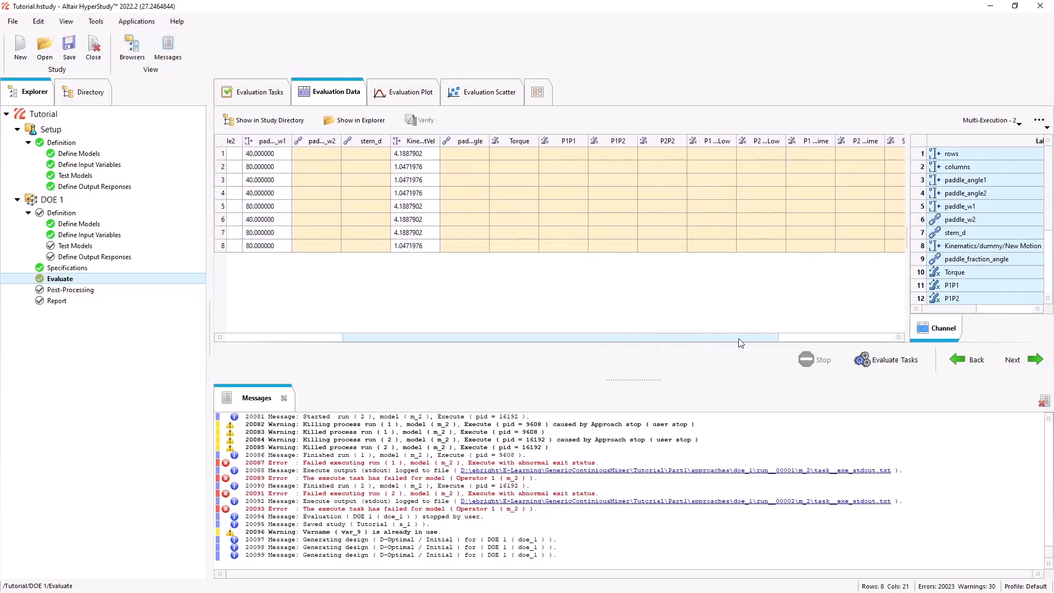
left_click_drag(739, 337, 548, 338)
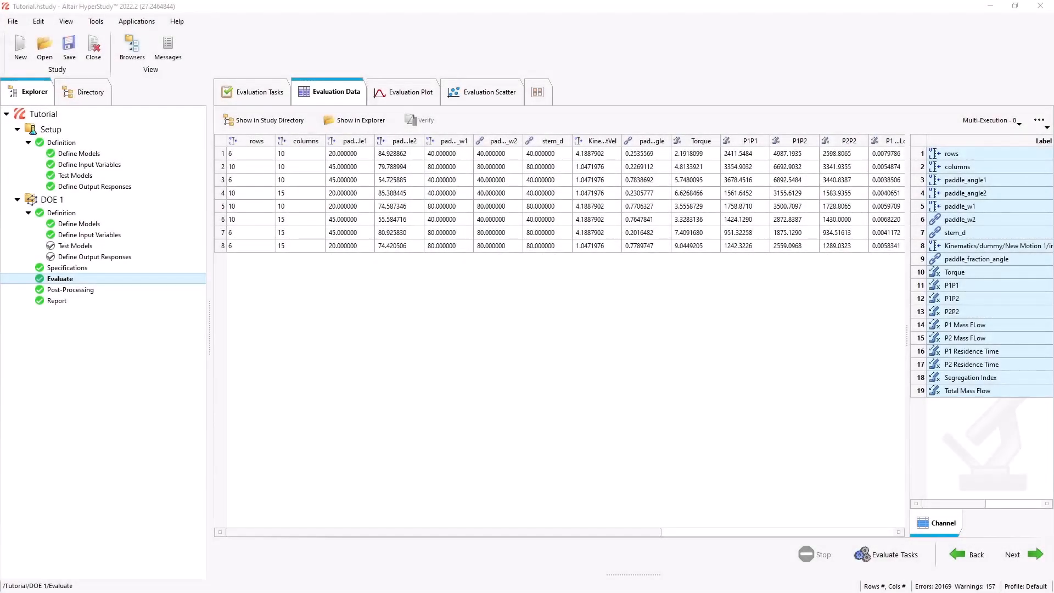
scroll("right", 3)
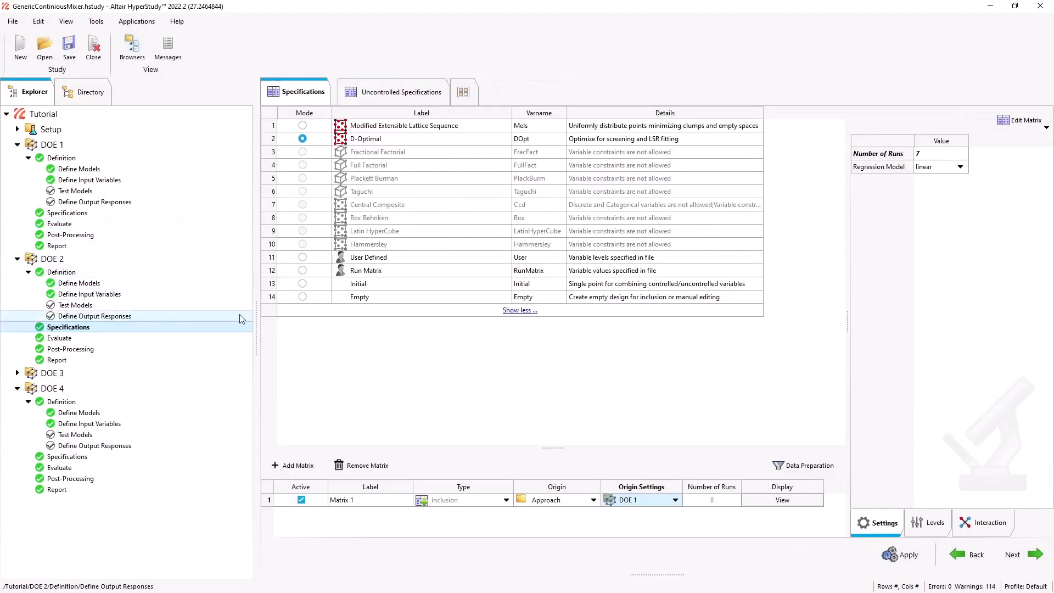
- Review DOE 2 and DOE 4 evaluation results, then show DOE 4's Pareto plot for P1 Residency
left_click(68, 327)
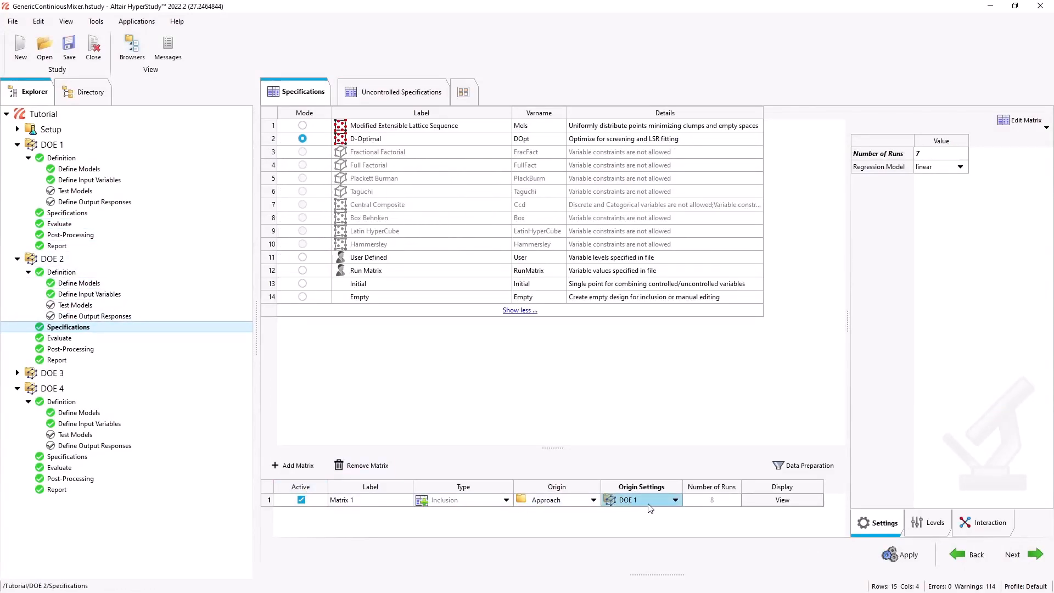
left_click(59, 337)
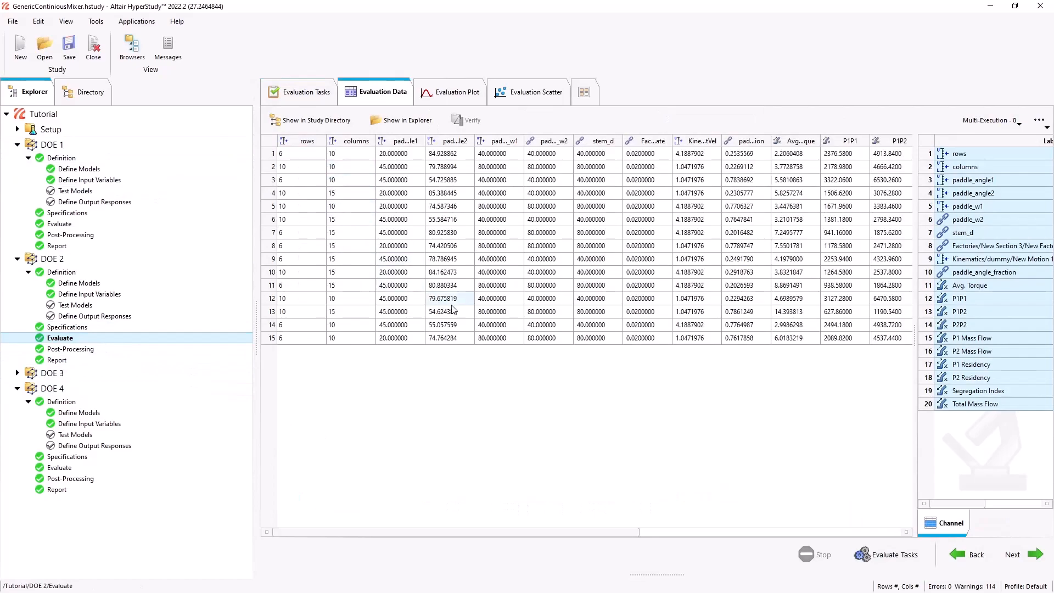
left_click(59, 468)
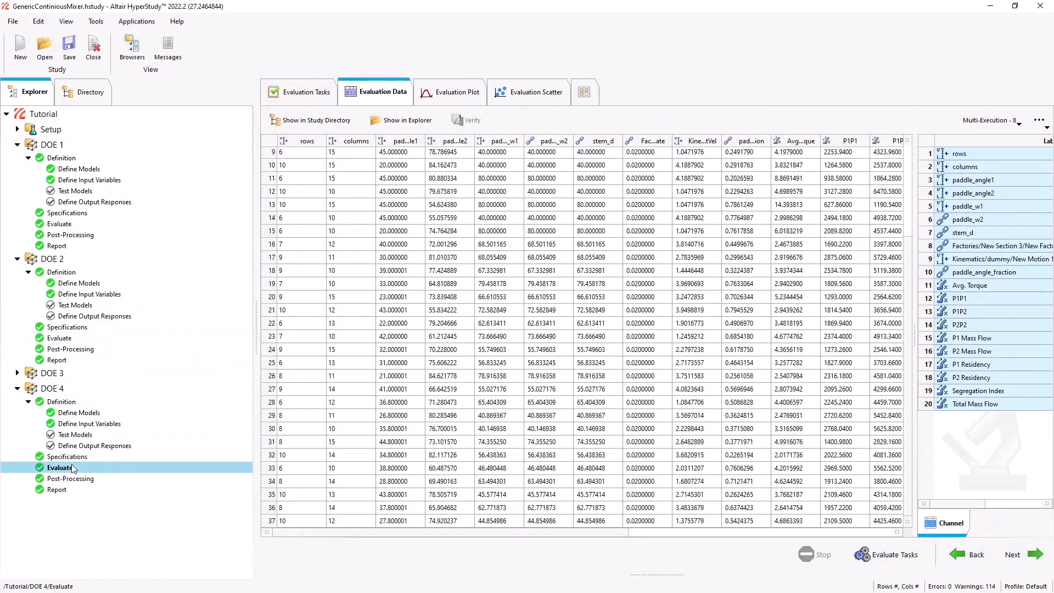
left_click(70, 478)
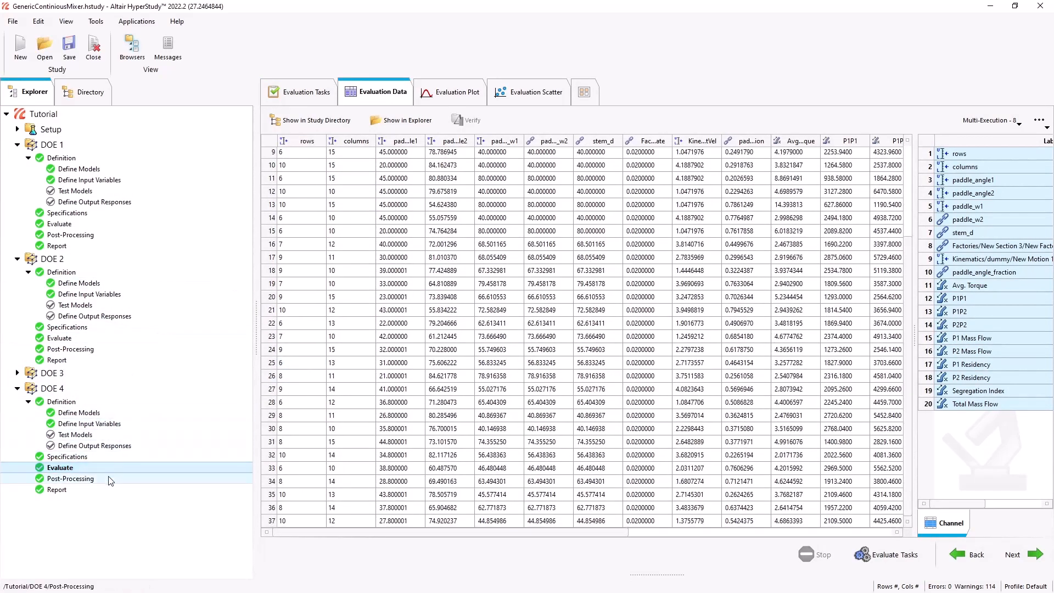
left_click(70, 478)
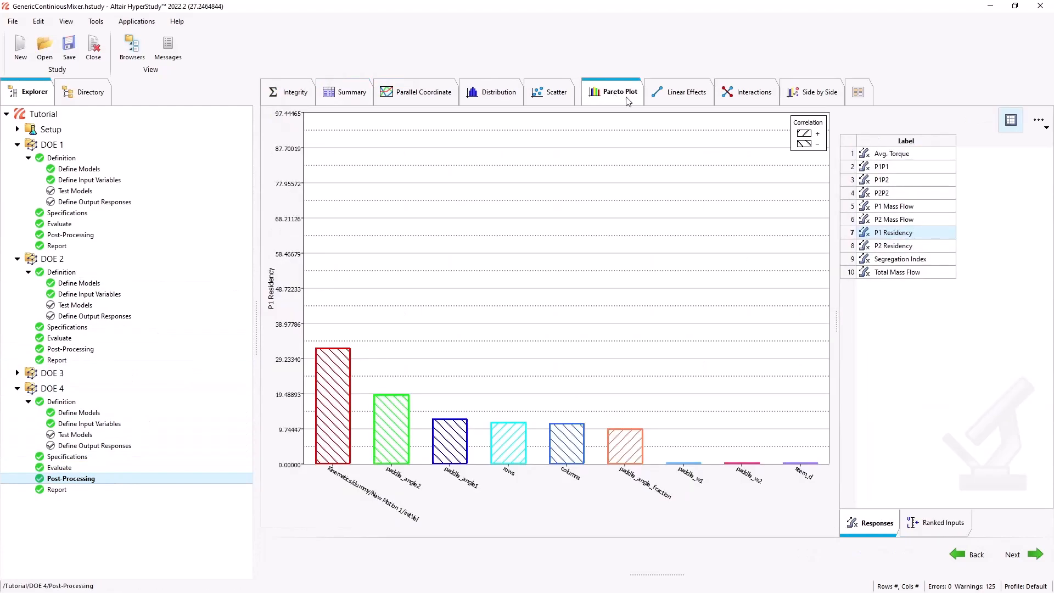
- Switch the Pareto plot through Avg. Torque, P1 Residency, P2 Residency and Total Mass Flow
left_click(906, 154)
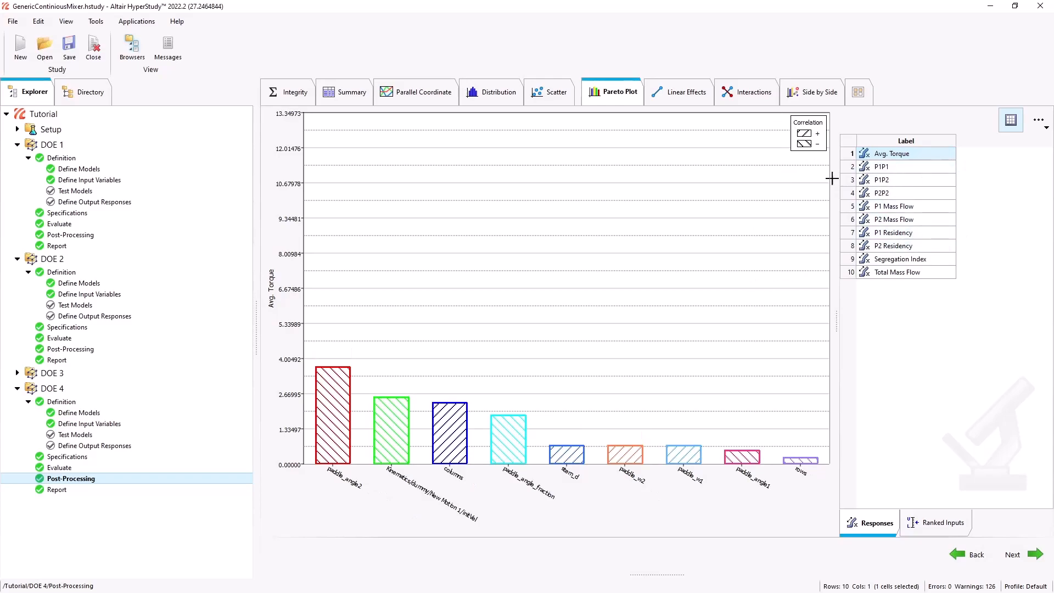
left_click(895, 232)
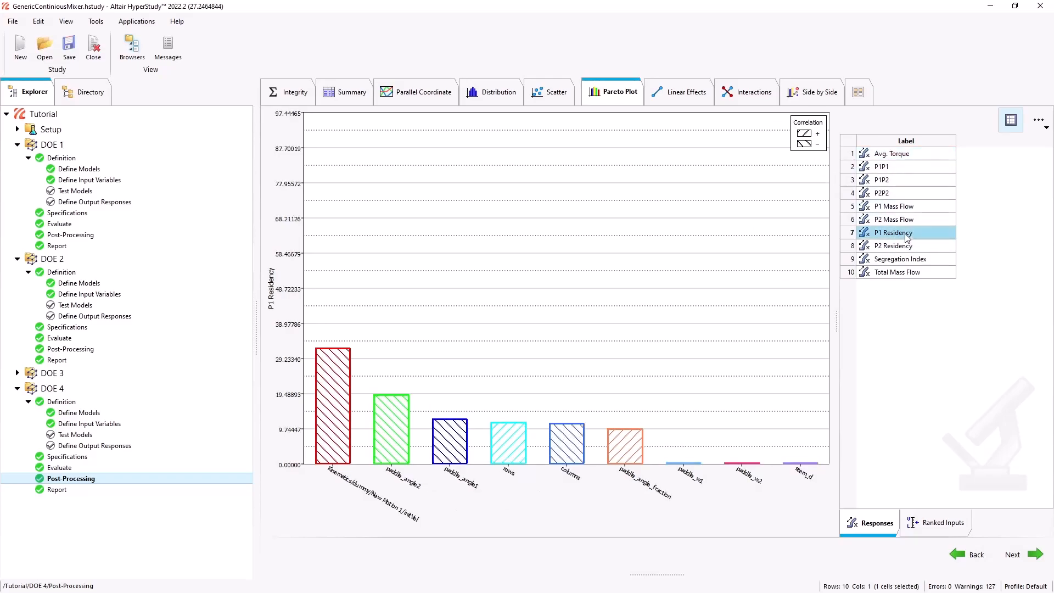
left_click(891, 245)
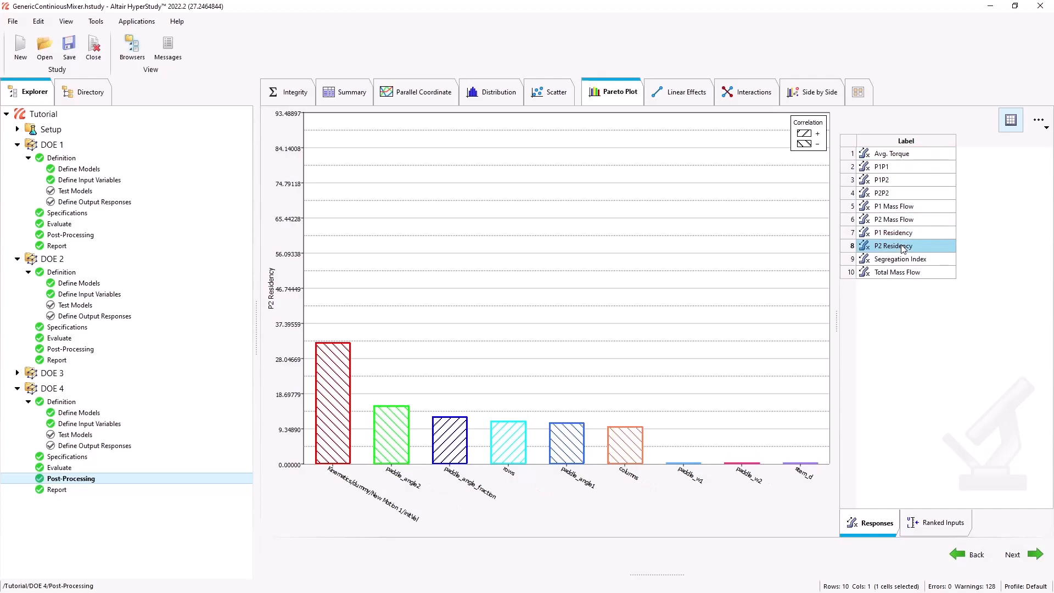
left_click(897, 272)
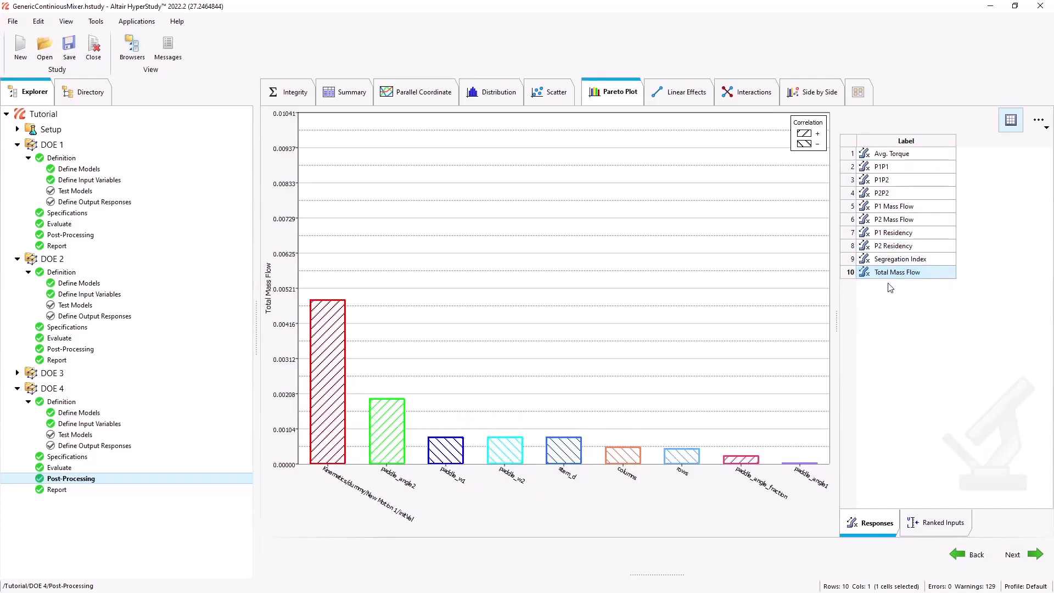
mouse_move(518, 508)
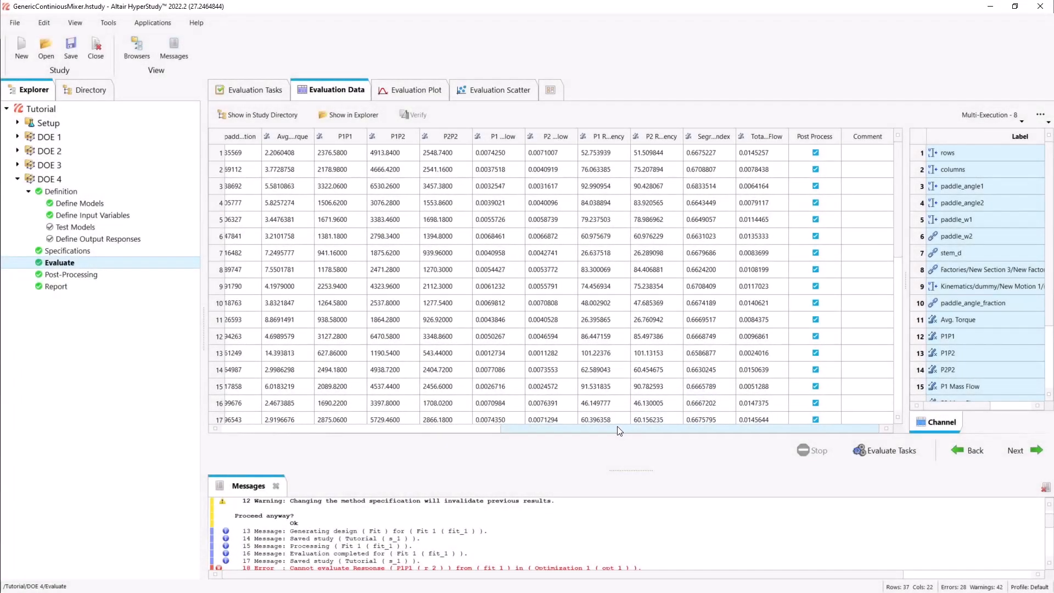
- Create Fit 1 as a Fit Existing Data approach defined from DOE 4 and expand its definition
right_click(58, 263)
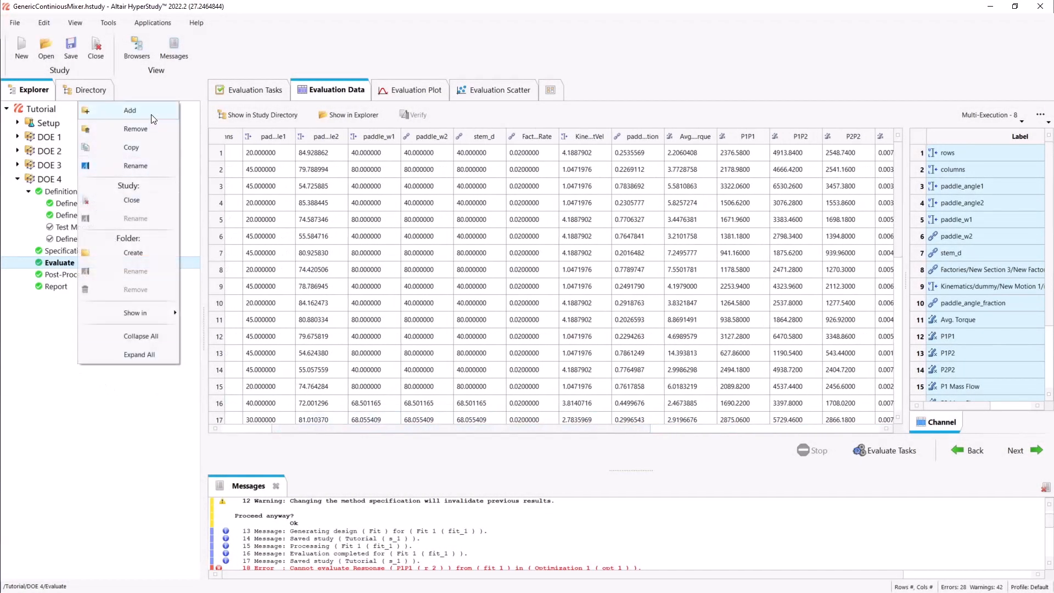
left_click(130, 110)
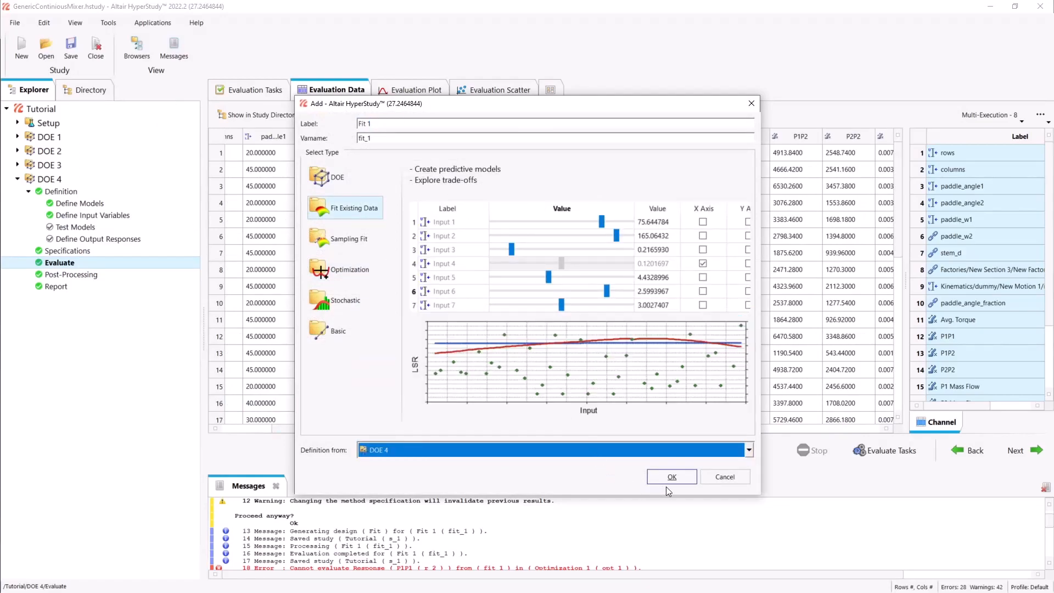
left_click(671, 476)
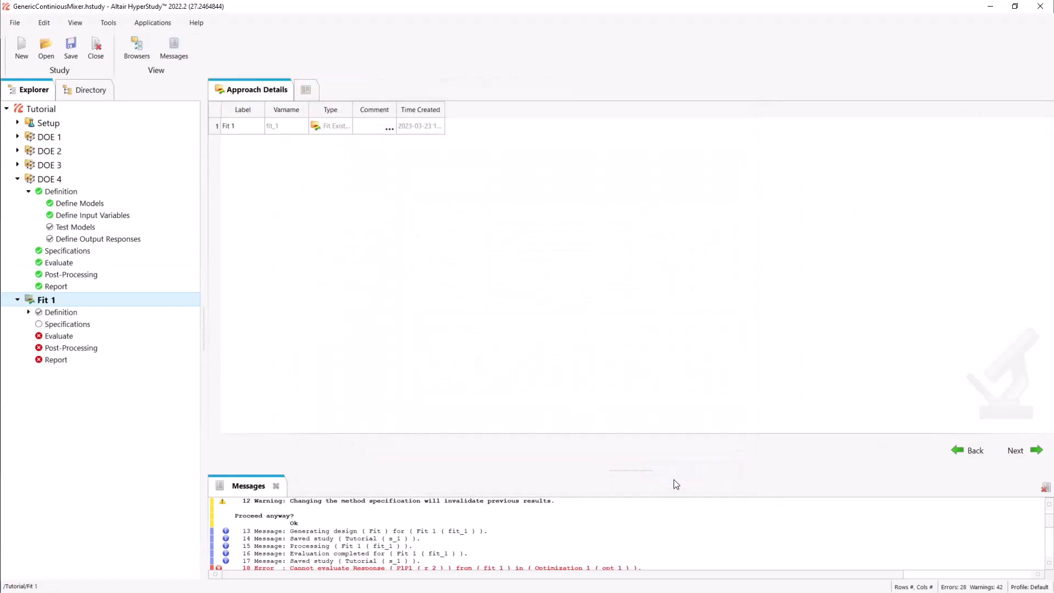
left_click(59, 312)
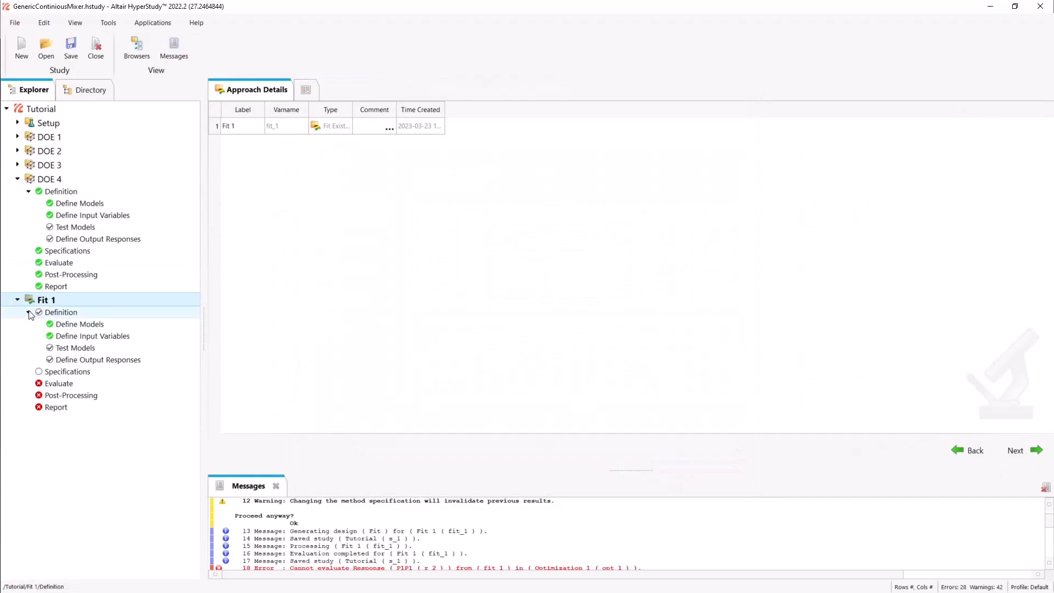
- Exclude Segregation Index from Fit 1 and train it on DOE 4's 37 runs
left_click(66, 371)
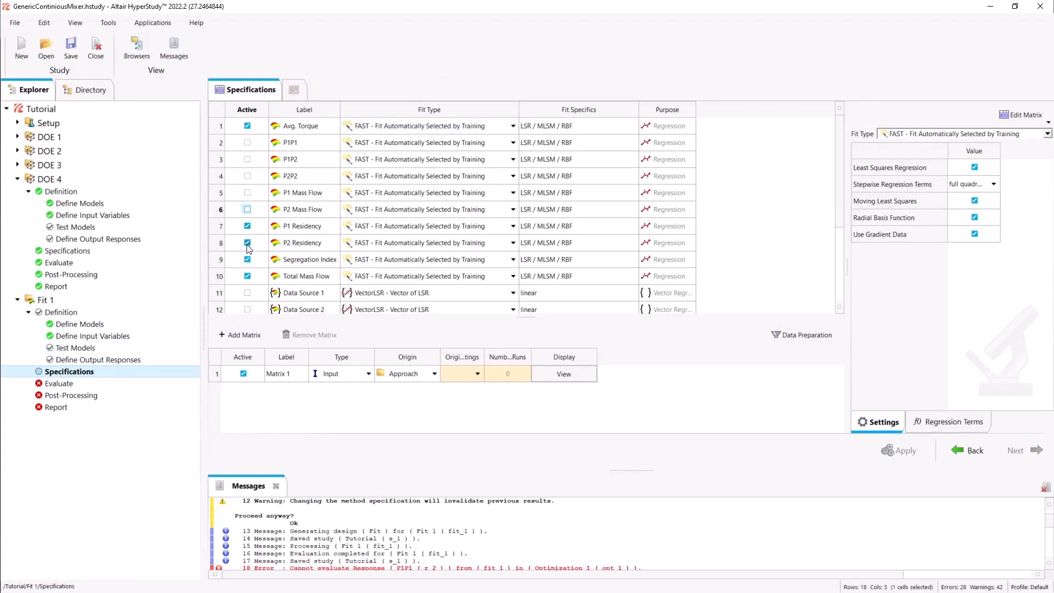
left_click(247, 259)
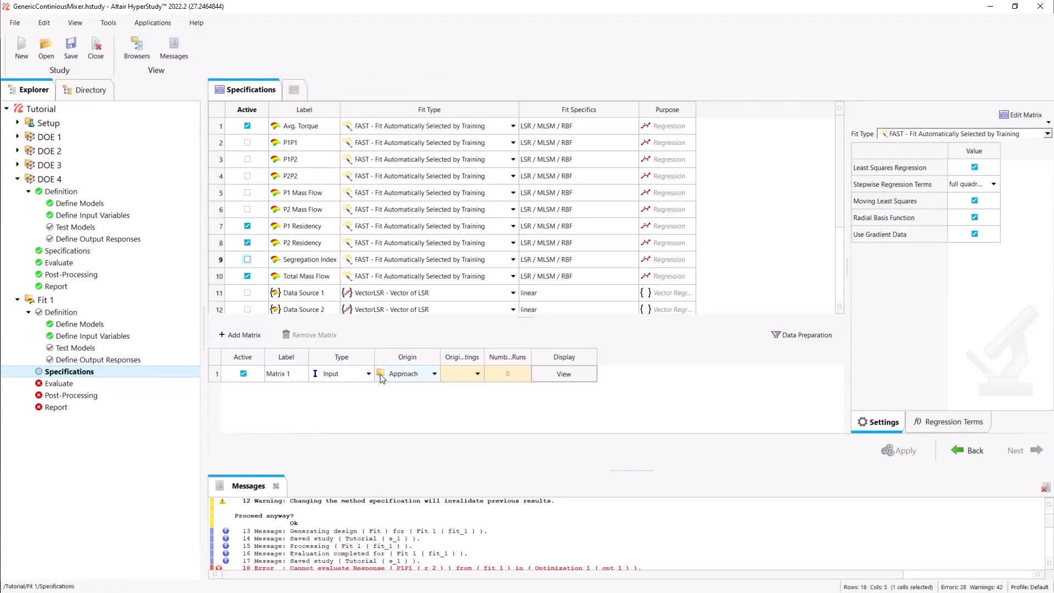
left_click(478, 373)
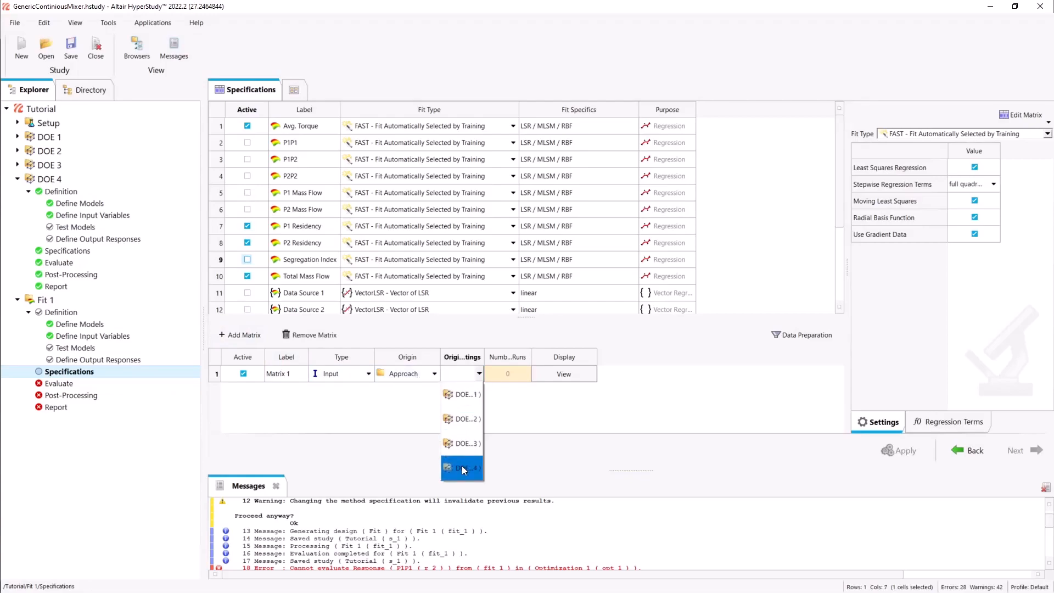
left_click(462, 467)
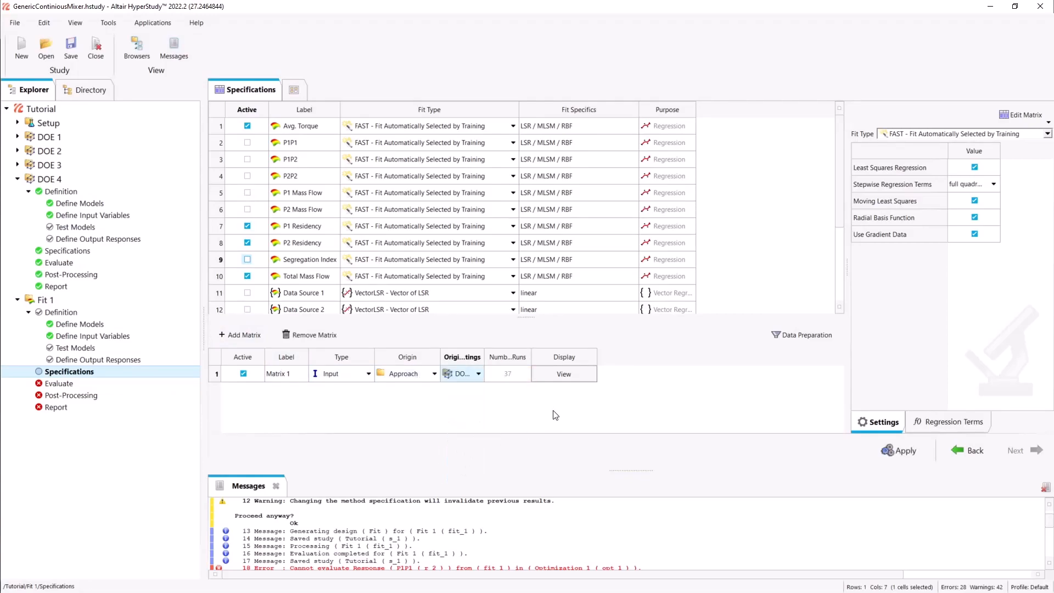
- Turn off radial basis functions for all responses and fit Avg. Torque with moving least squares
left_click(578, 126)
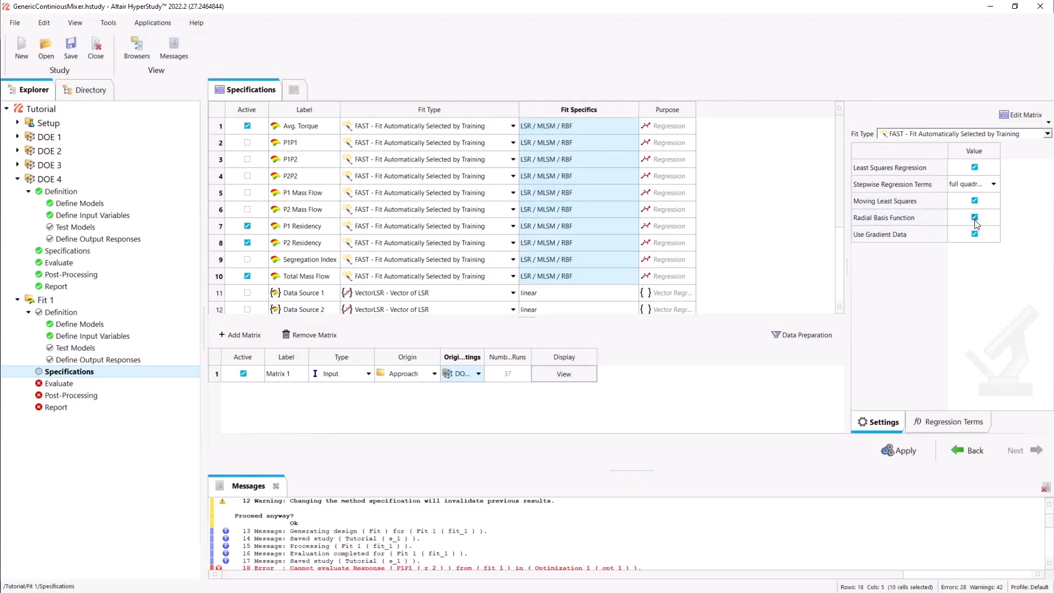
left_click(974, 218)
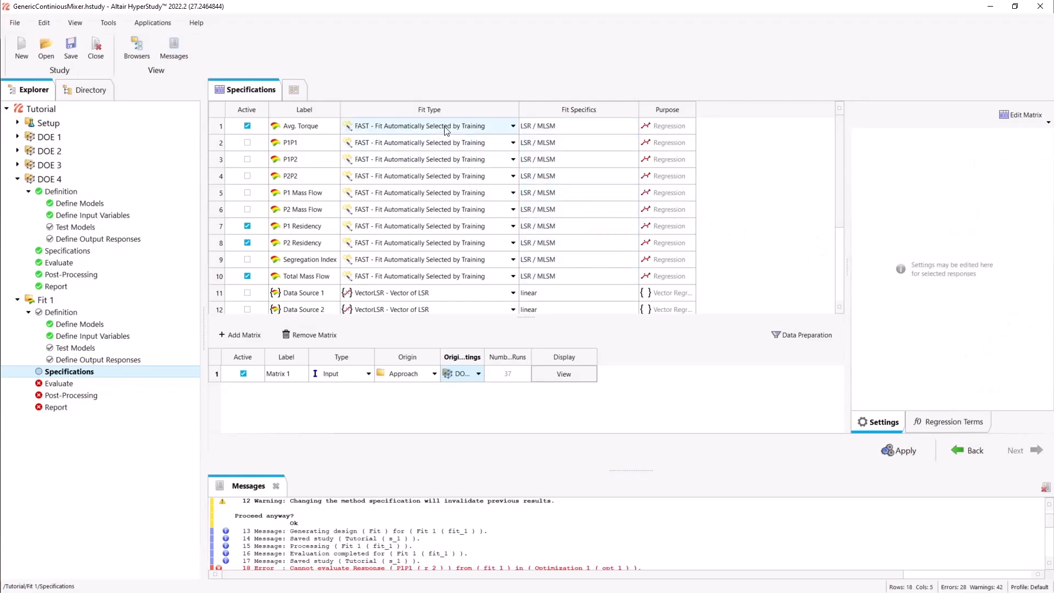
left_click(513, 125)
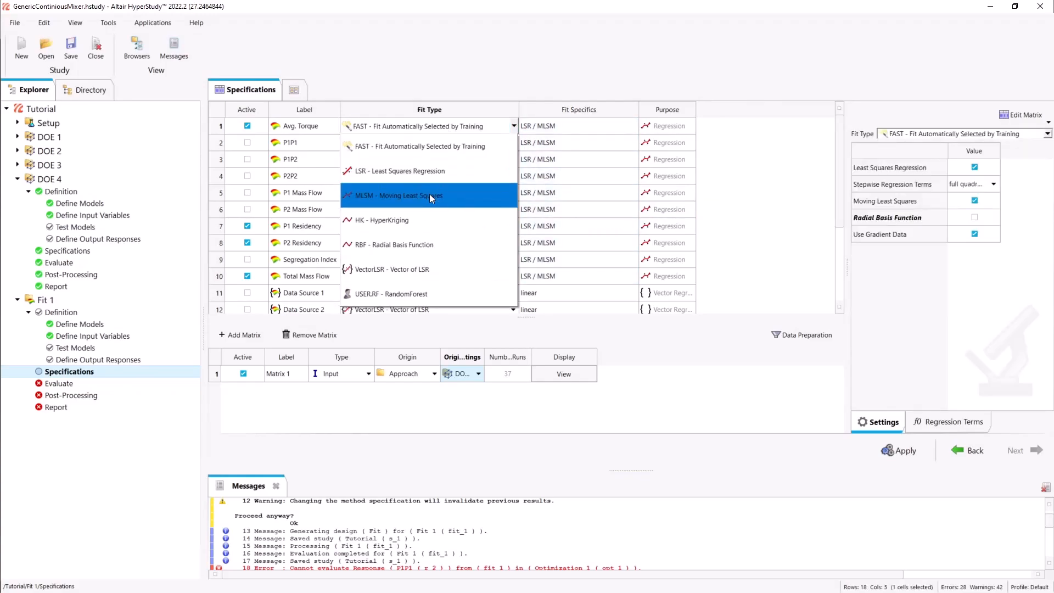
left_click(391, 196)
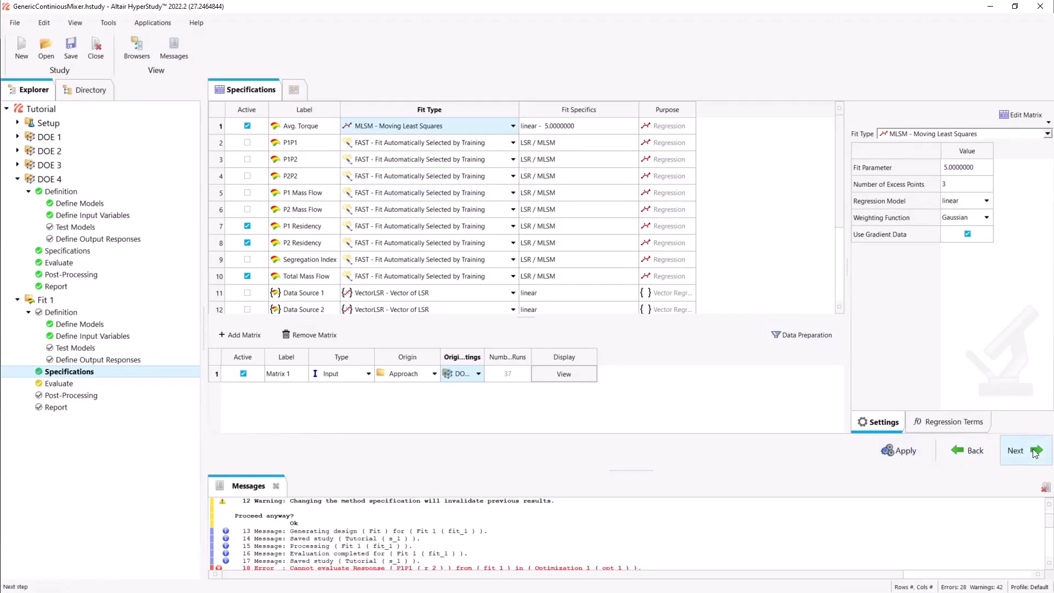
- Evaluate Fit 1 to build its four response models
left_click(1016, 450)
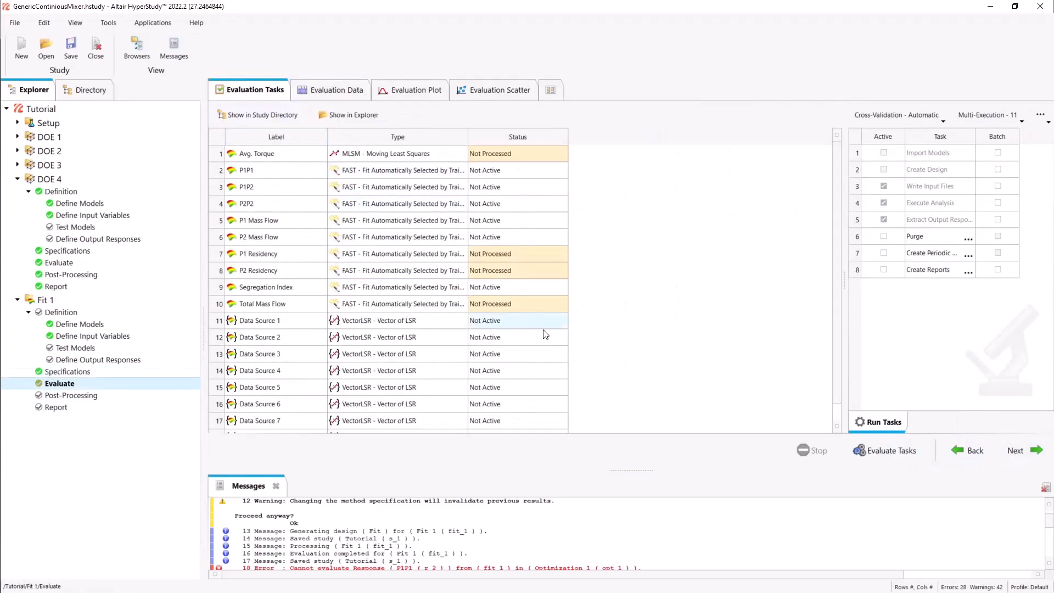
left_click(890, 450)
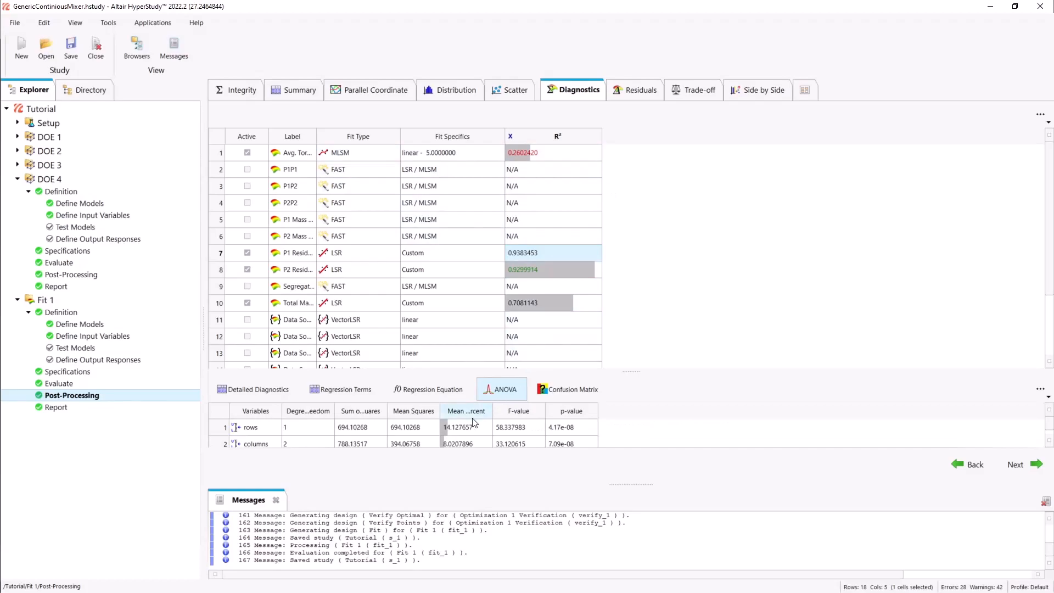
- Inspect the regression equation and terms for P1 Residency and Total Mass Flow, then the cross-validation residuals
left_click(427, 389)
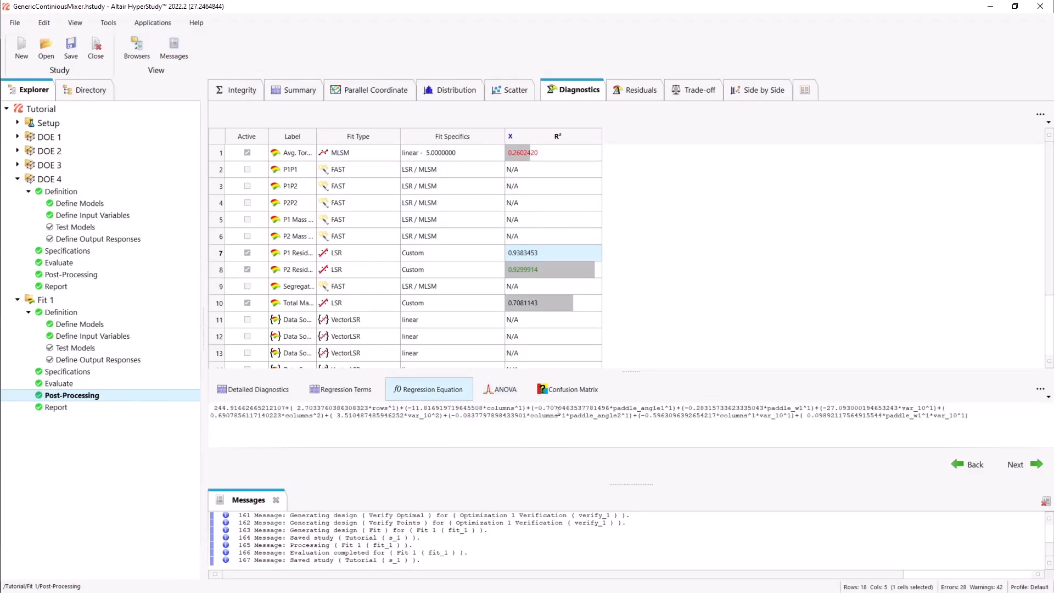
left_click(341, 389)
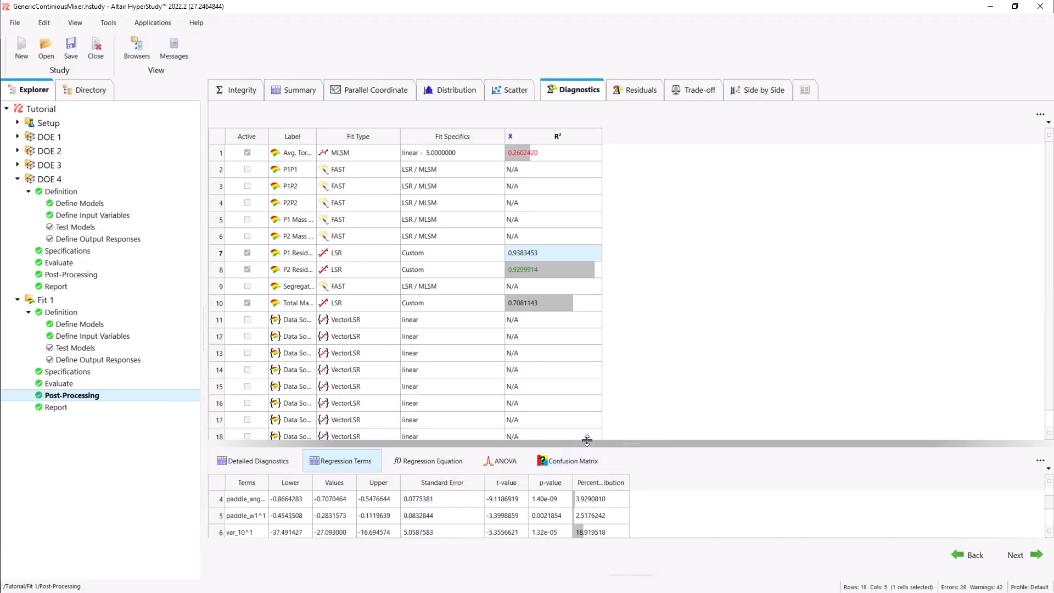
left_click(532, 270)
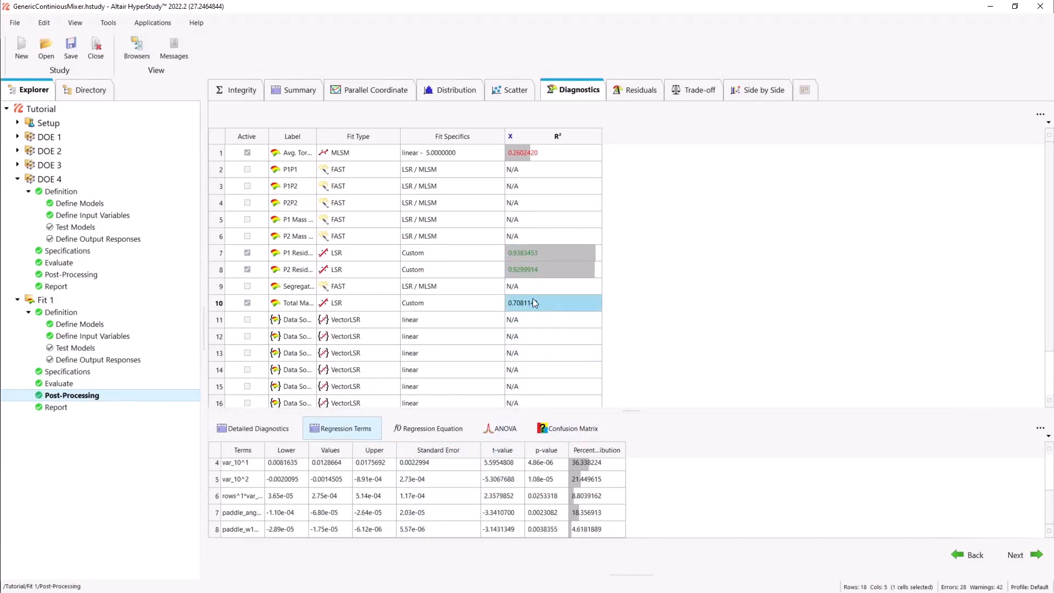
left_click(639, 89)
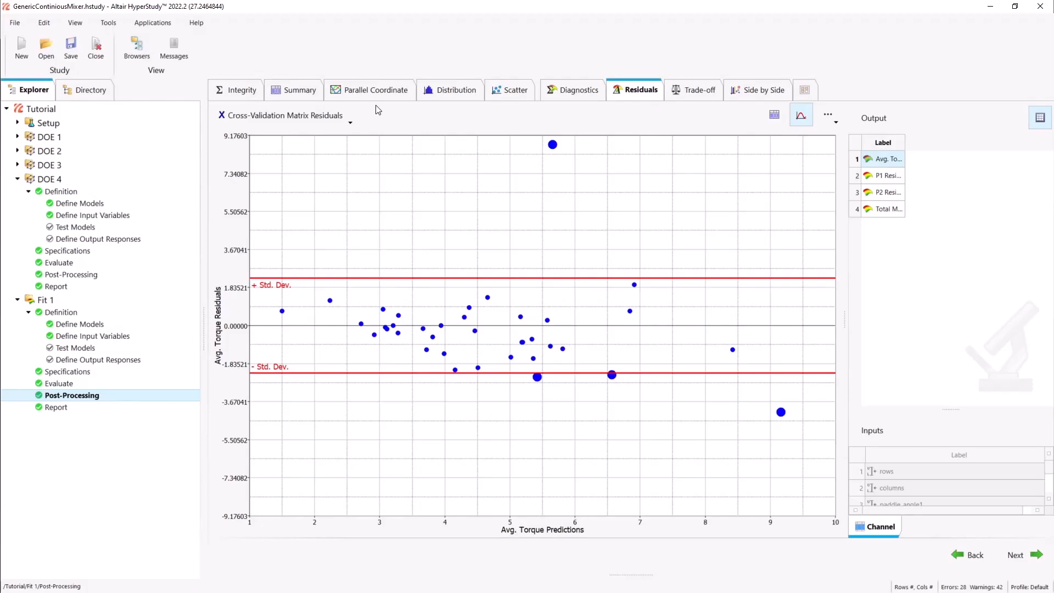
mouse_move(372, 109)
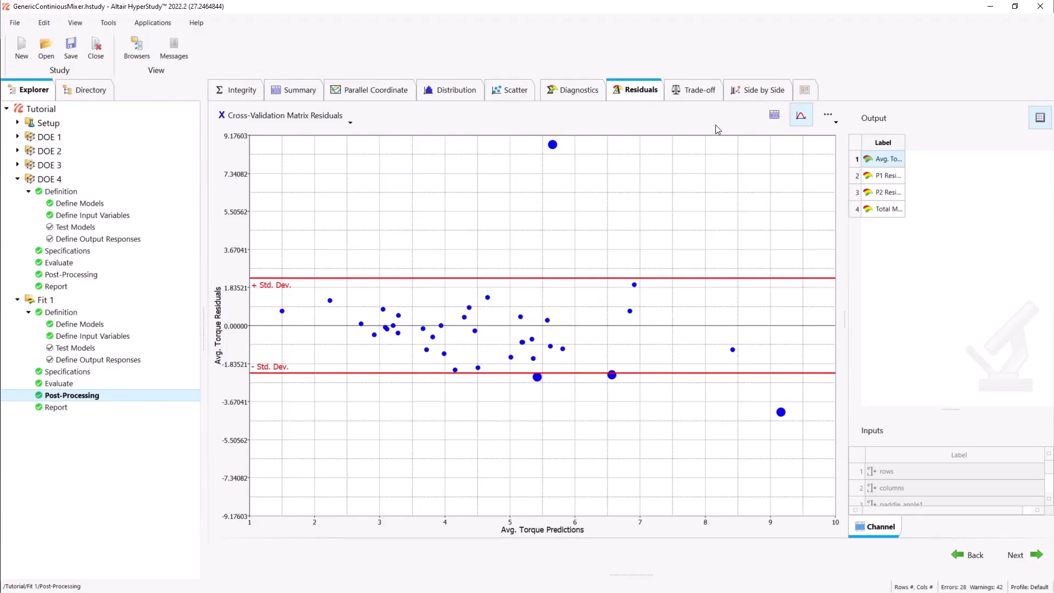
- Review the cross-validation residuals table for Avg. Torque, P1 Residency and Total Mass Flow
left_click(773, 115)
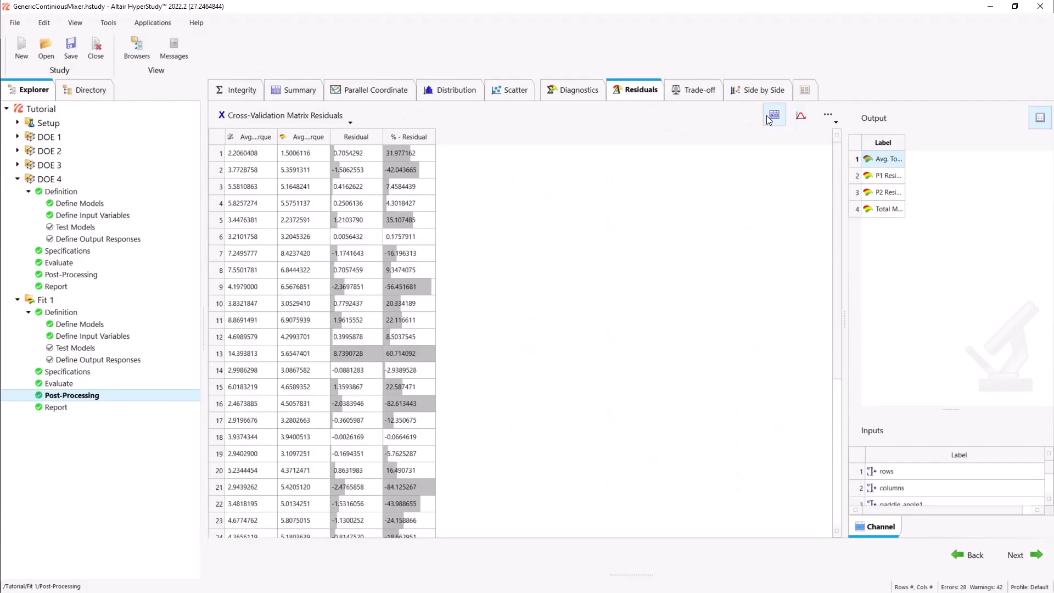
mouse_move(639, 104)
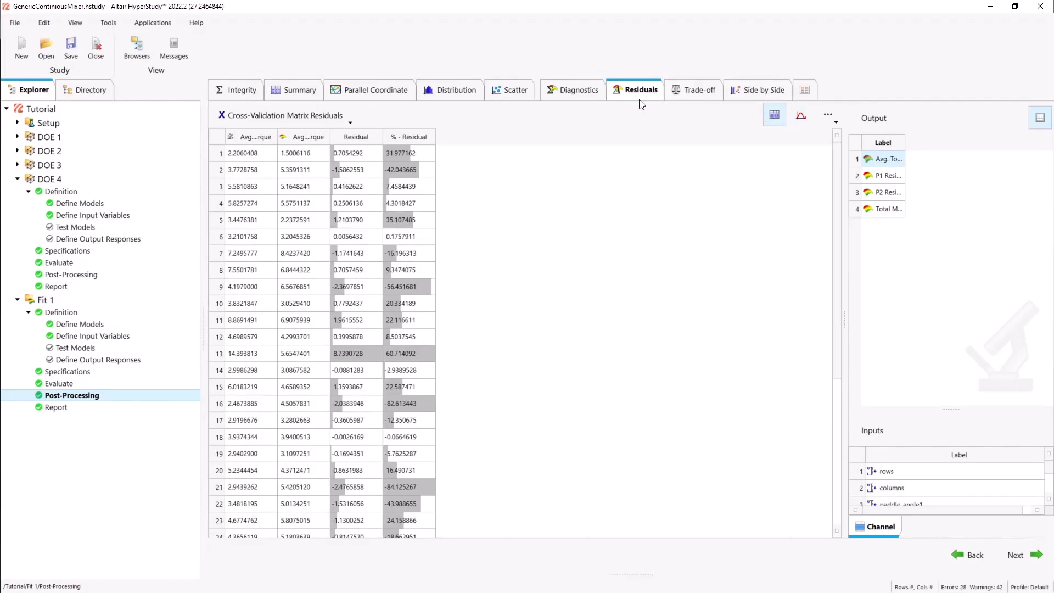
mouse_move(442, 132)
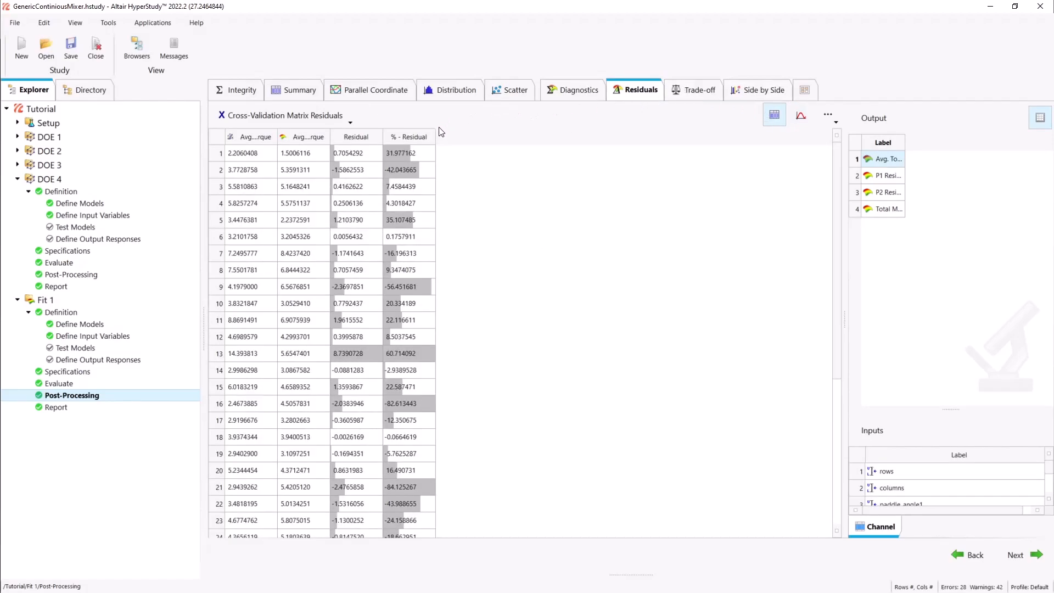
left_click(406, 153)
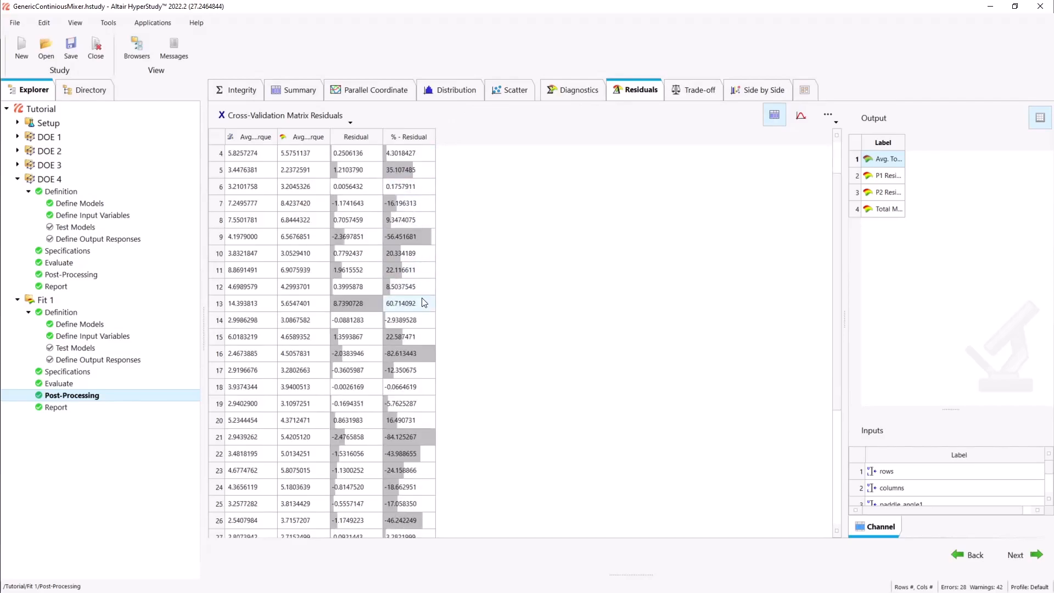
scroll("down", 3)
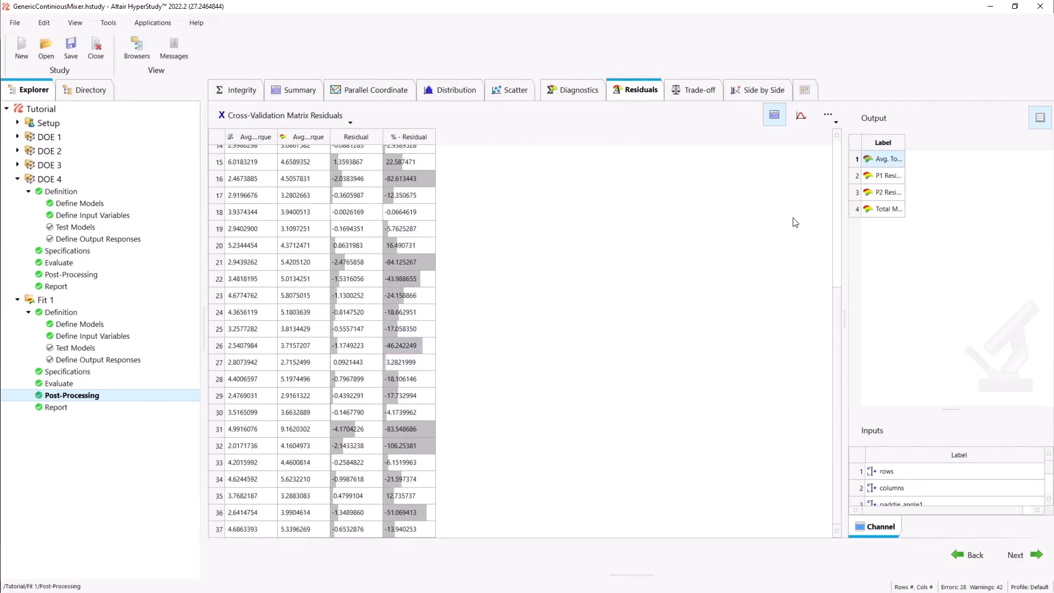
left_click(886, 176)
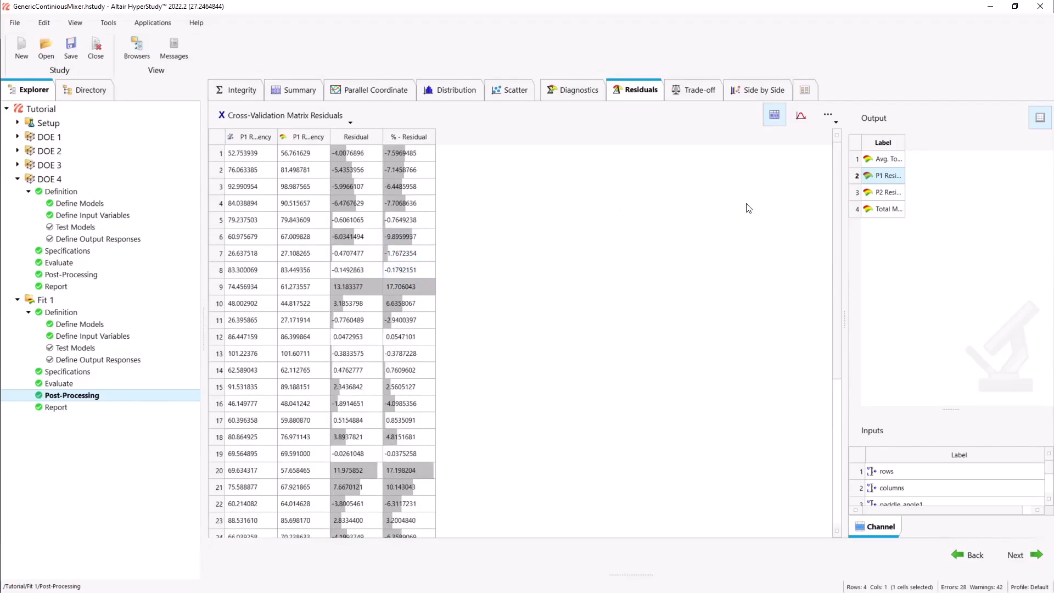
left_click(883, 209)
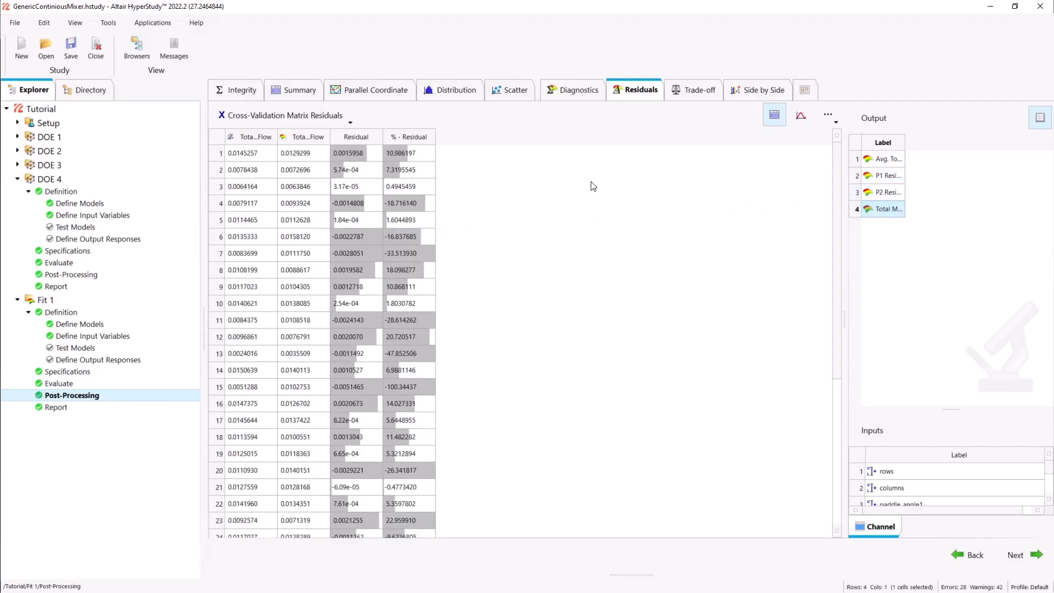
- Add an Optimization 1 approach to the study, defined from Fit 1
right_click(72, 394)
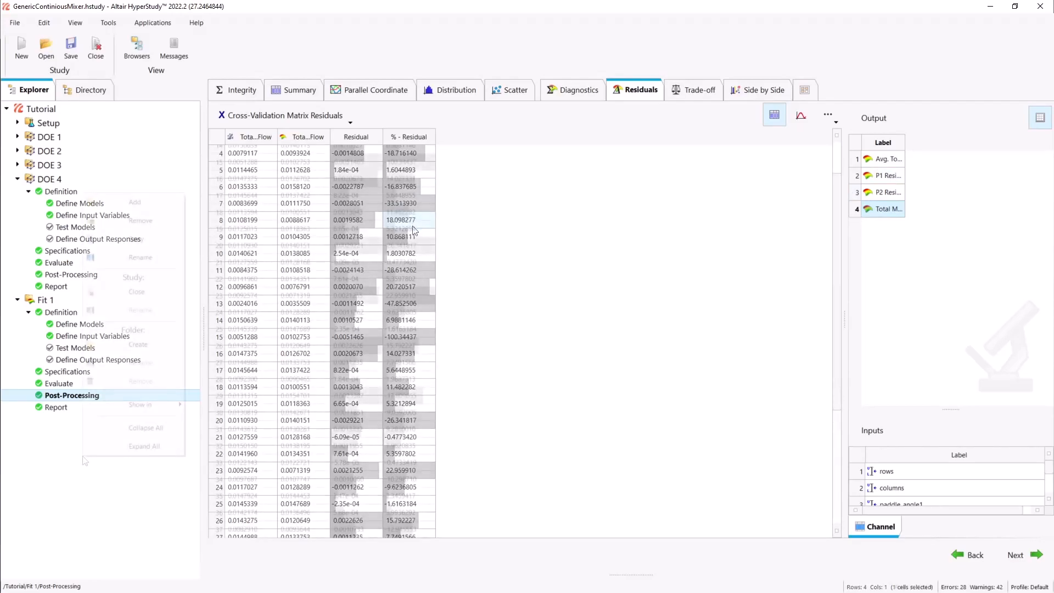
right_click(72, 395)
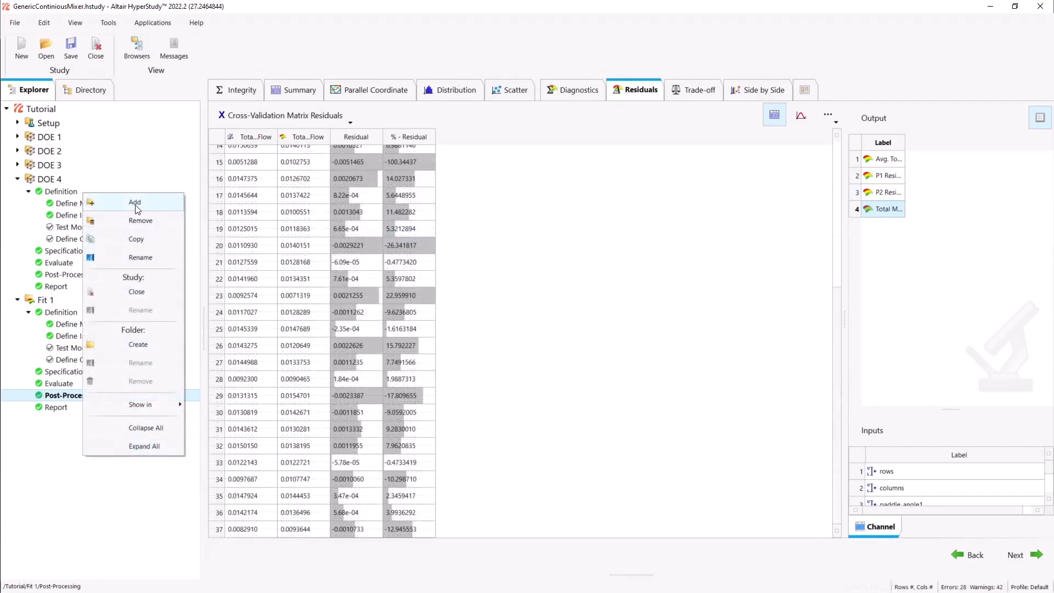
left_click(134, 202)
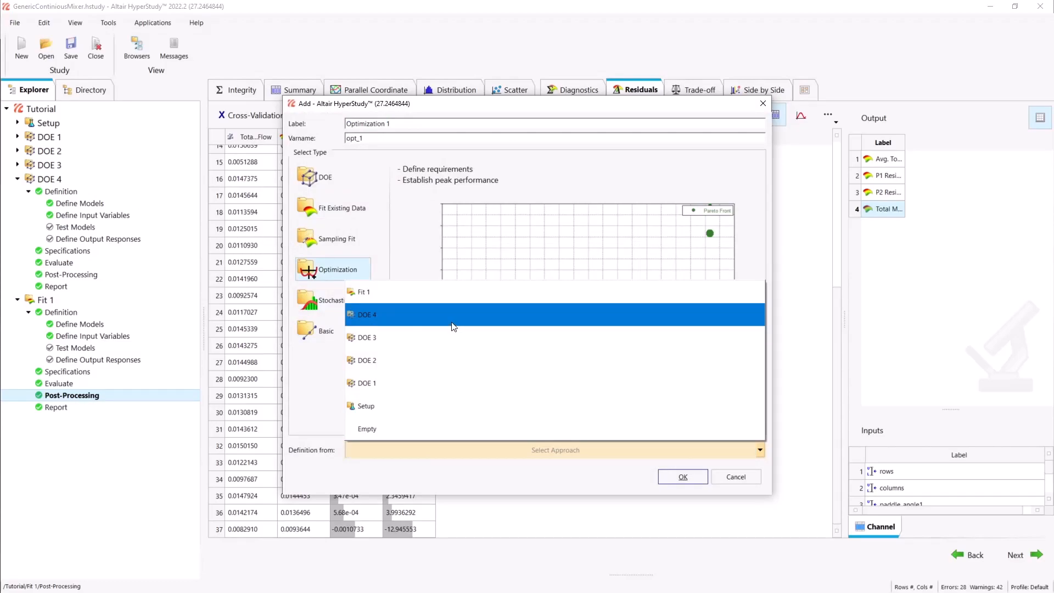
left_click(361, 292)
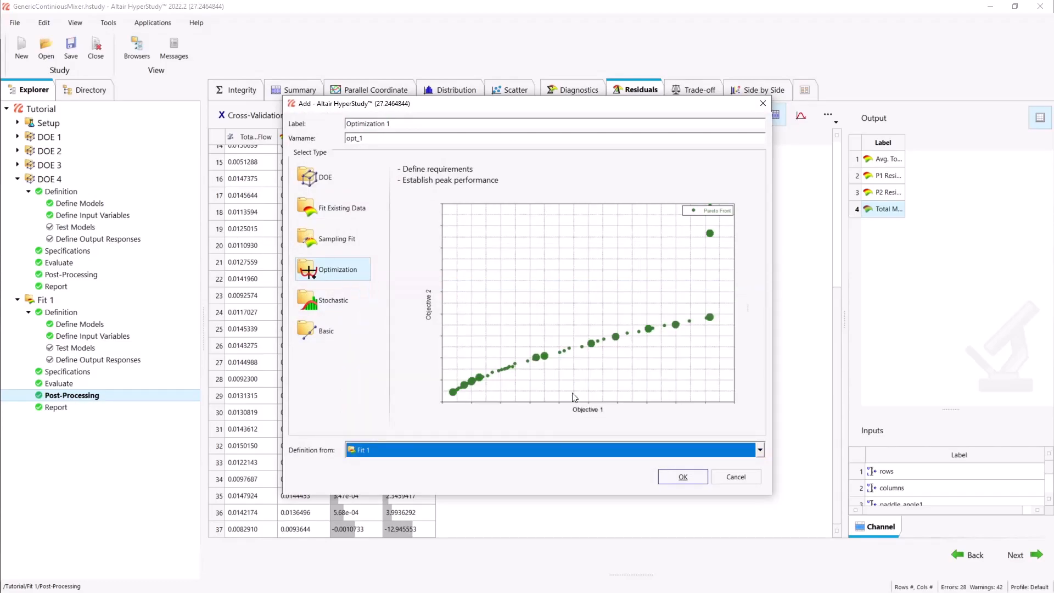
left_click(682, 477)
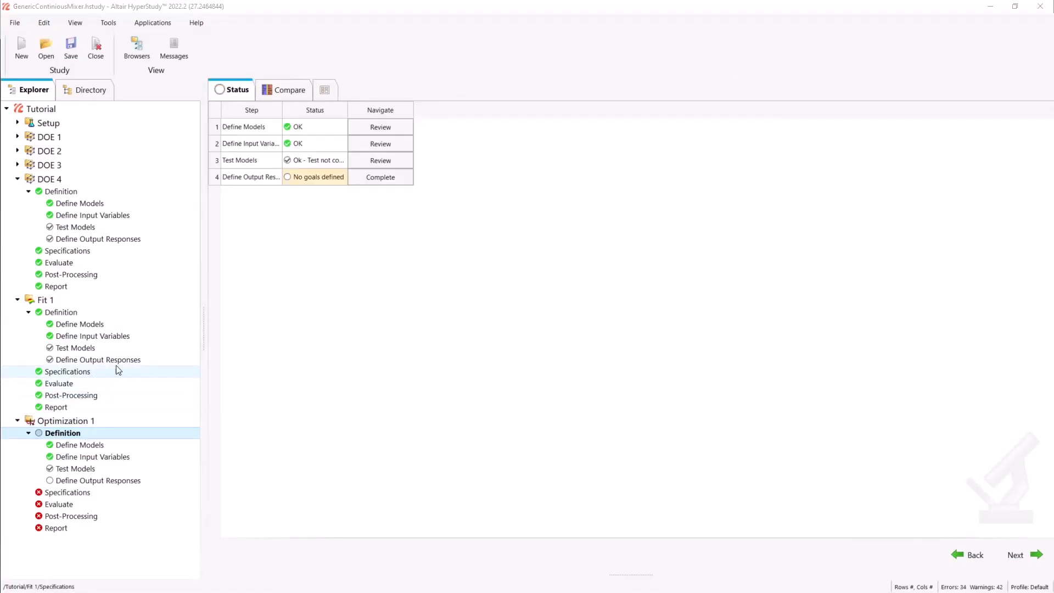
- Deactivate P2 Mass Flow and the other unused responses, keeping the four key responses active
left_click(100, 480)
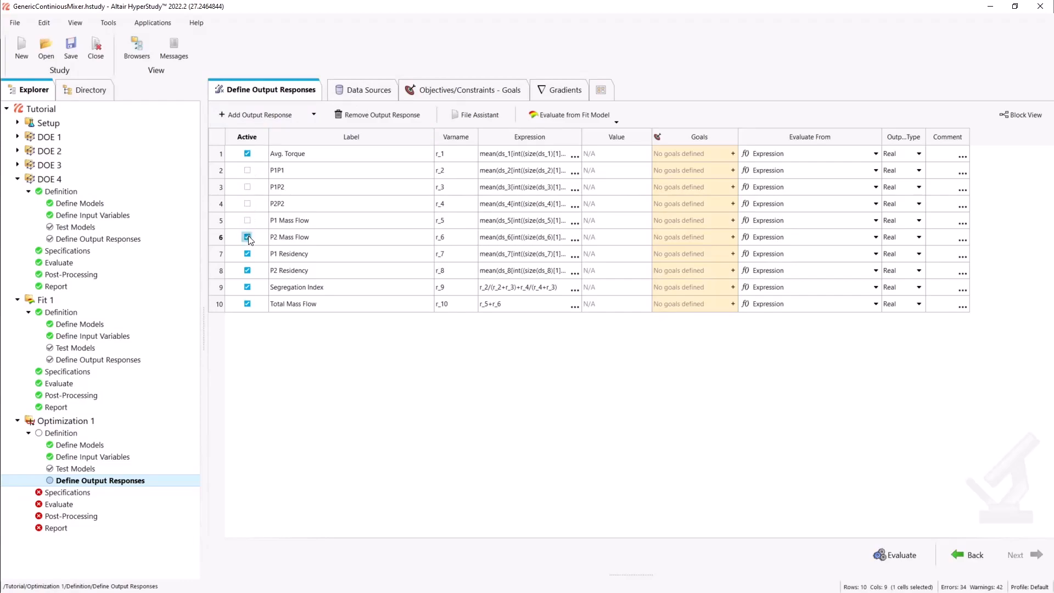
left_click(247, 237)
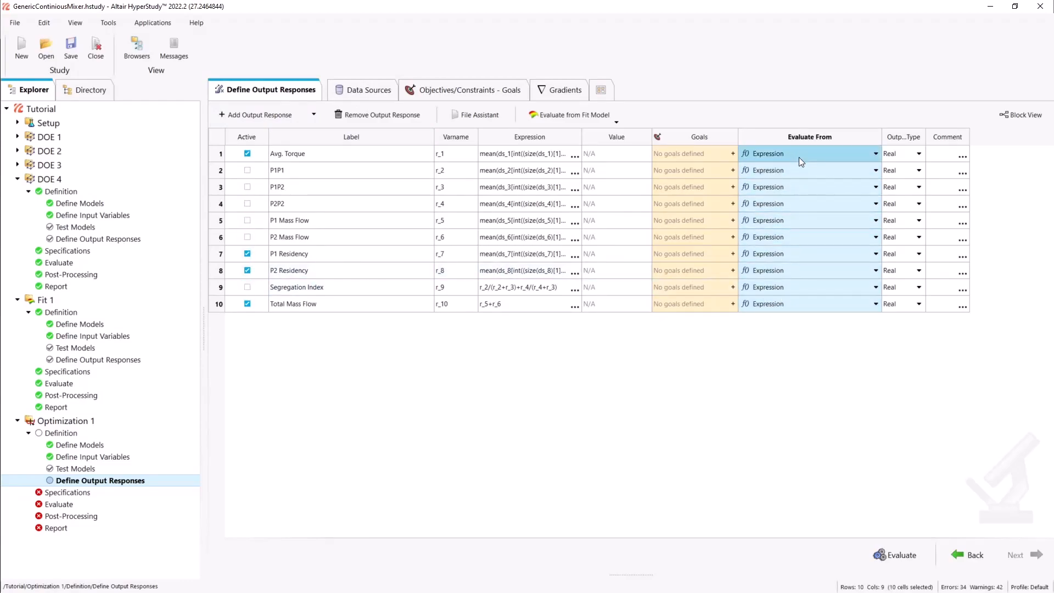
left_click(572, 114)
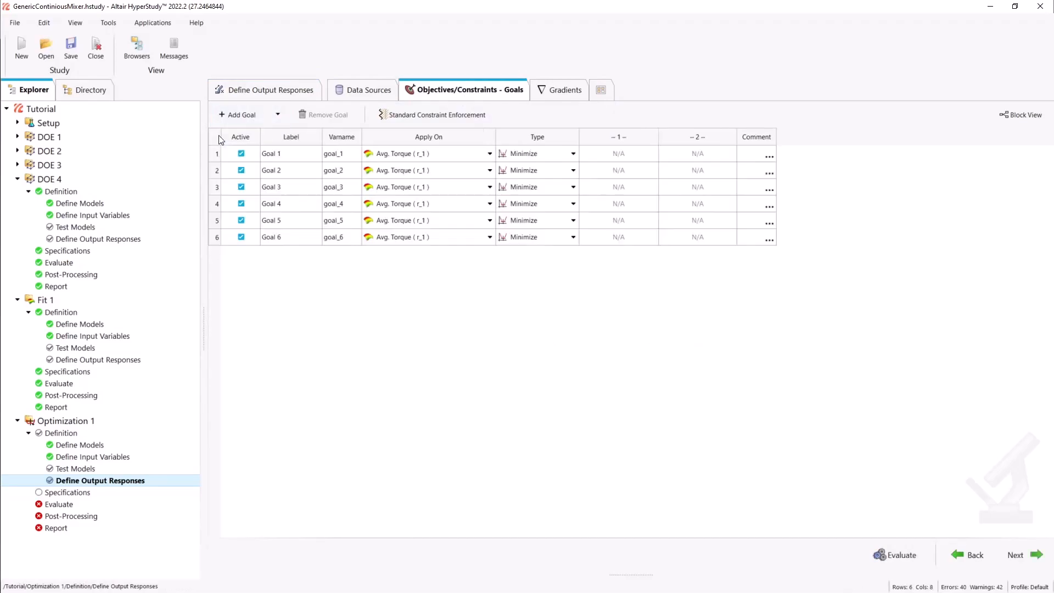
- Assign goals: maximize P2 Residency, and apply Goals 5 and 6 to P1 and P2 Residency
left_click(489, 154)
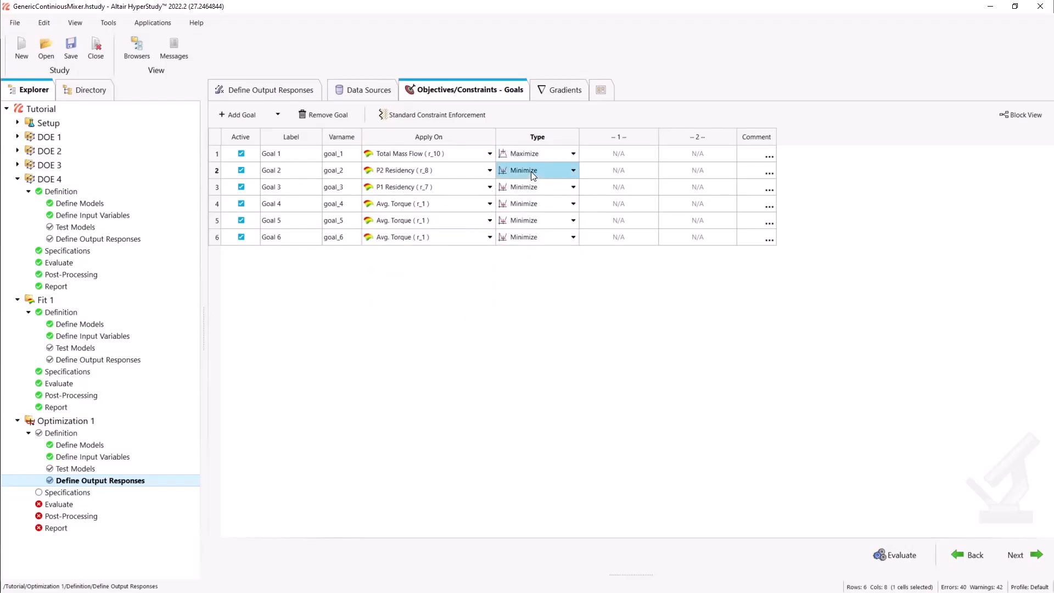
left_click(537, 170)
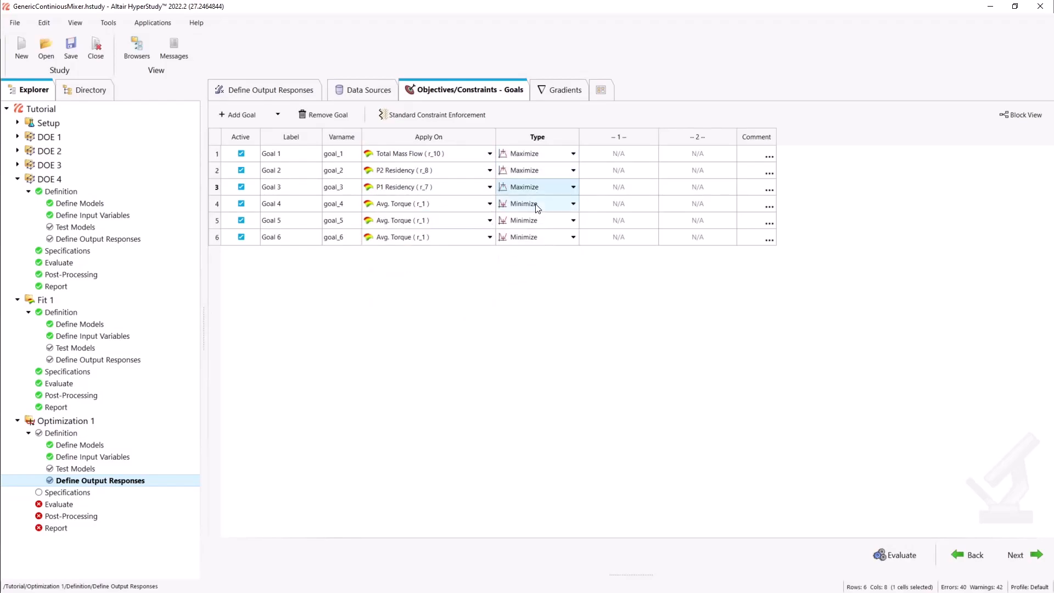
left_click(490, 237)
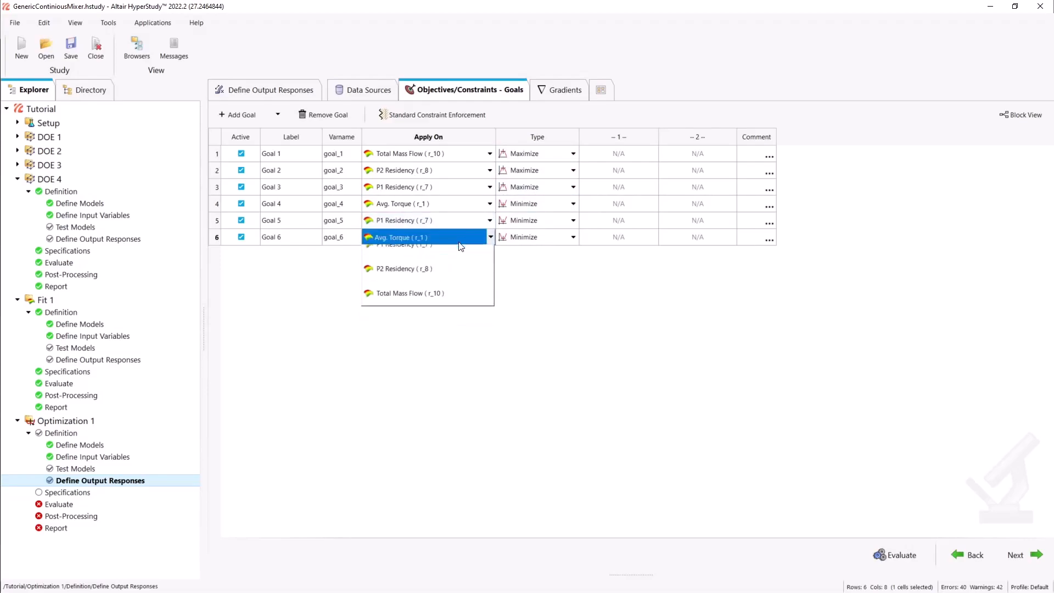
left_click(403, 268)
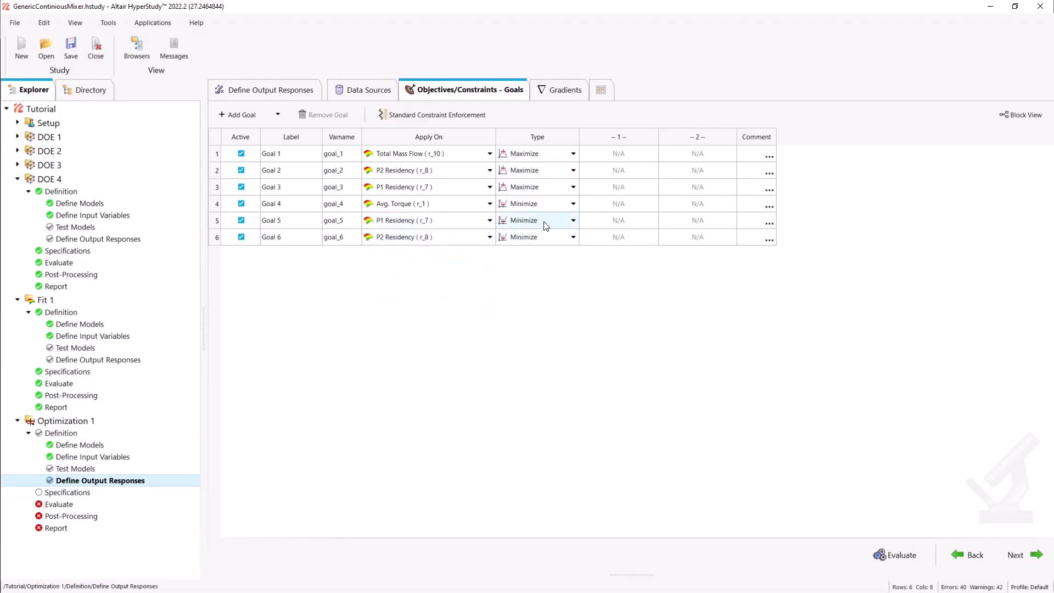
- Make Goals 5 and 6 constraints requiring residencies greater than or equal to 60
left_click(574, 219)
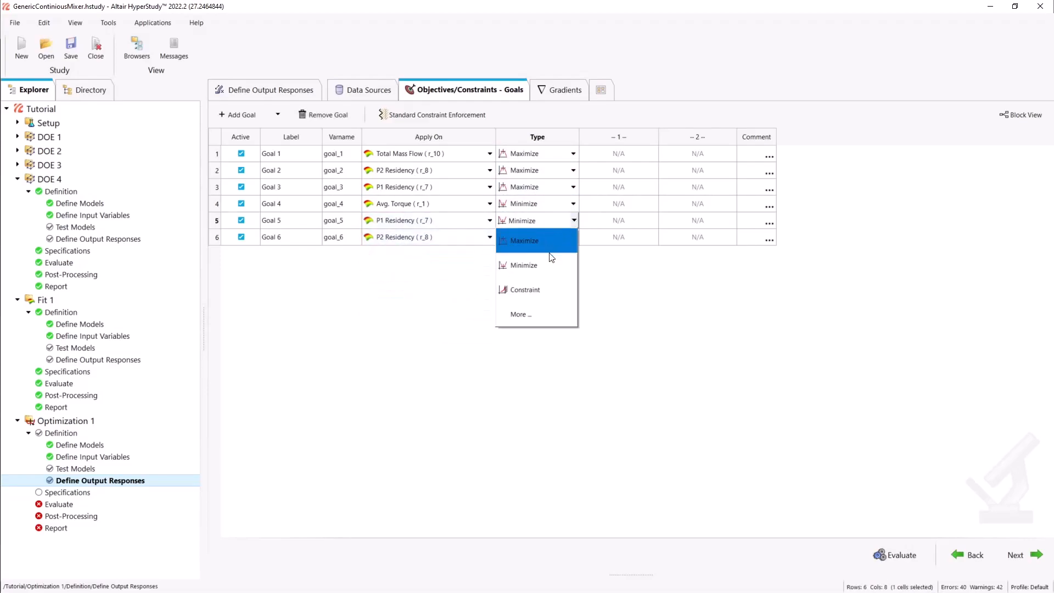
left_click(526, 289)
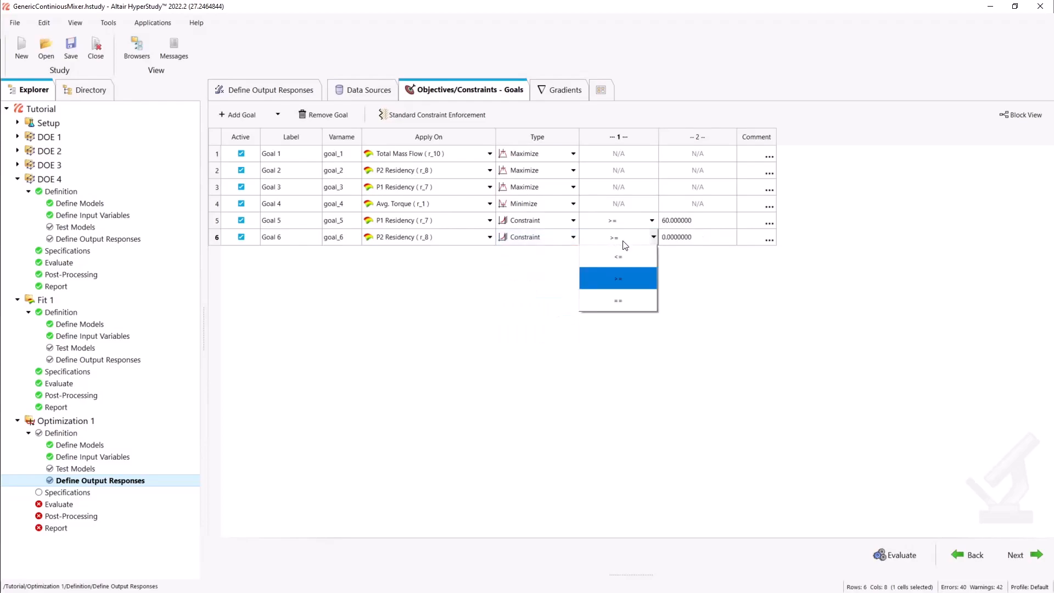
left_click(617, 278)
type("Avg. Torque")
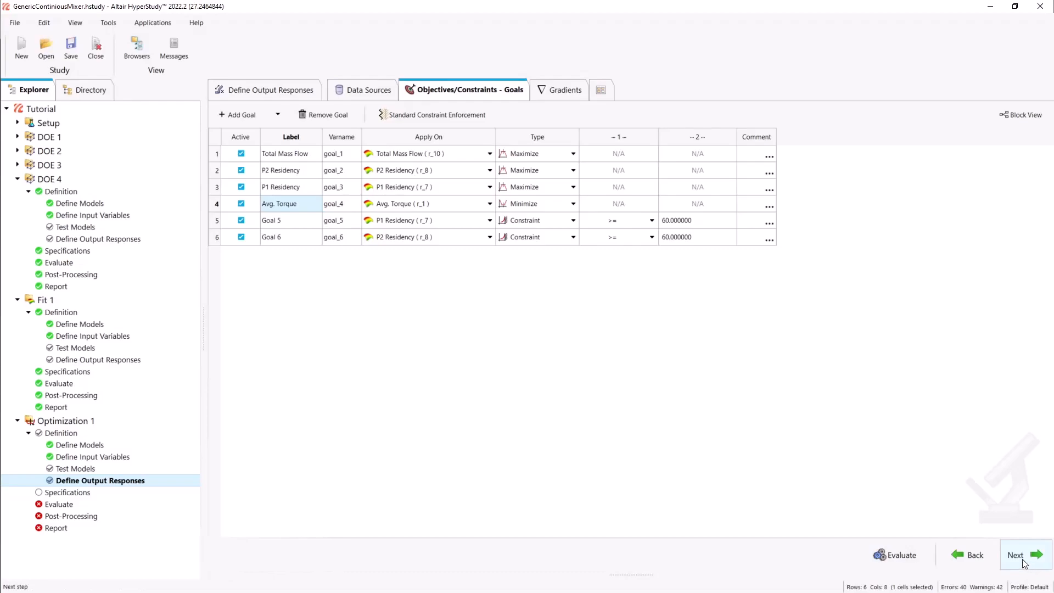
- Select the Multi-Objective Genetic Algorithm for Optimization 1 and apply the specifications
left_click(1017, 555)
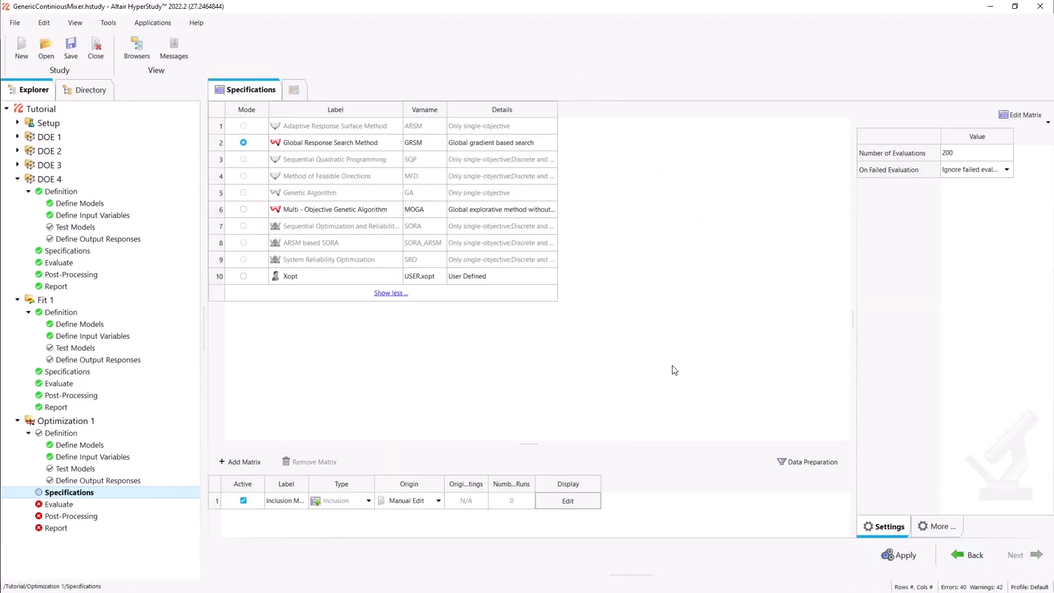
left_click(244, 209)
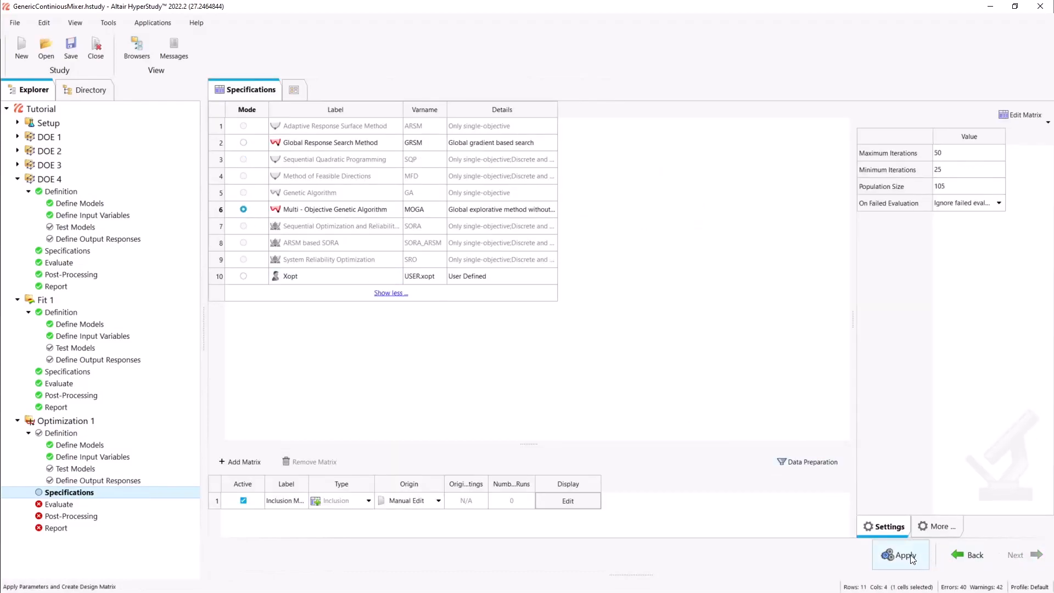
left_click(904, 555)
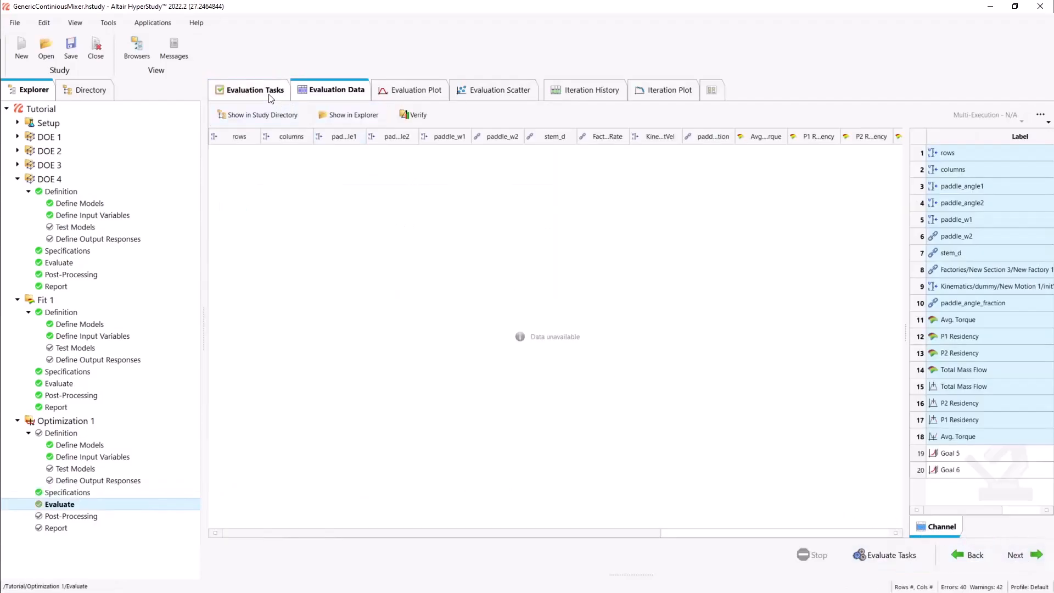
- Run Optimization 1's ~3,948 evaluations despite the warning and review the Avg. Torque plot and data table
left_click(256, 89)
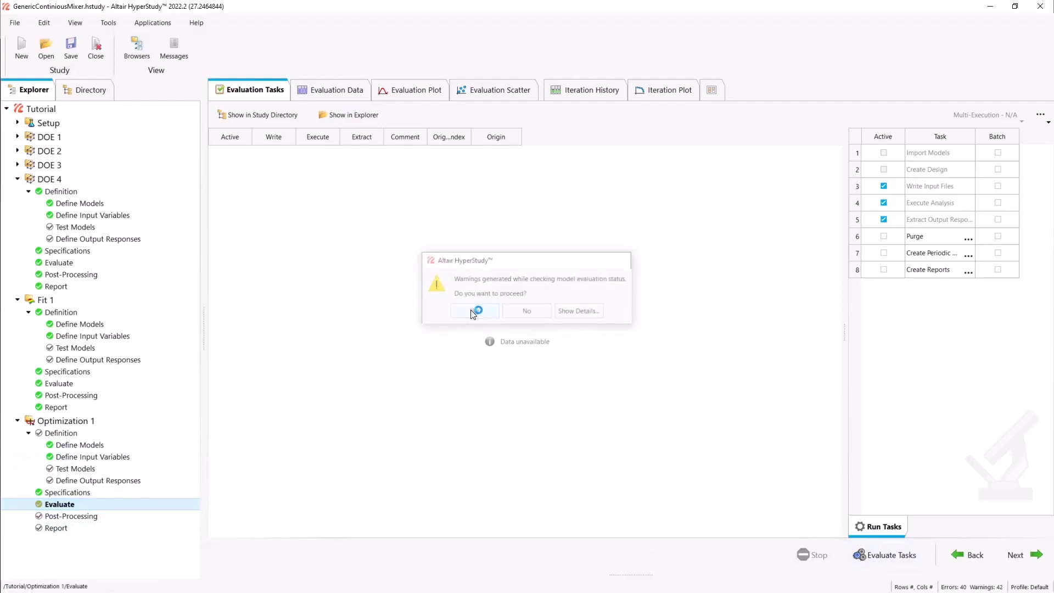
left_click(475, 311)
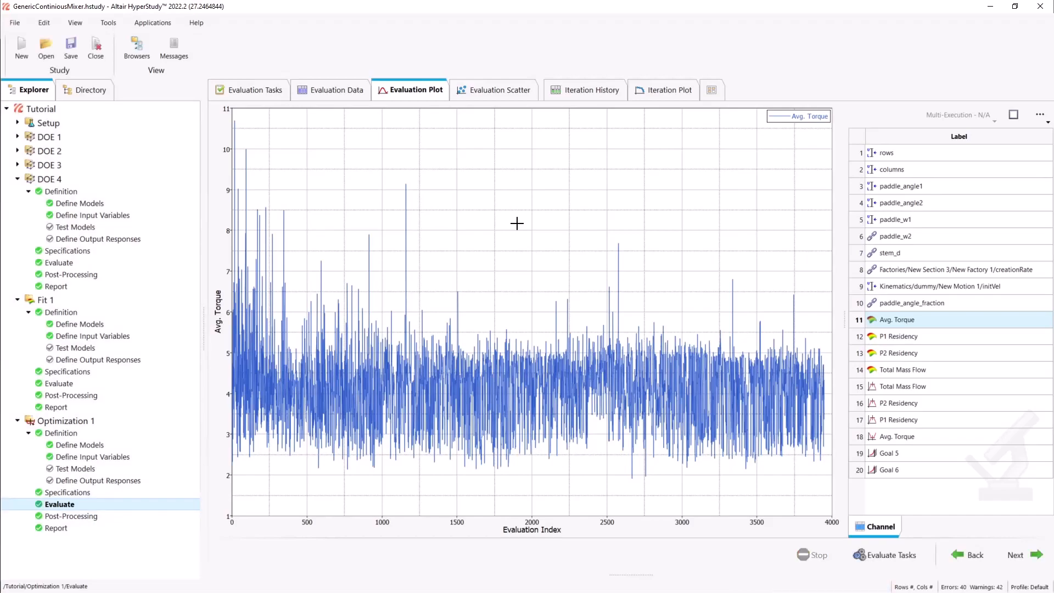
left_click(76, 468)
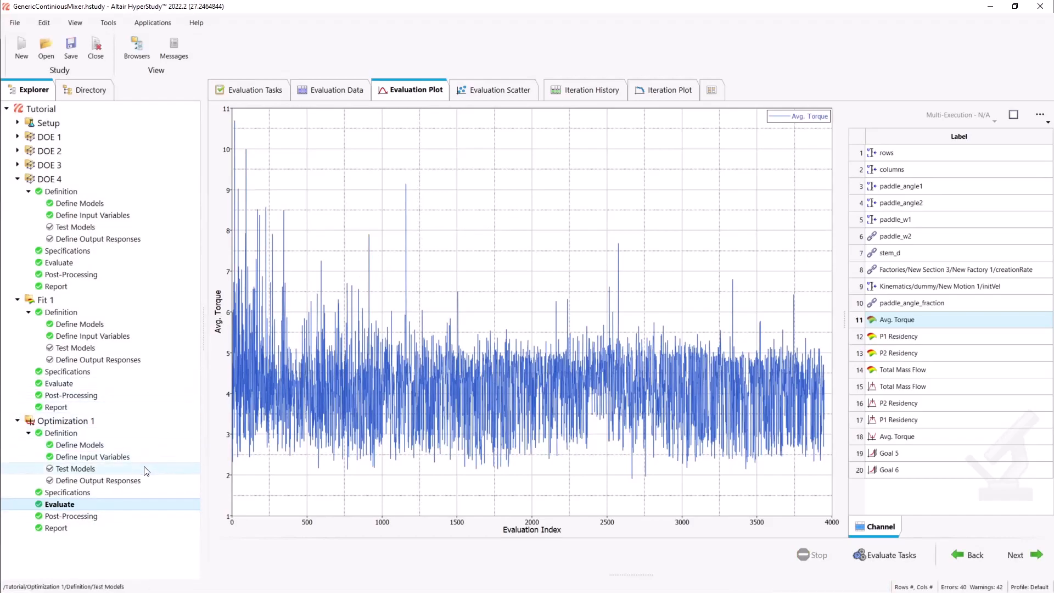
left_click(336, 89)
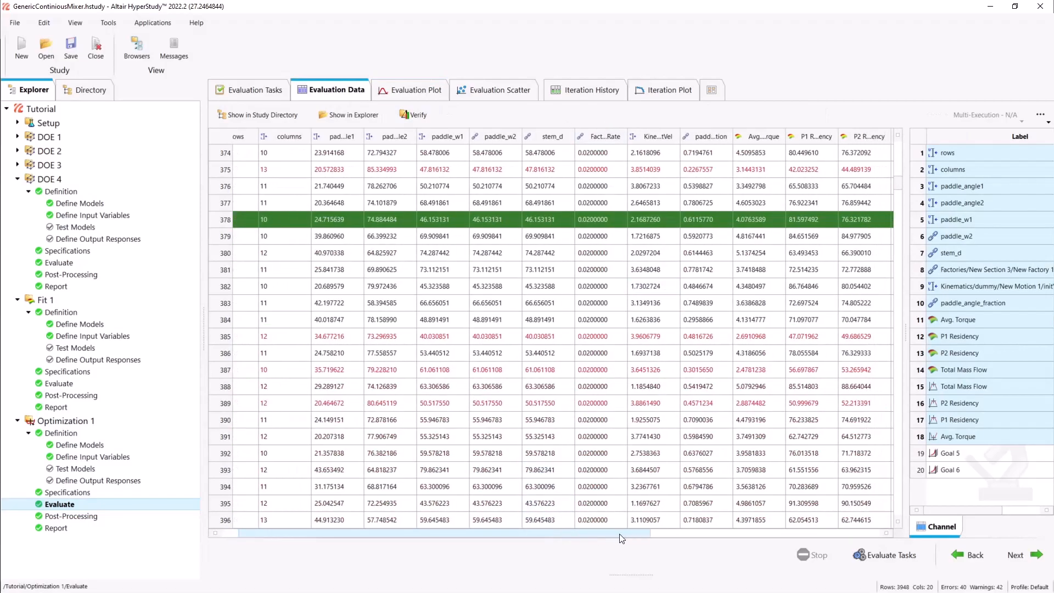
scroll("right", 3)
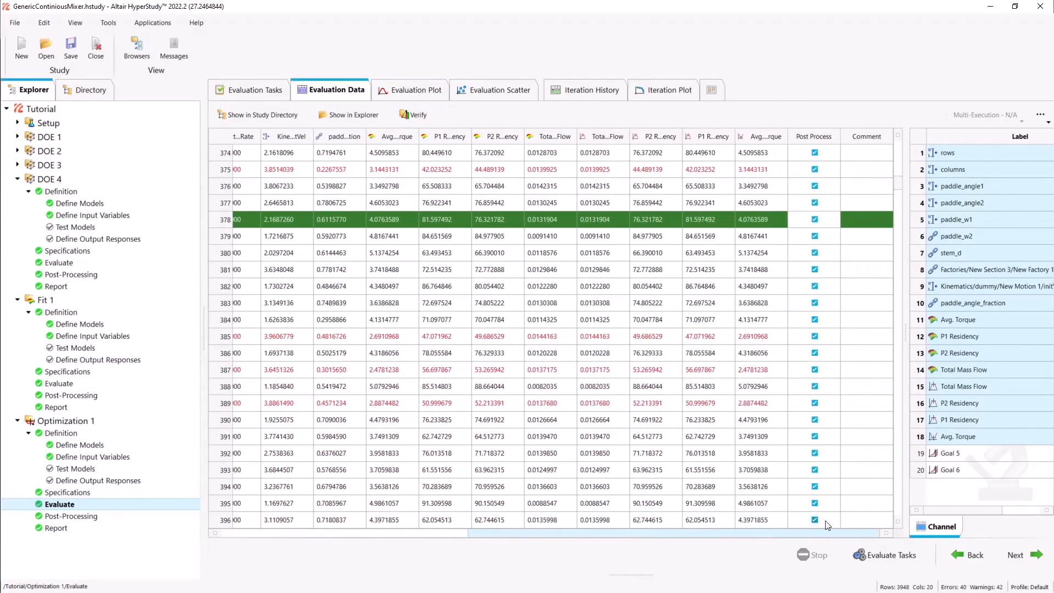
left_click(71, 516)
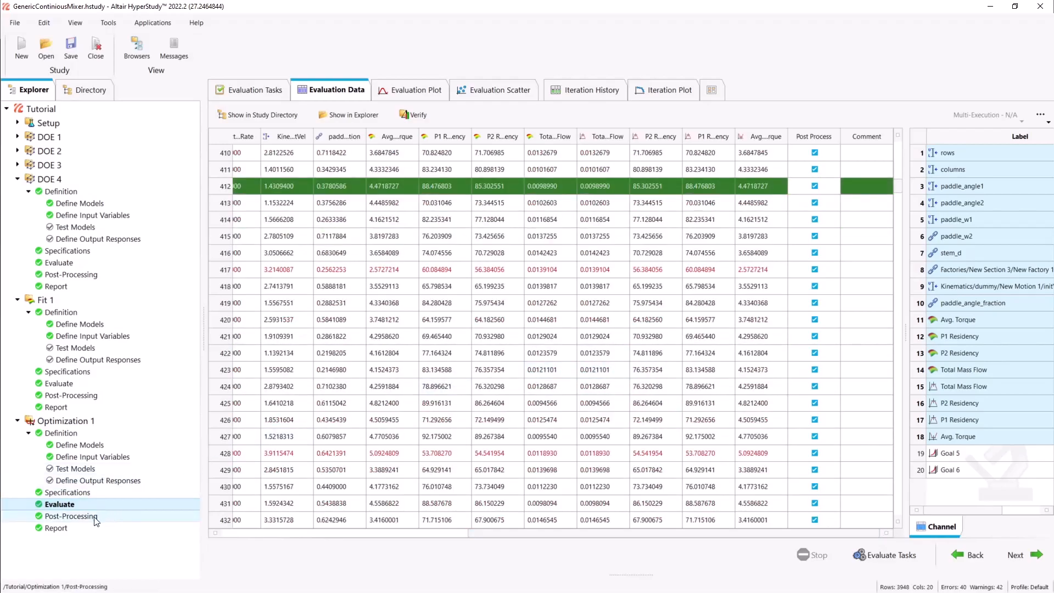
- Plot the Pareto front of optima as P2 Residency against Avg. Torque
left_click(70, 516)
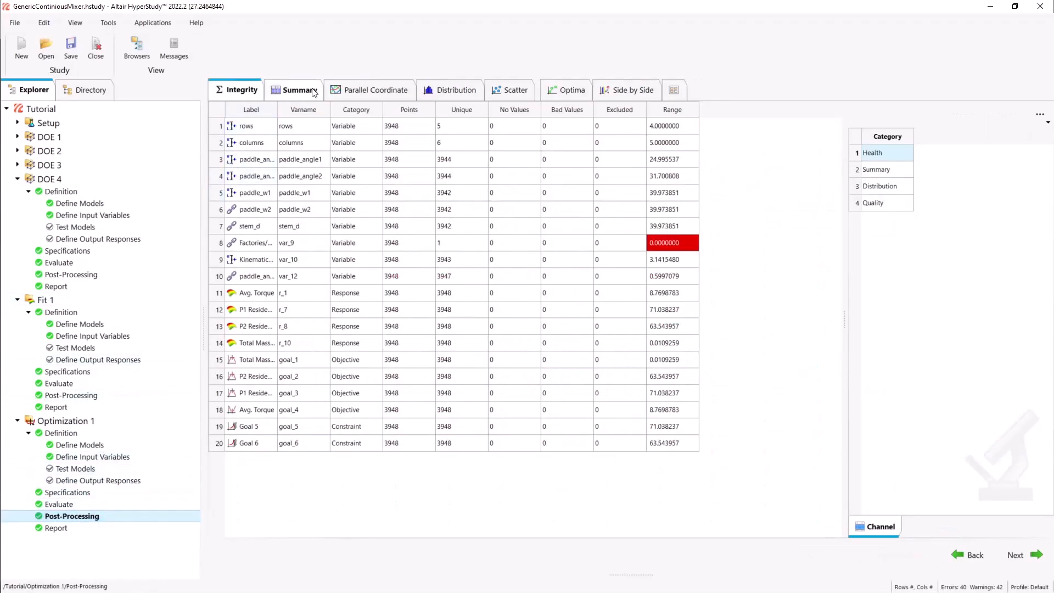
left_click(295, 89)
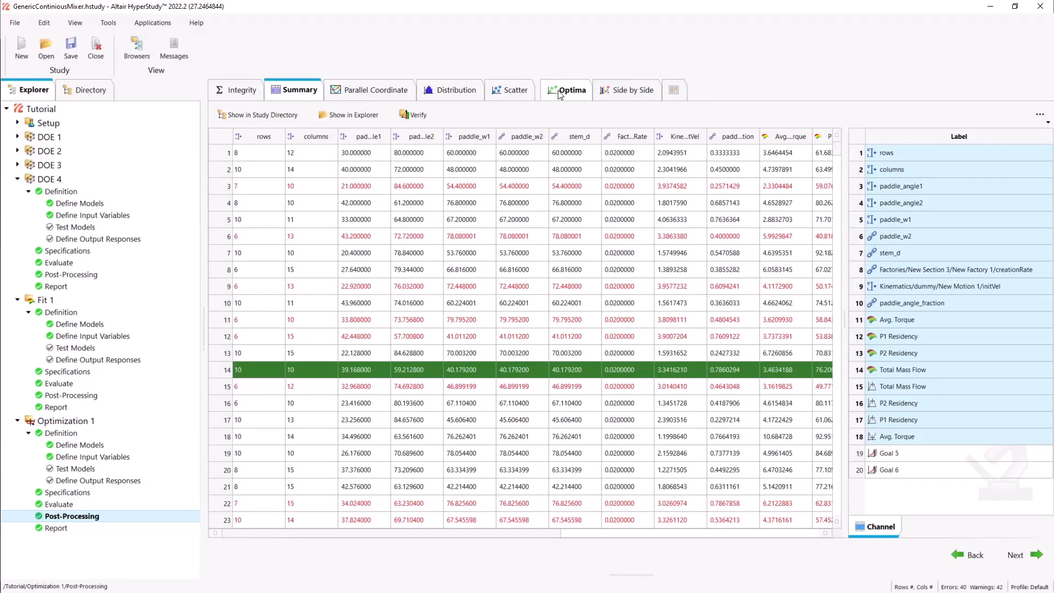
left_click(572, 89)
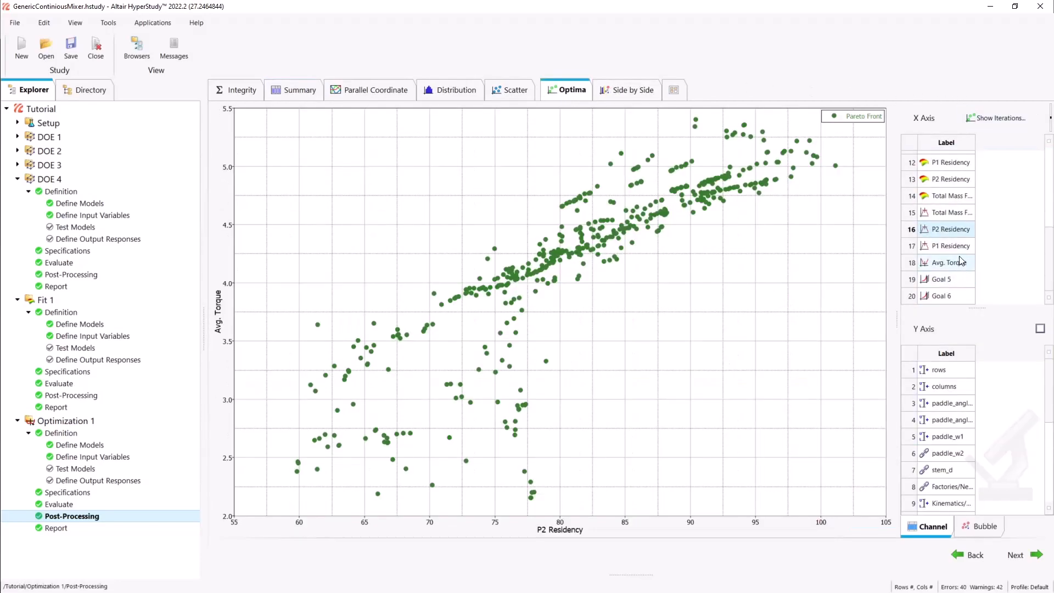
left_click(948, 212)
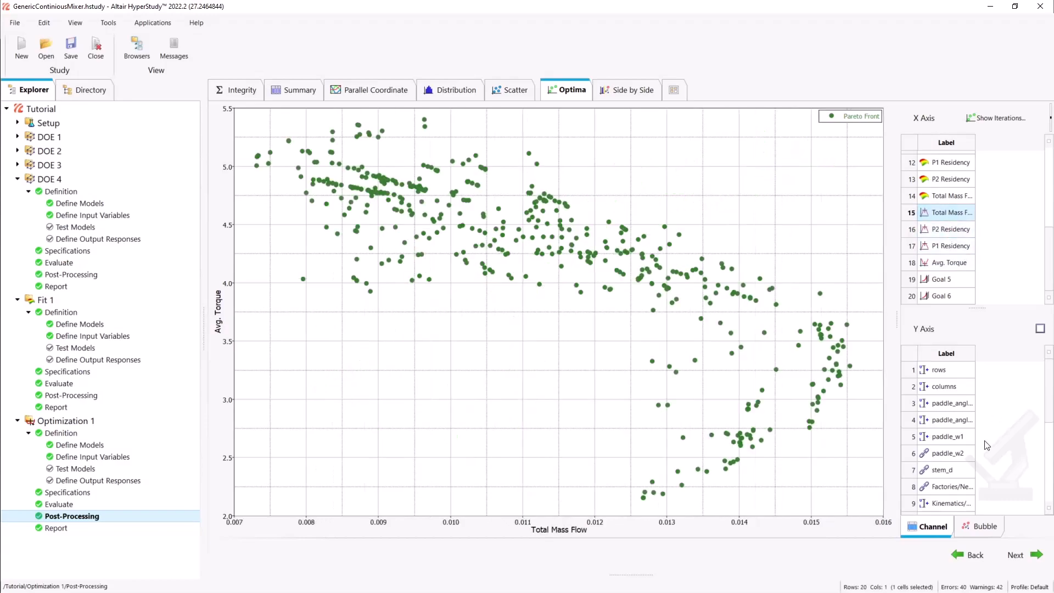
scroll("down", 3)
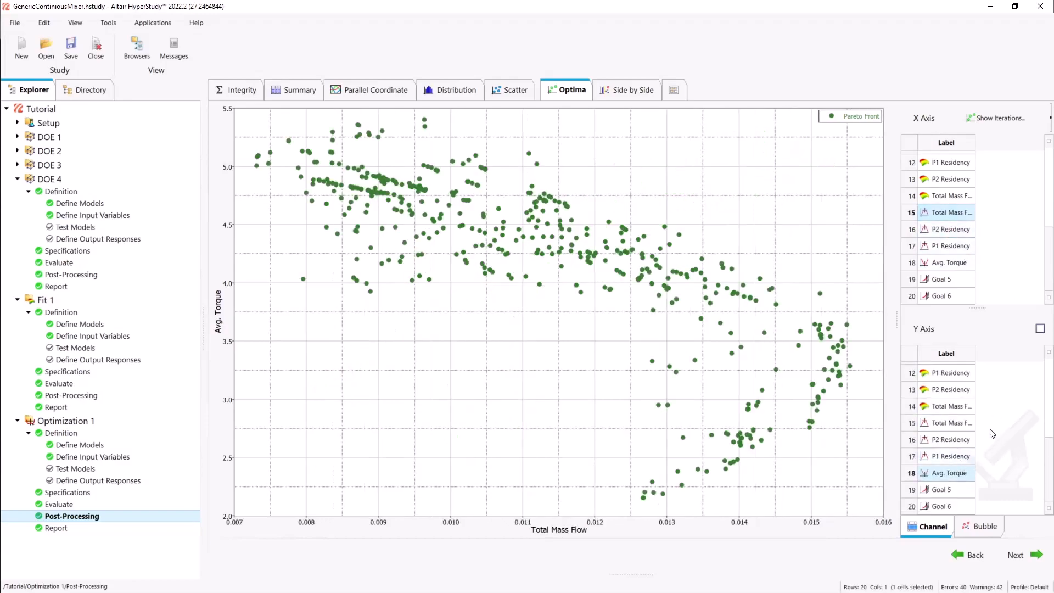
left_click(948, 440)
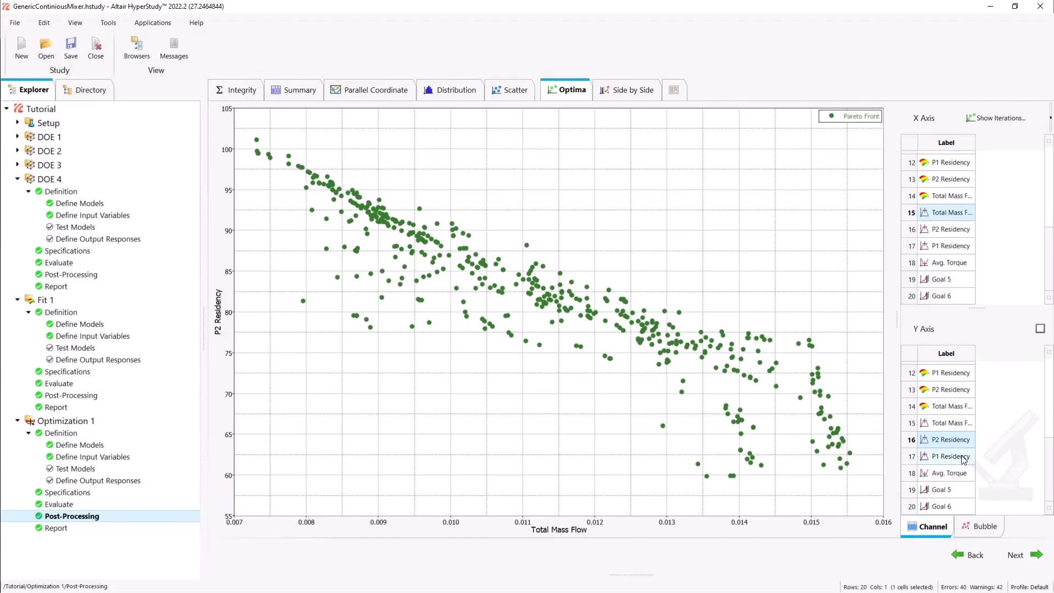
left_click(949, 455)
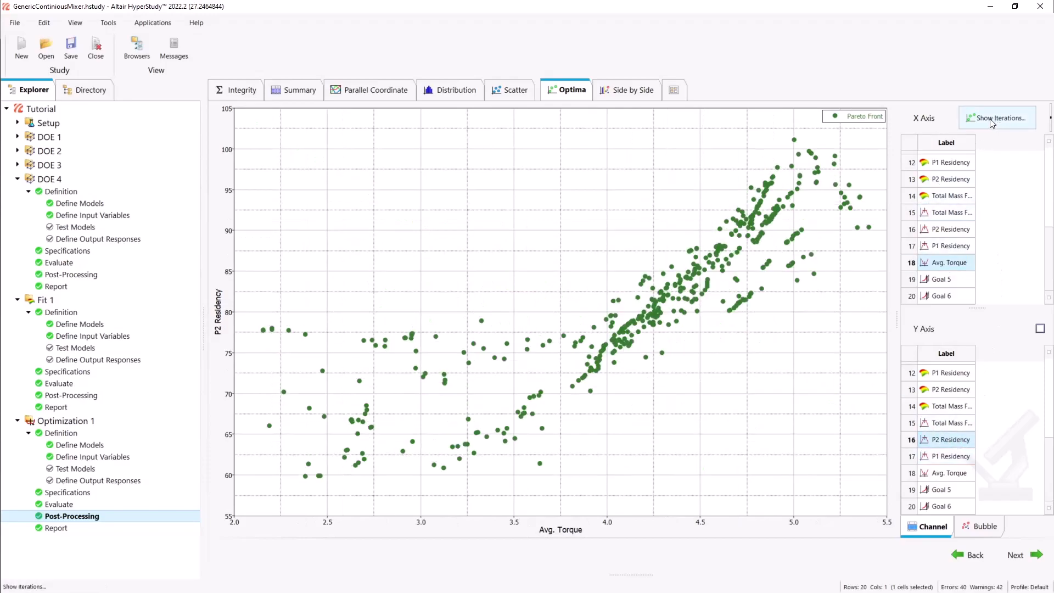
left_click(997, 118)
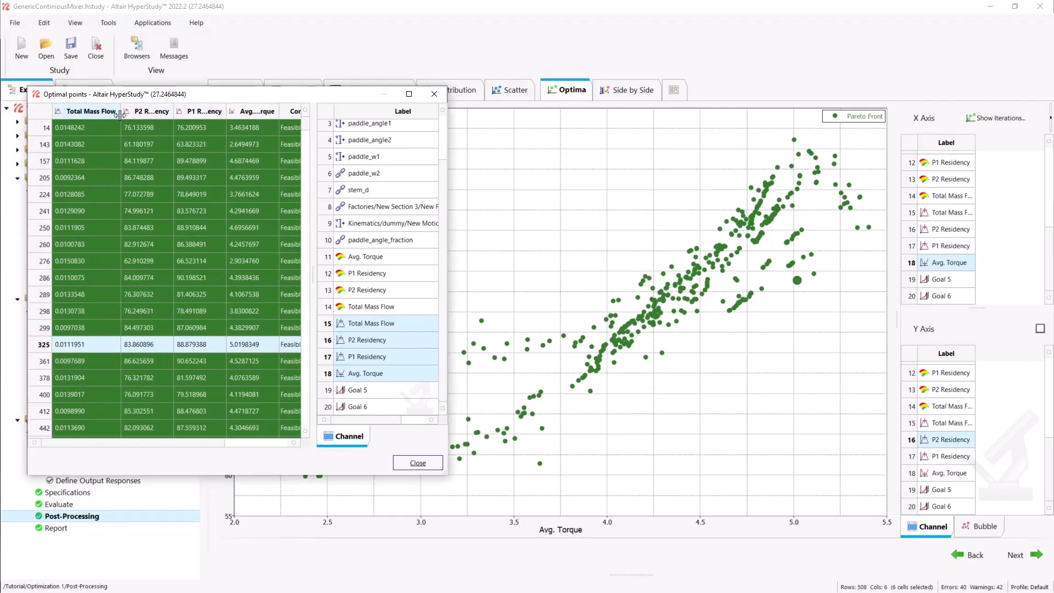
left_click(91, 111)
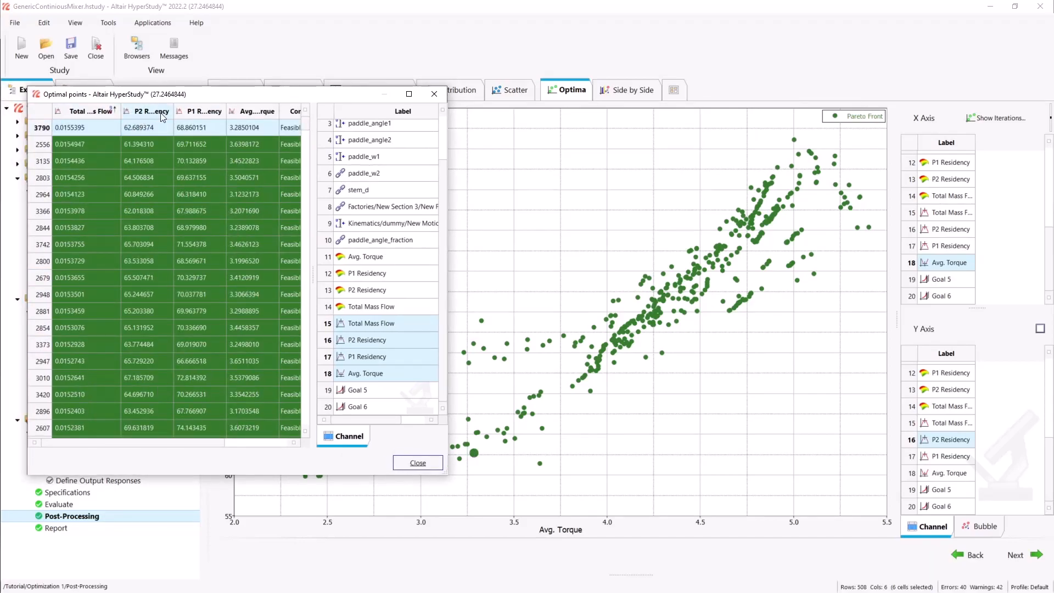
right_click(148, 110)
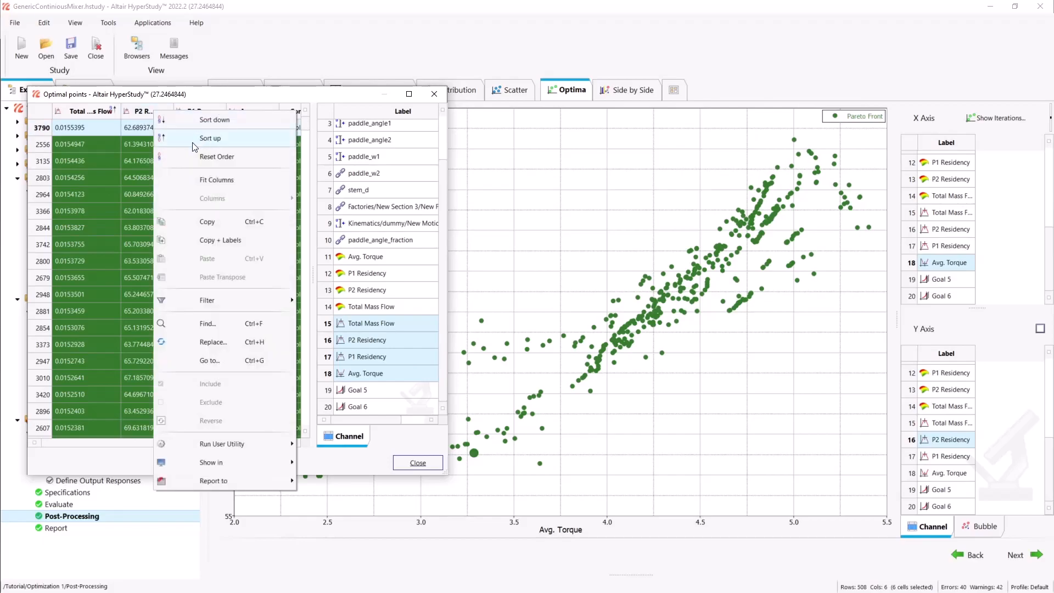
left_click(210, 138)
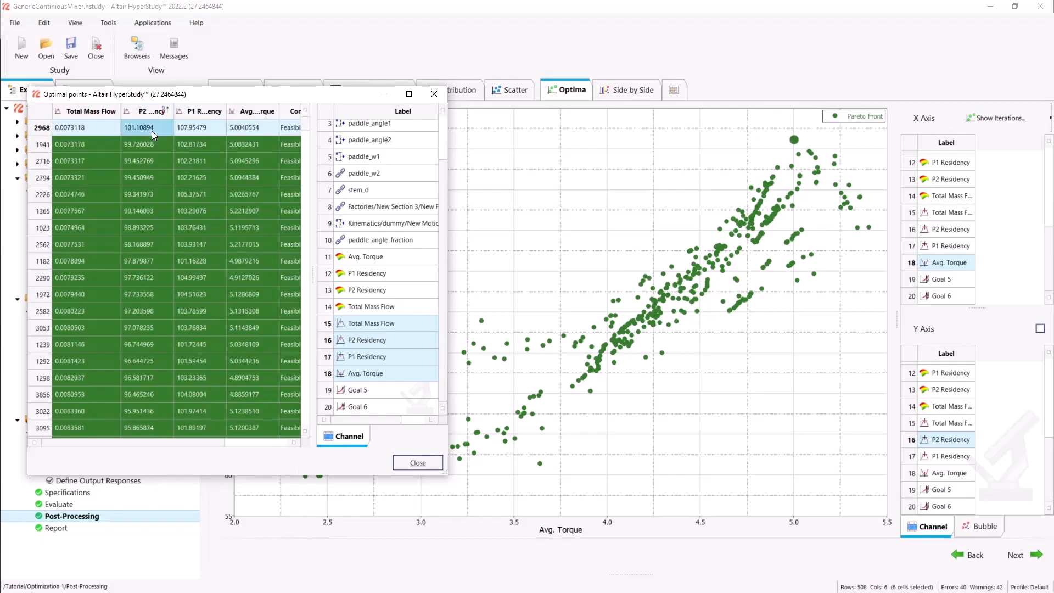
right_click(259, 111)
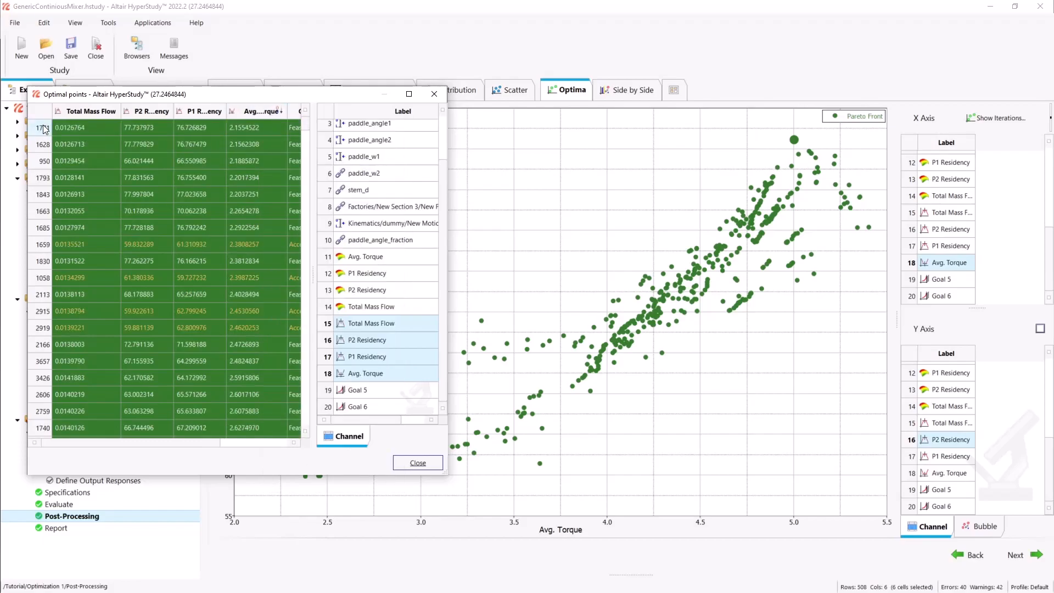
left_click(418, 463)
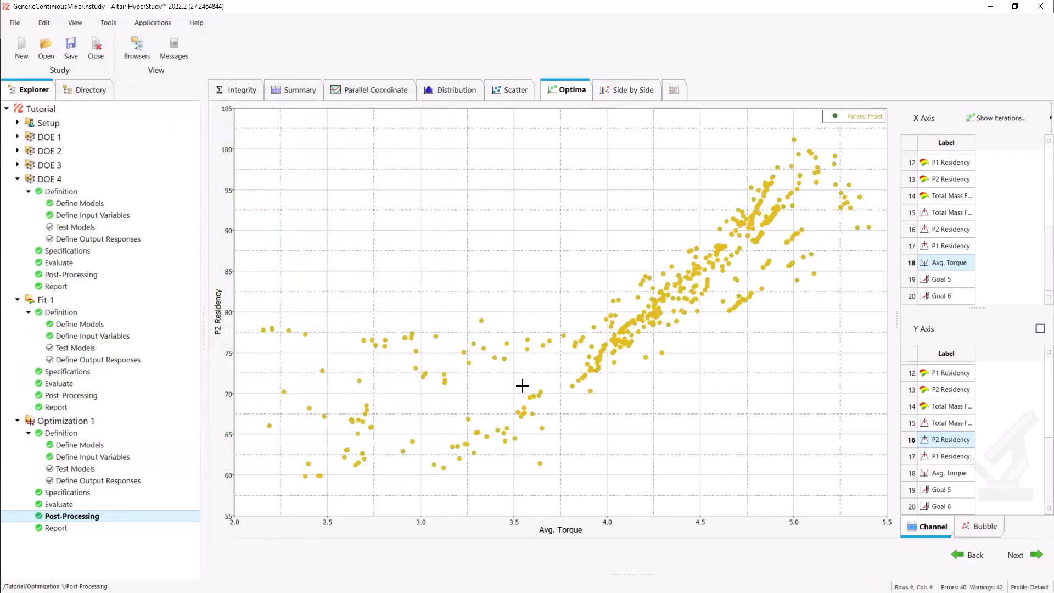
mouse_move(304, 382)
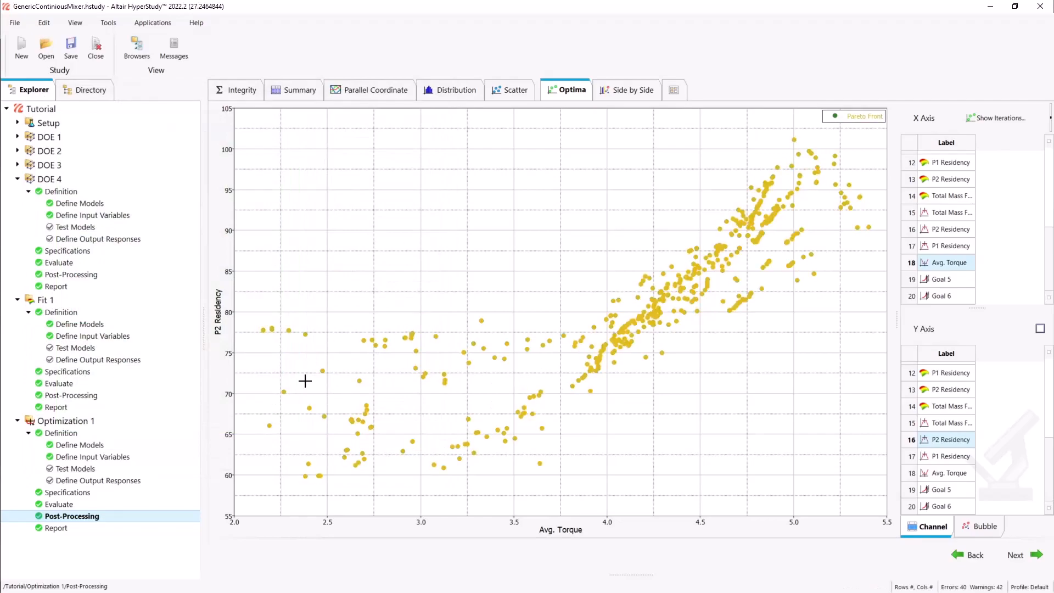
- Create Optimization 1 Verification from the Summary's highlighted design, accepting the fitted-output reset warning
left_click(299, 89)
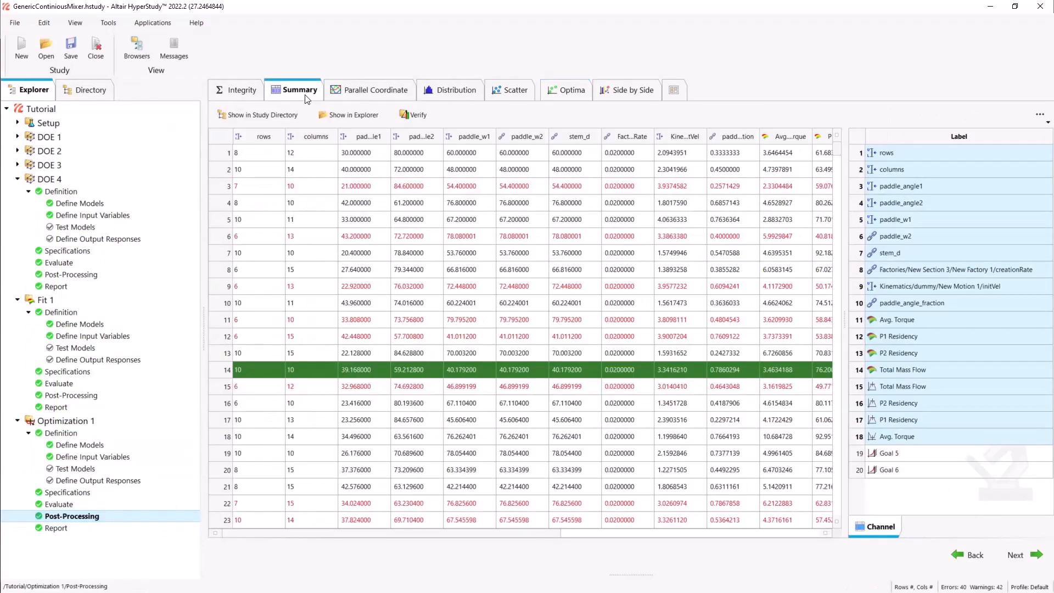
mouse_move(413, 114)
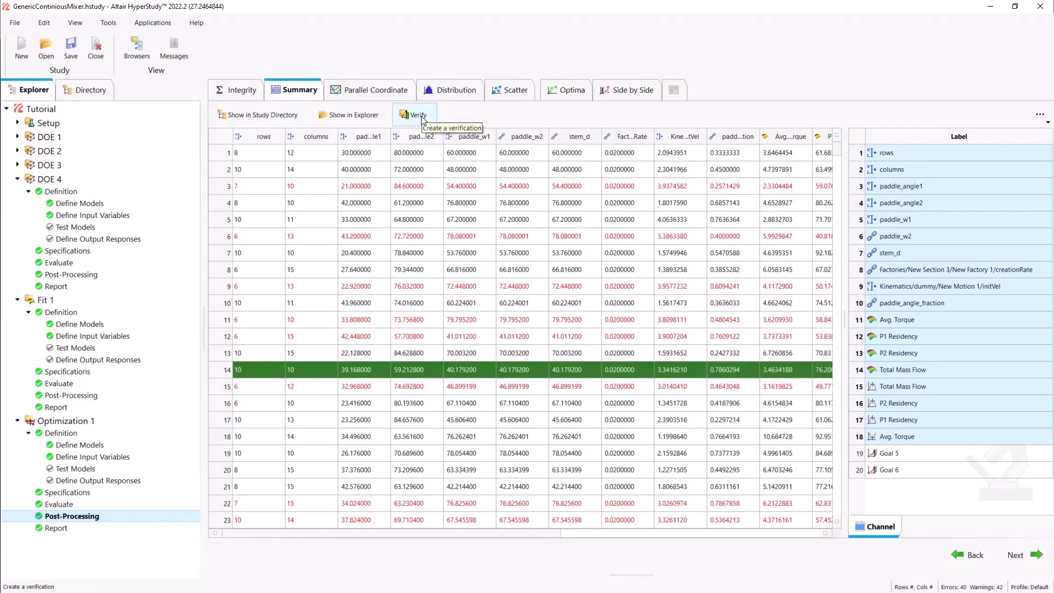
left_click(412, 114)
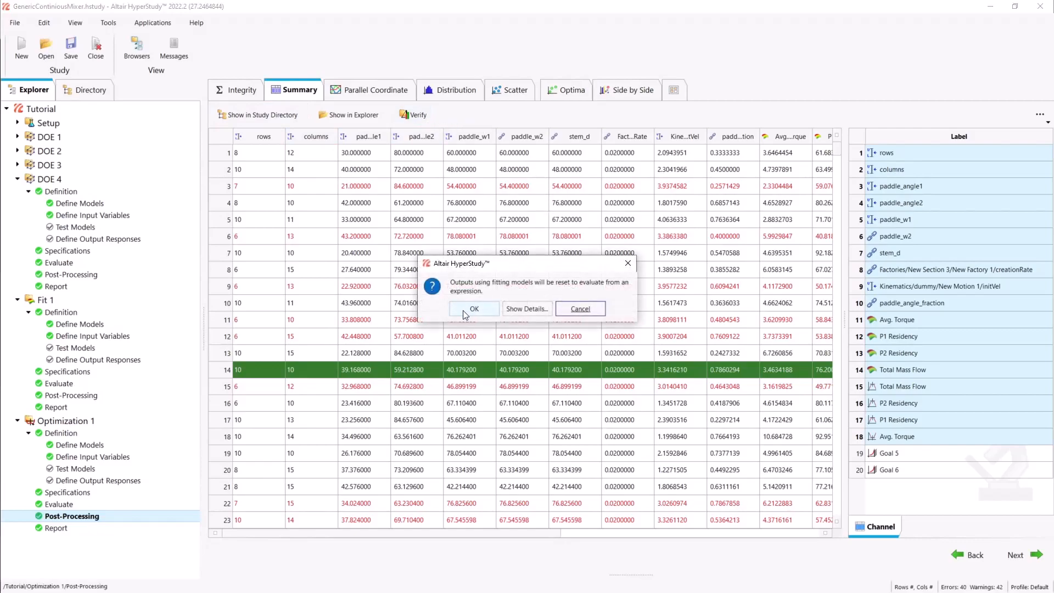
left_click(474, 309)
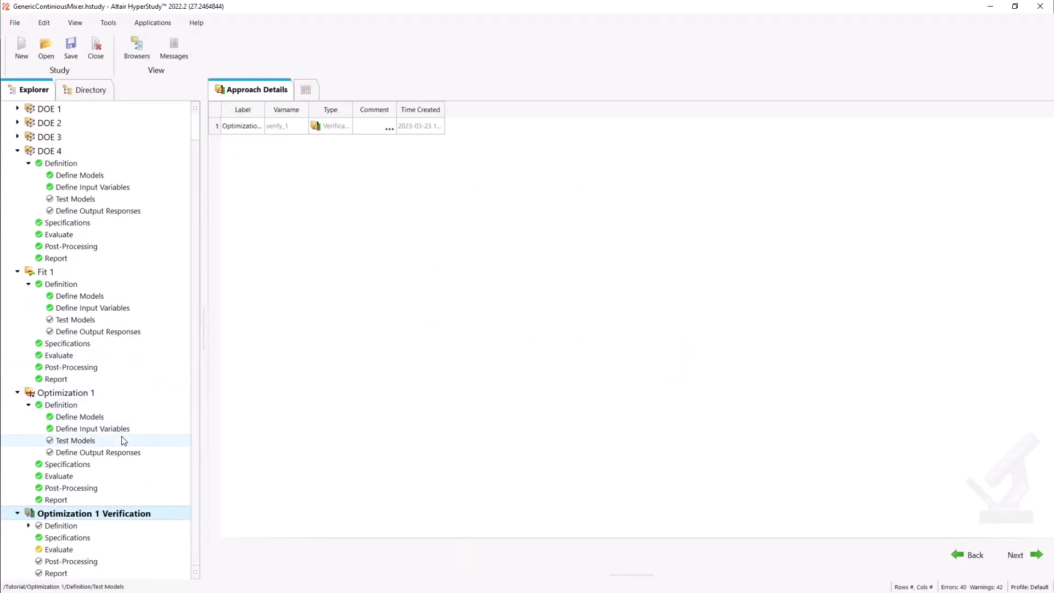
- Set Verify Points mode with evaluation indexes 1771, 2968, 3790 and proceed to Evaluate
left_click(81, 537)
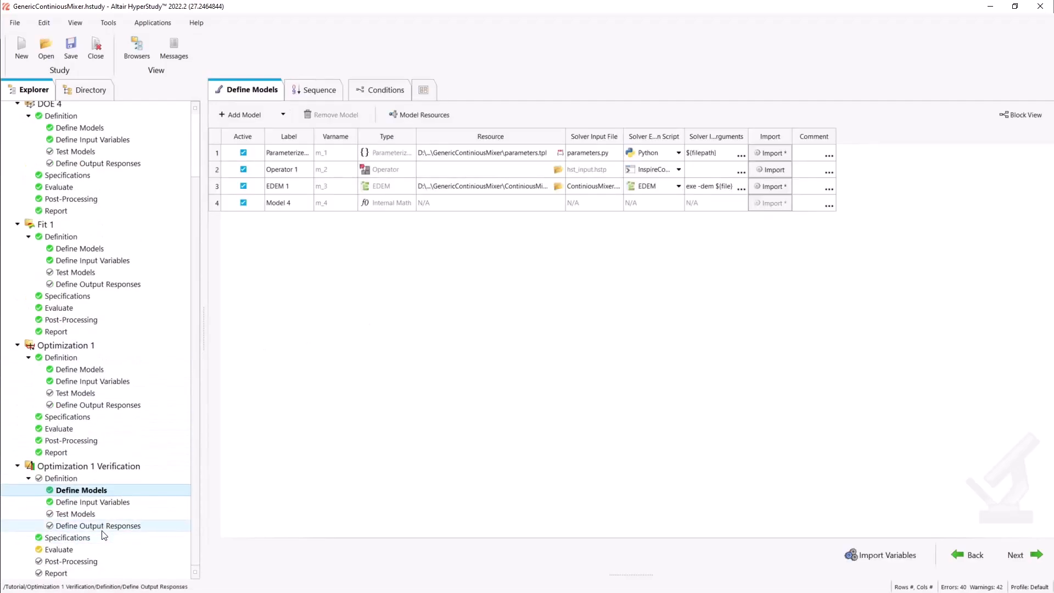
left_click(69, 537)
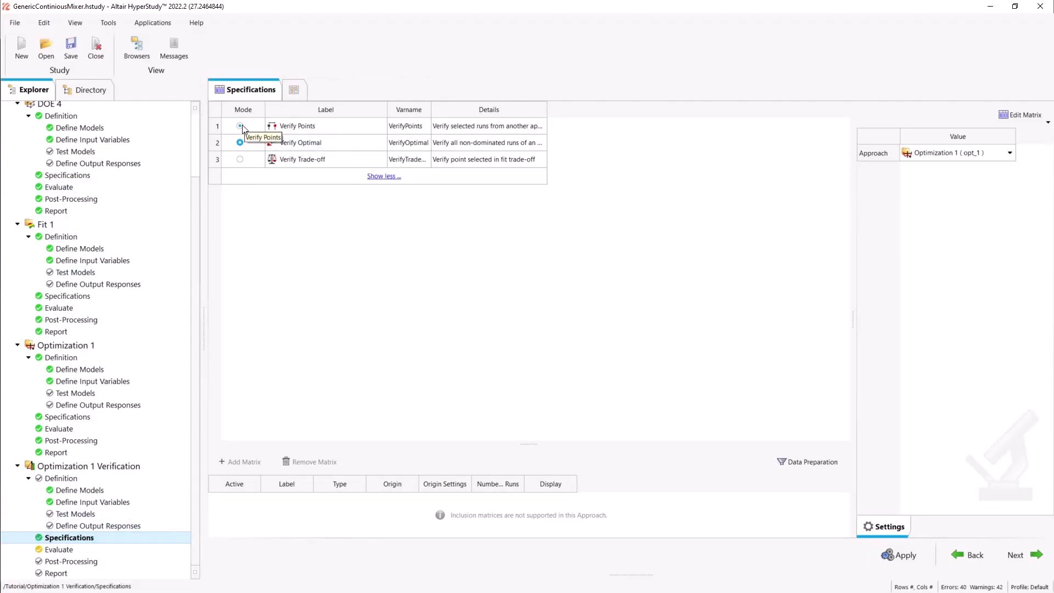
left_click(240, 125)
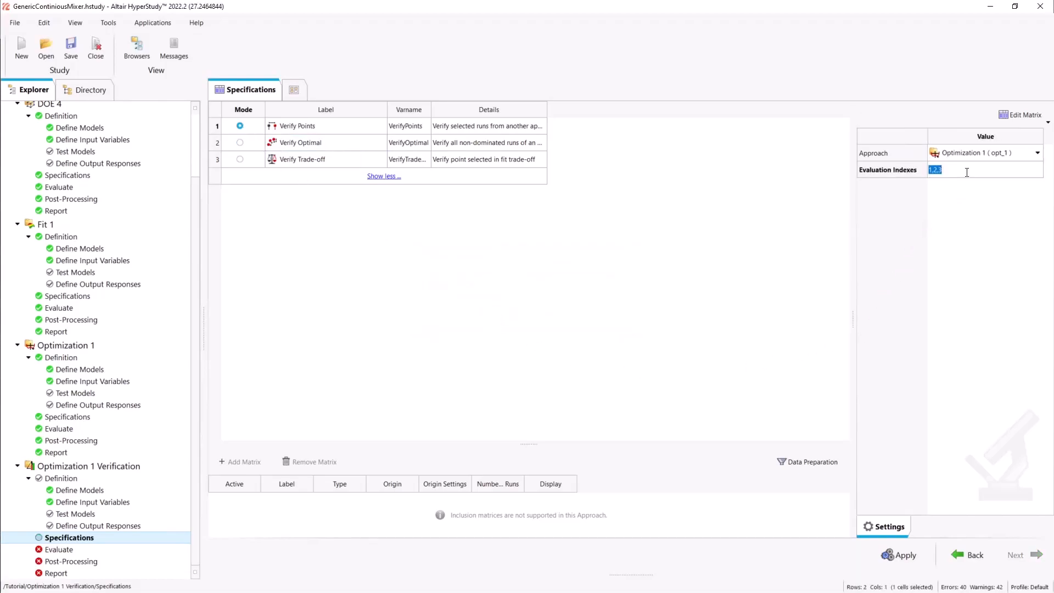
type("1771,2968,3790")
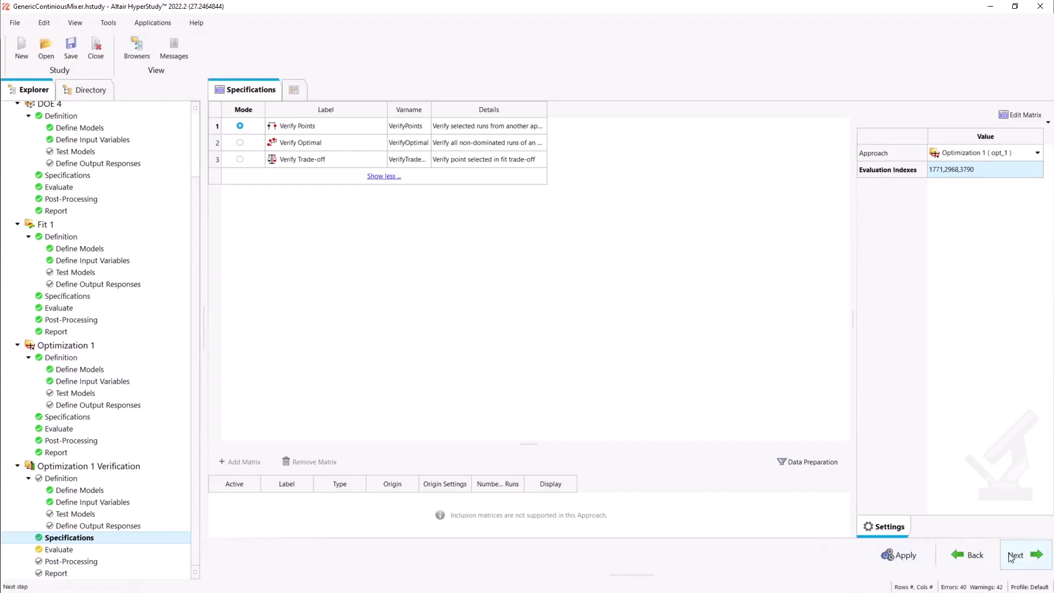
left_click(1016, 555)
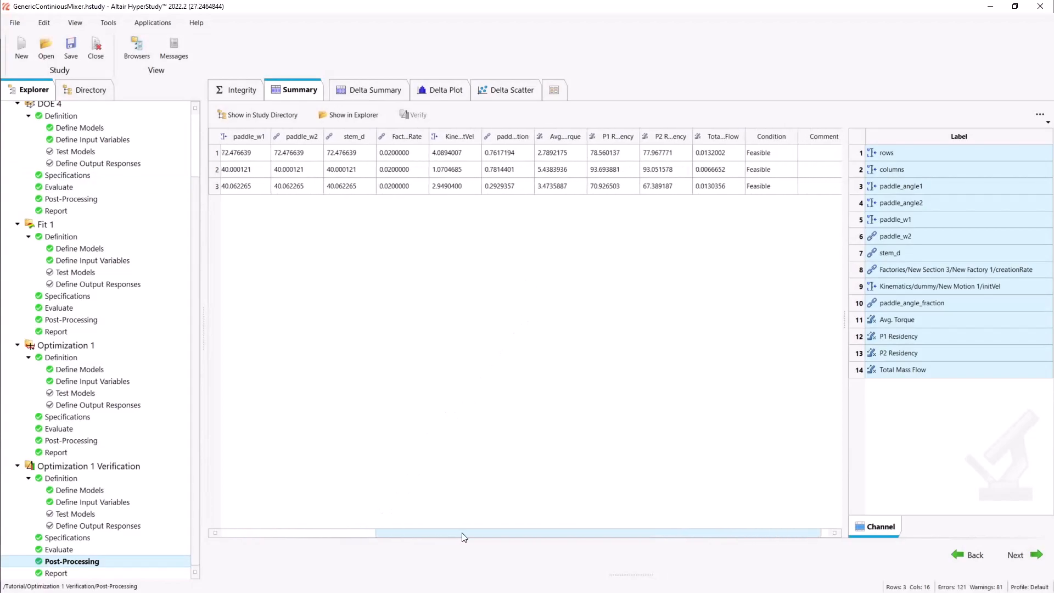
- Review the Delta Summary and delta plots for P1 Residency and Avg. Torque, original versus verified
left_click(369, 89)
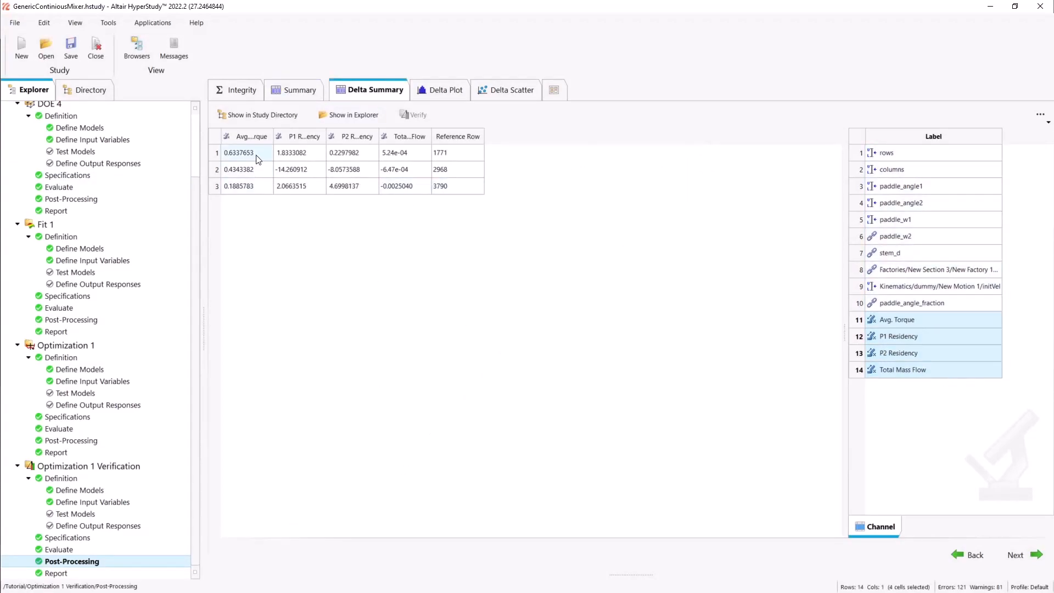
left_click(442, 88)
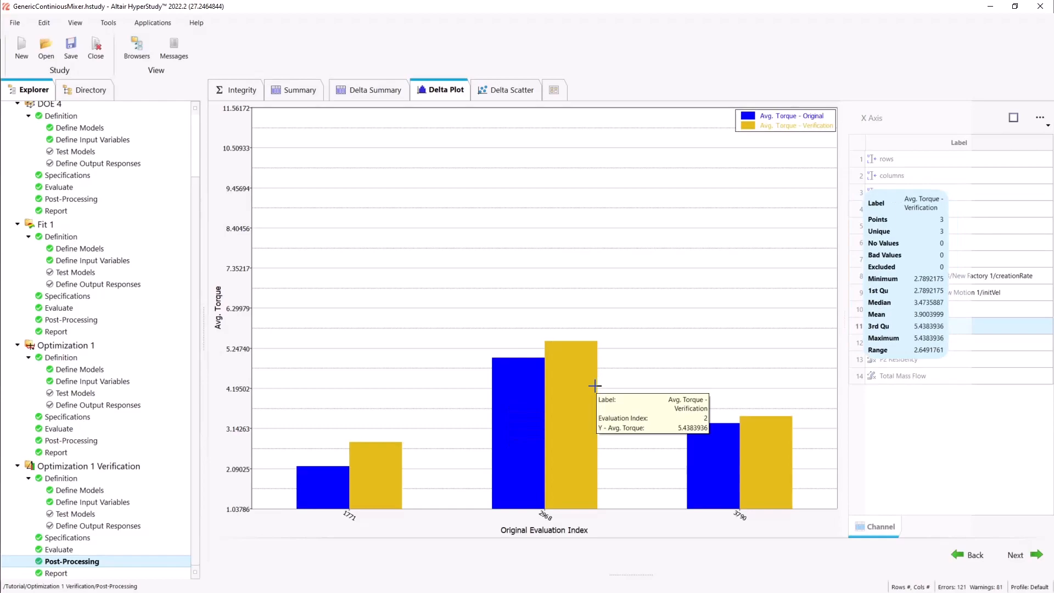
left_click(898, 343)
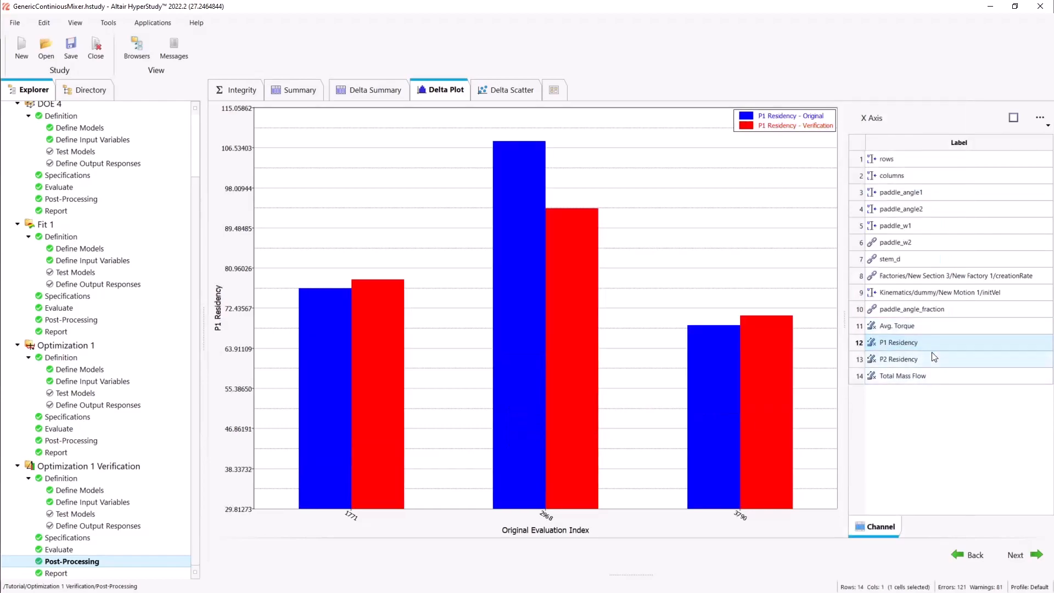
left_click(898, 360)
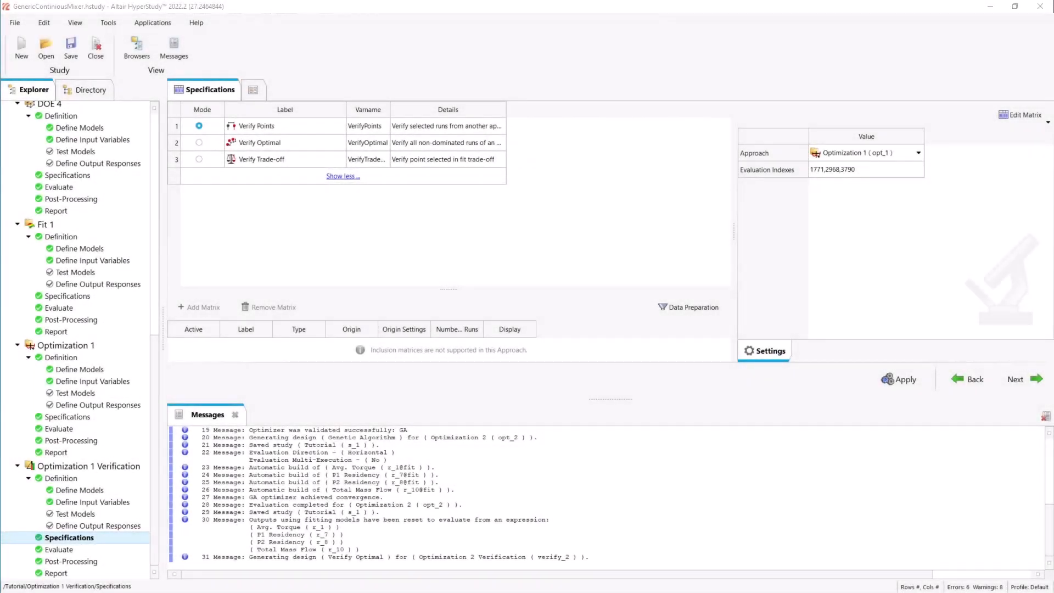
mouse_move(367, 242)
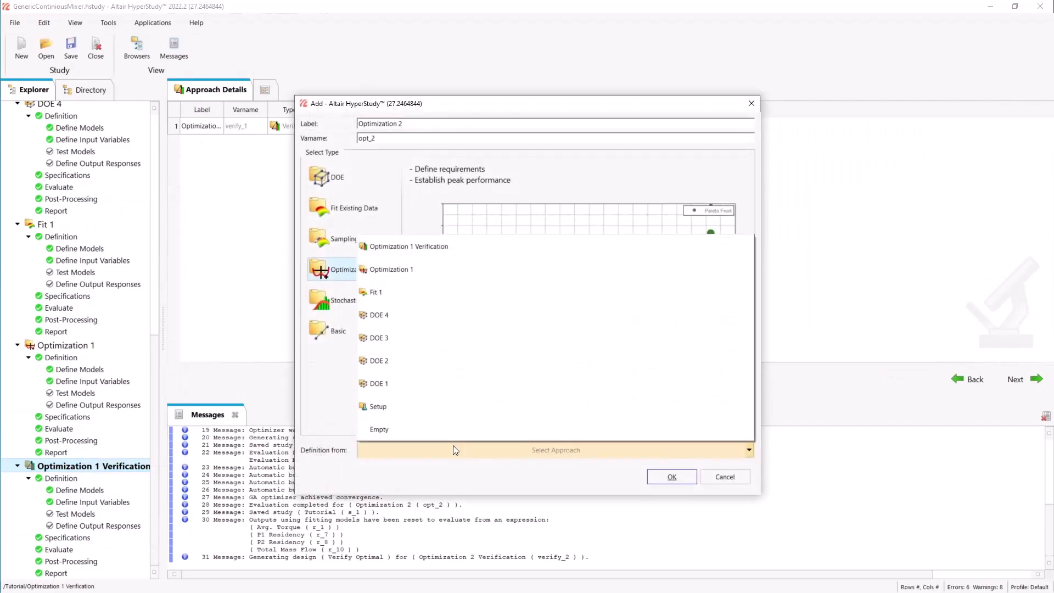
- Define the new Optimization 2 approach from Fit 1 and confirm its creation
left_click(374, 292)
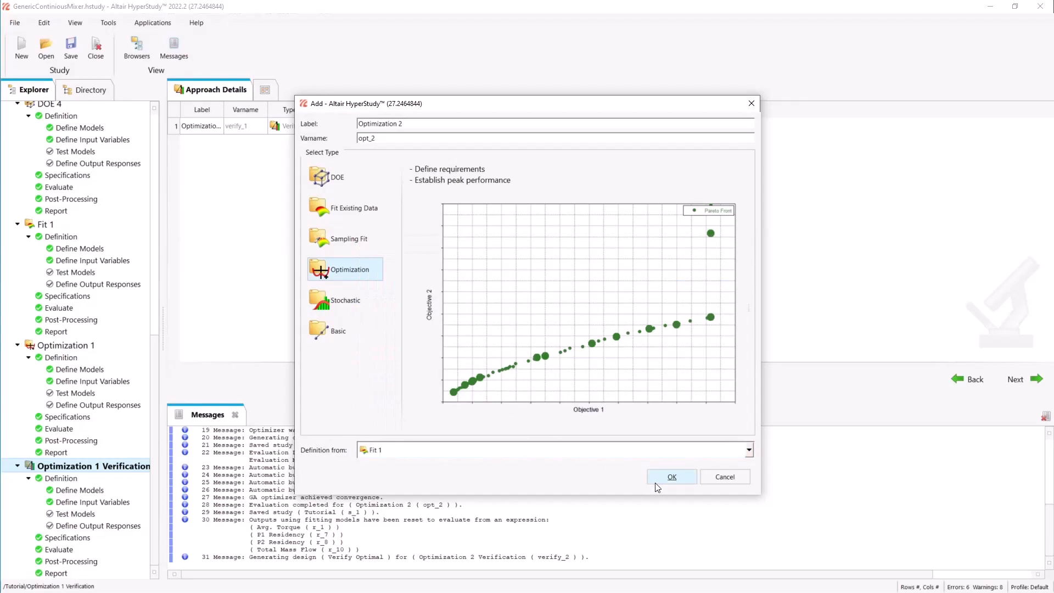
left_click(671, 476)
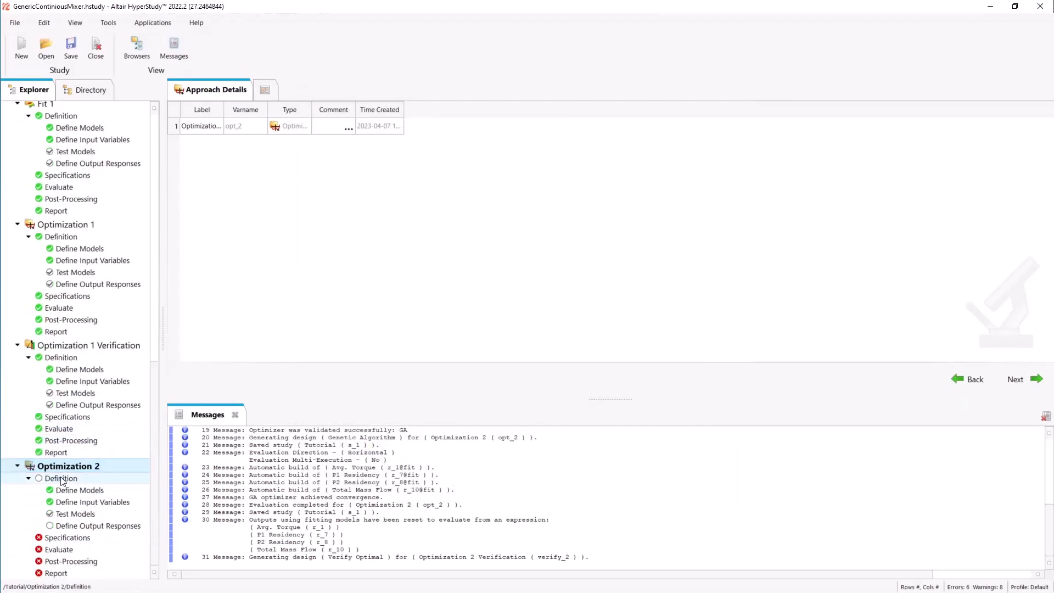
- Add output response Total Paddles with expression columns*rows to Optimization 2
left_click(95, 502)
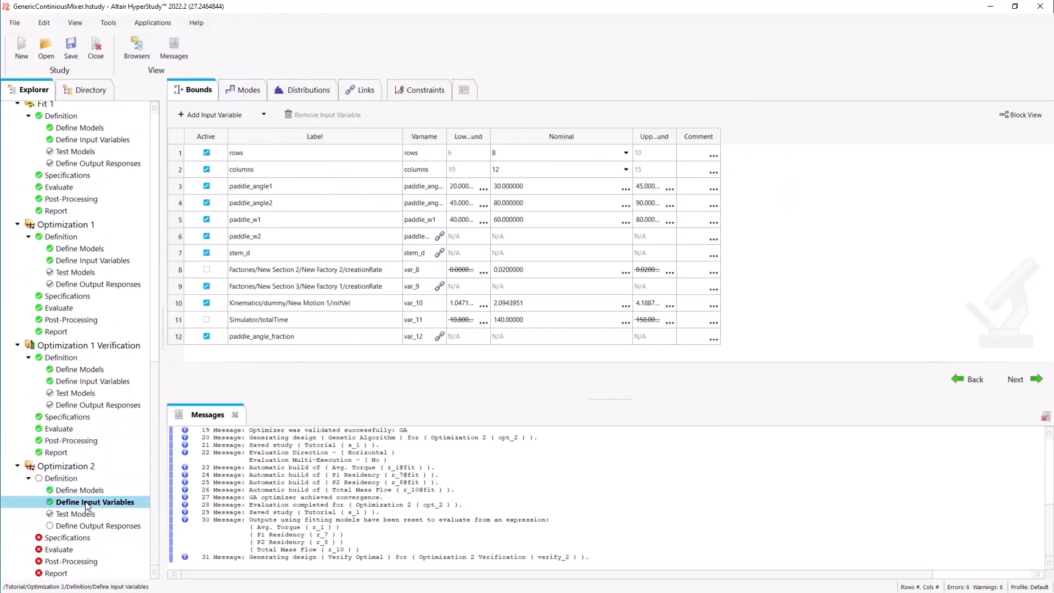
left_click(99, 525)
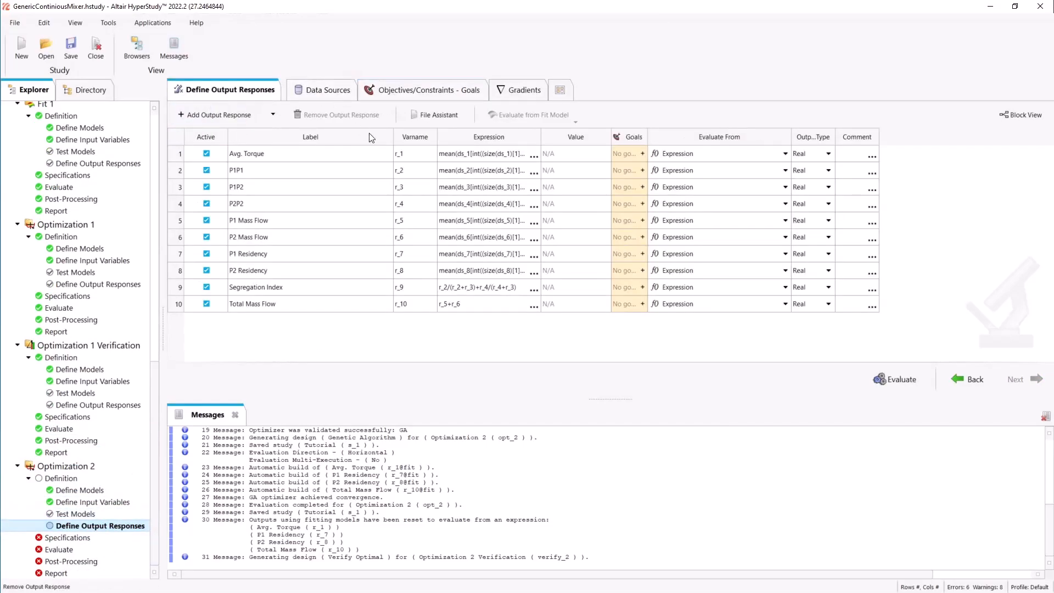
mouse_move(649, 133)
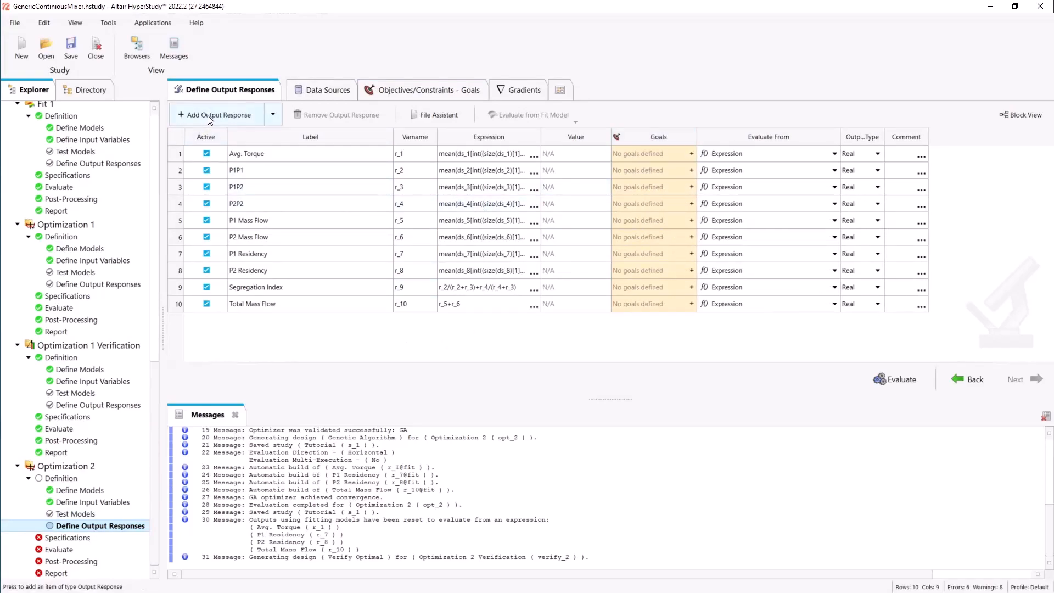
left_click(219, 114)
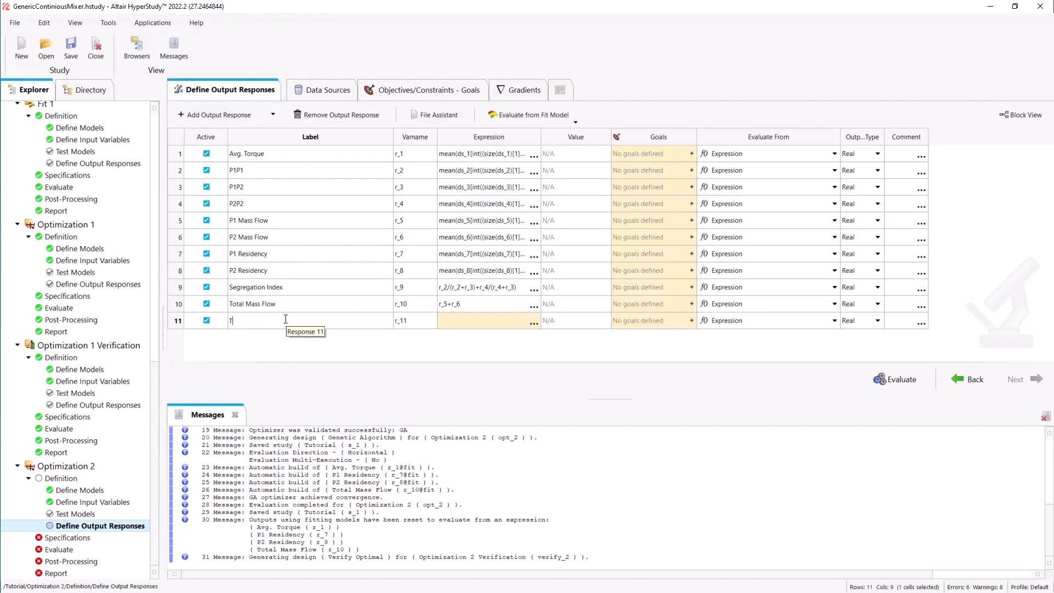
type("Total Paddles")
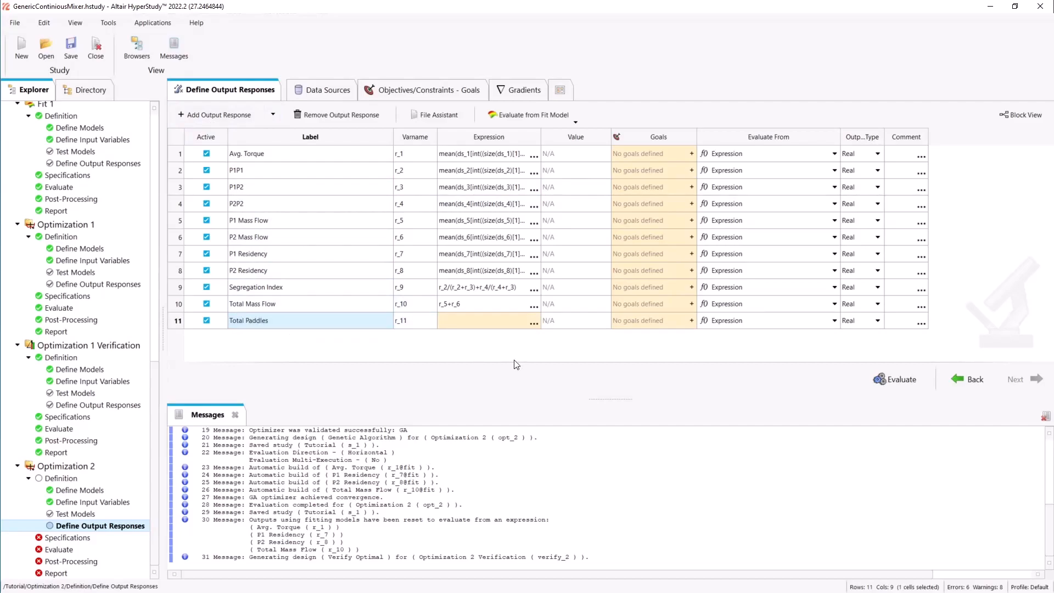
left_click(535, 114)
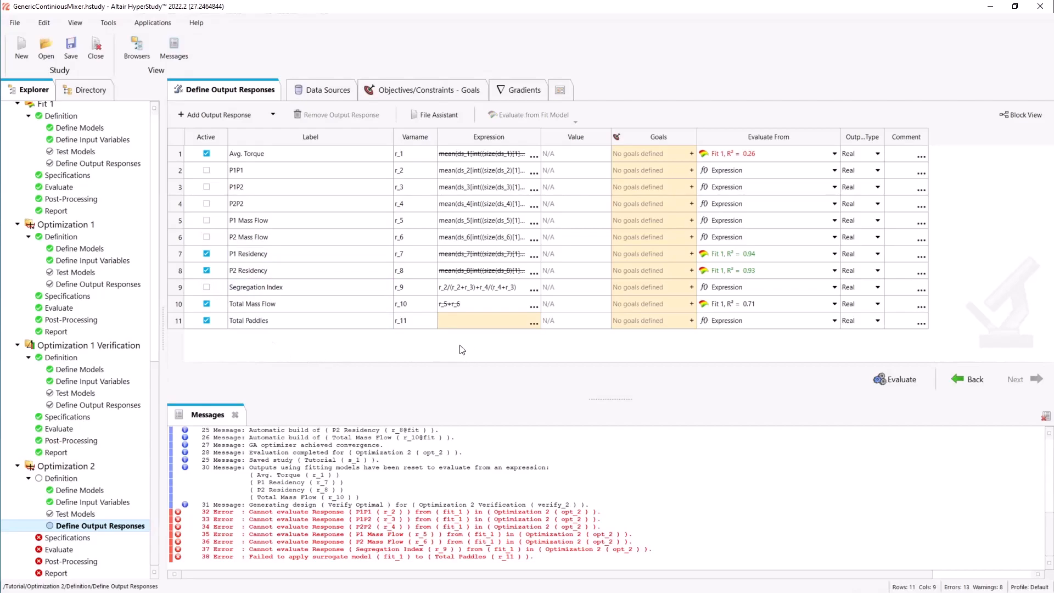
type("columns*rows")
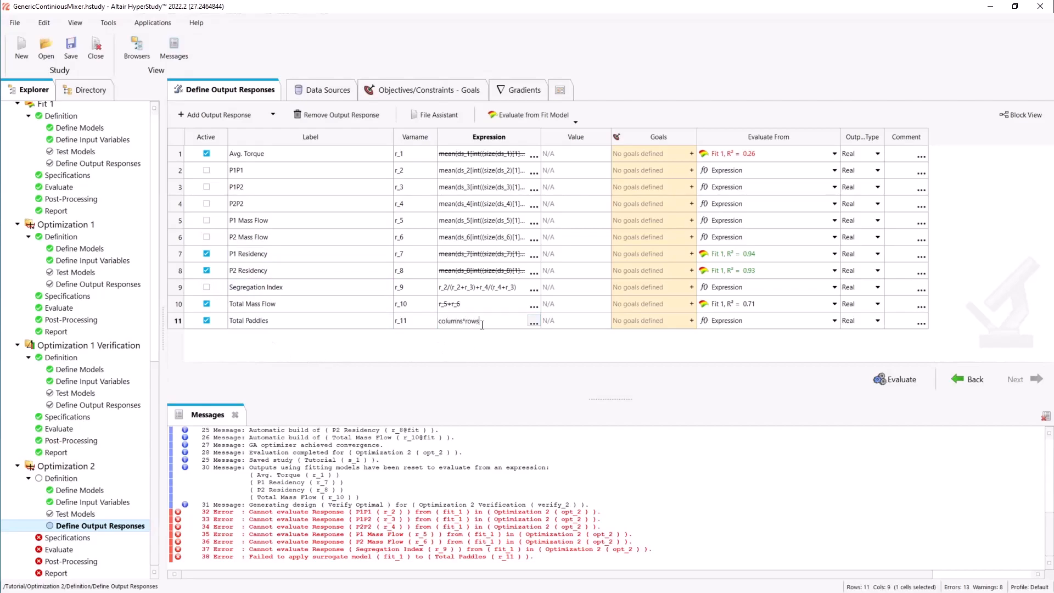
mouse_move(424, 89)
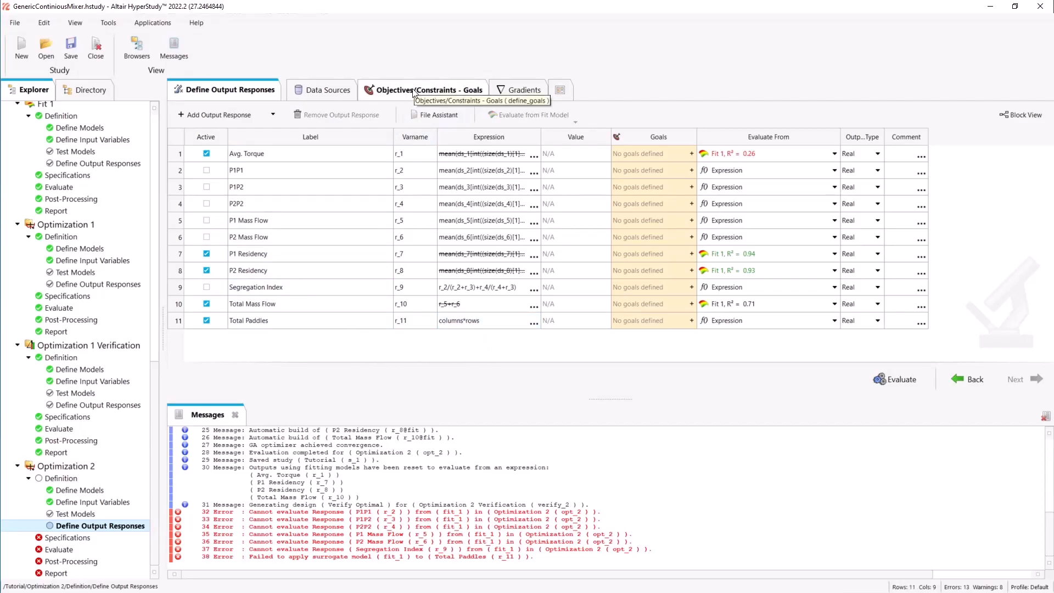
- Set the goals to weighted-sum types, minimizing Avg. Torque and Total Paddles, maximizing the rest
left_click(430, 89)
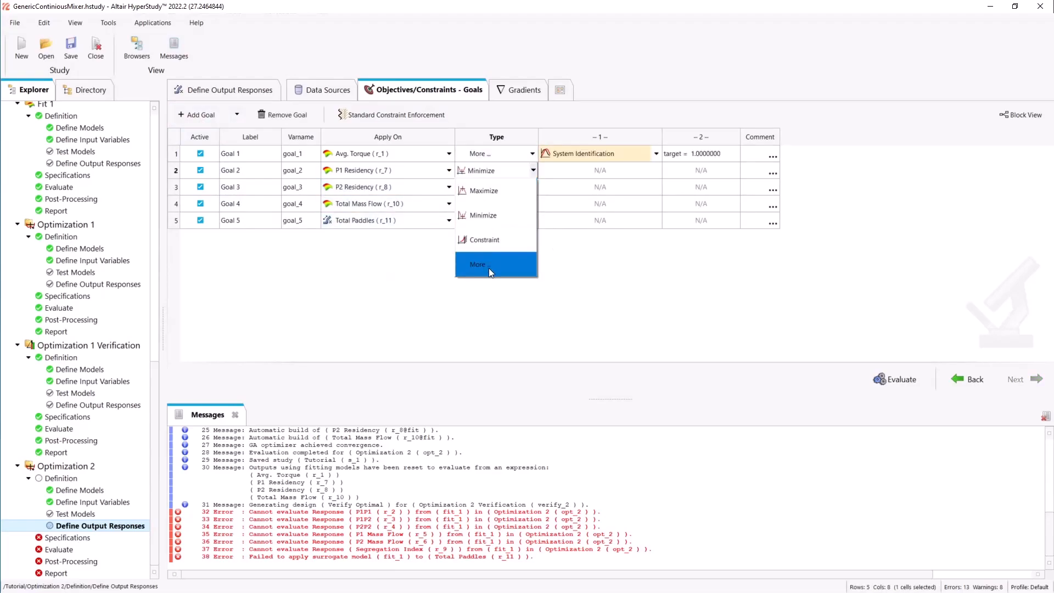
left_click(478, 264)
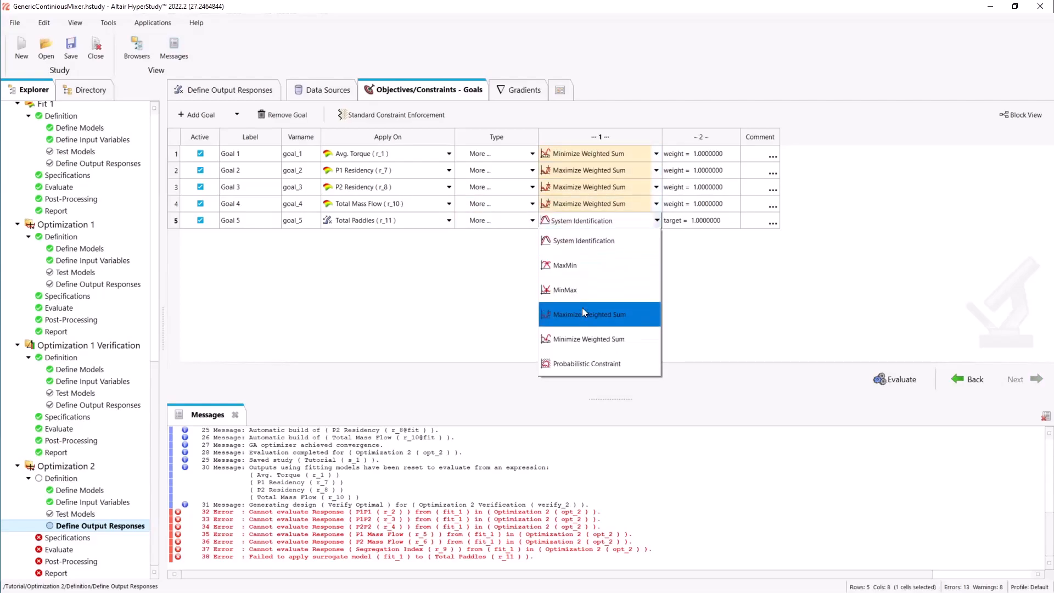
left_click(589, 339)
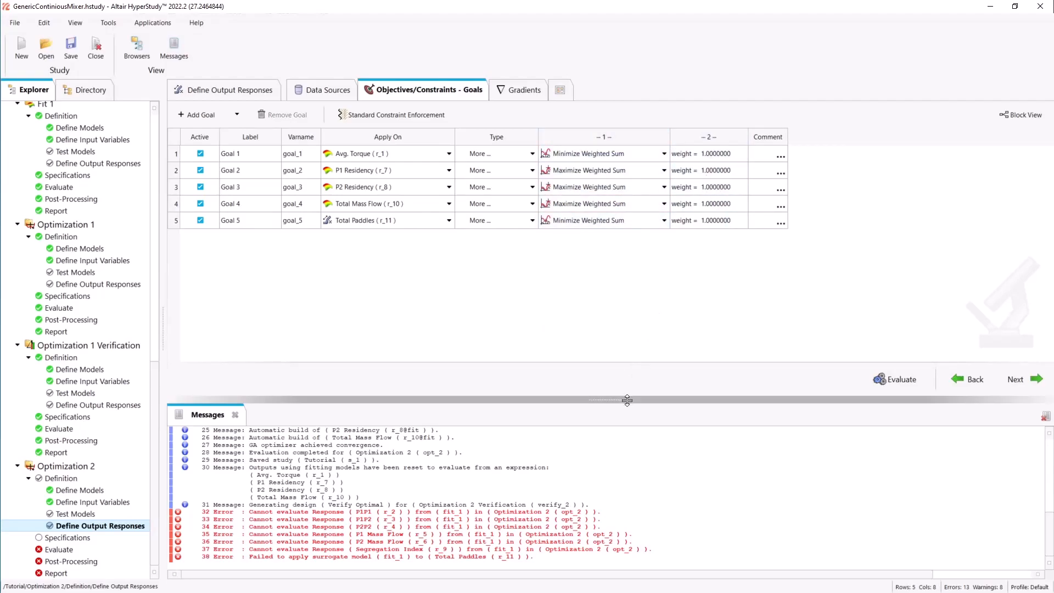
left_click(235, 415)
type("3")
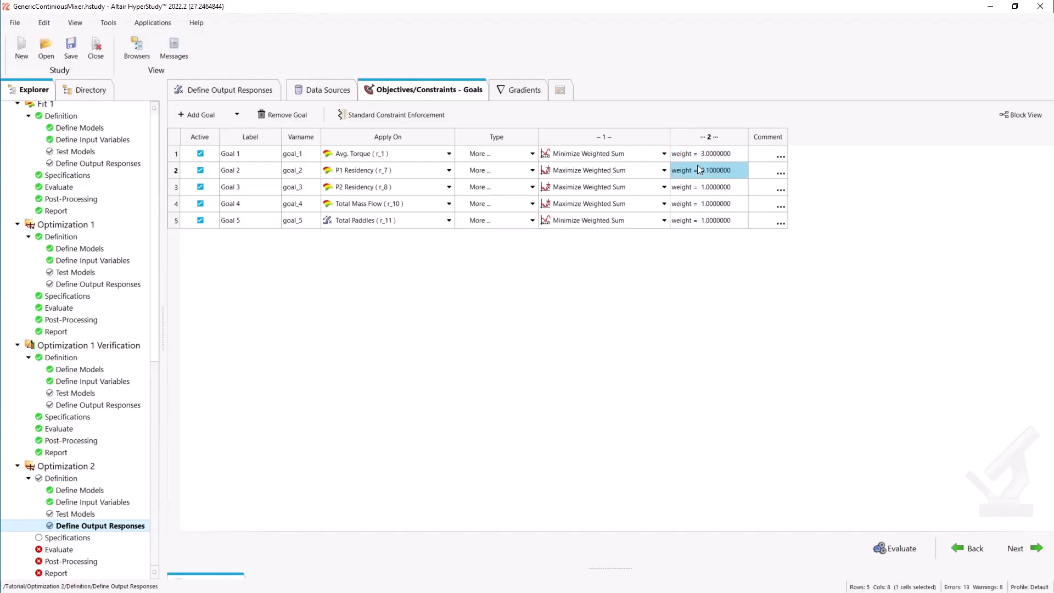
- Edit the goal weight cells to 0.1 and 1000 for the weighted-sum objectives
left_click(708, 186)
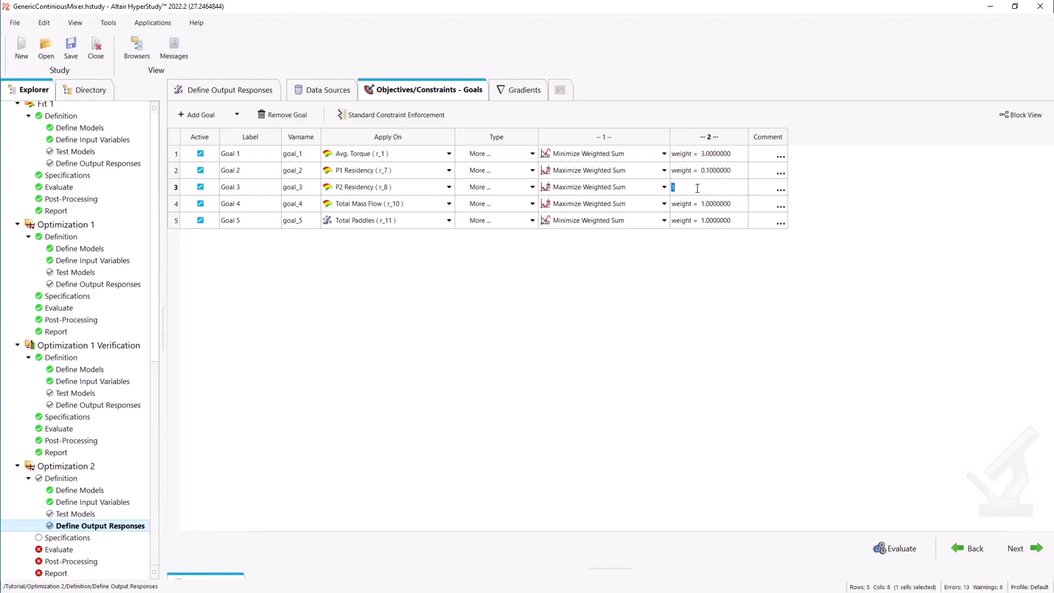
type("0.1000000")
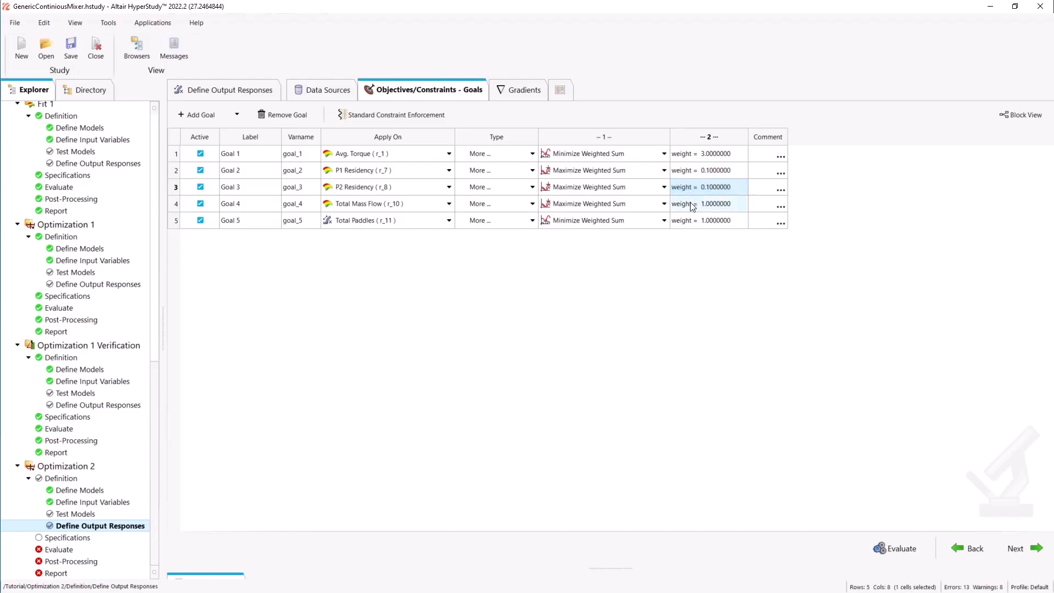
type("1000")
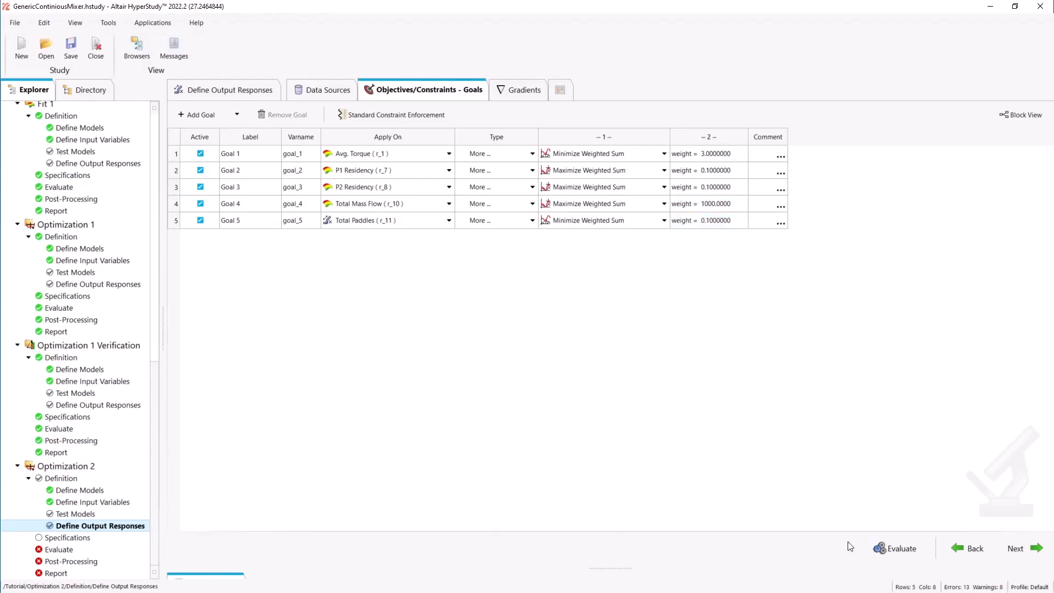
- Run Optimization 2 with the Genetic Algorithm and show the objective function history plot
left_click(68, 537)
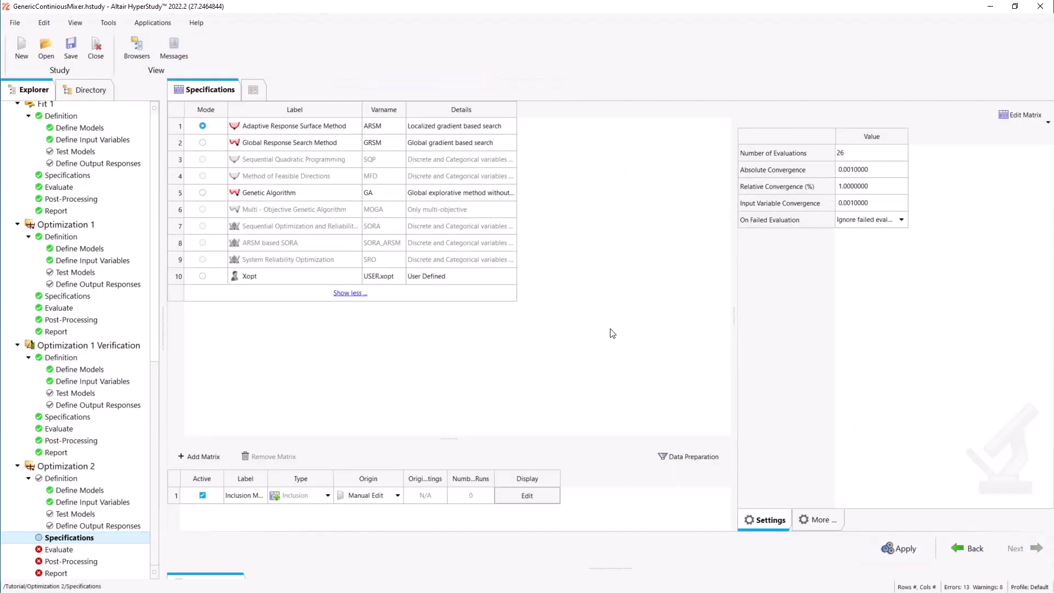
left_click(202, 192)
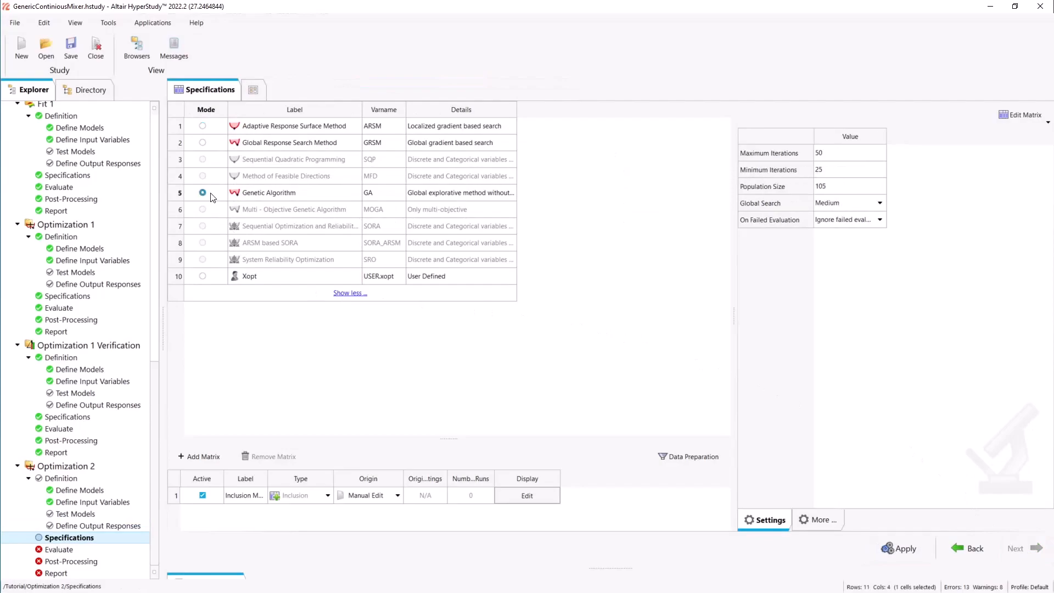
left_click(905, 548)
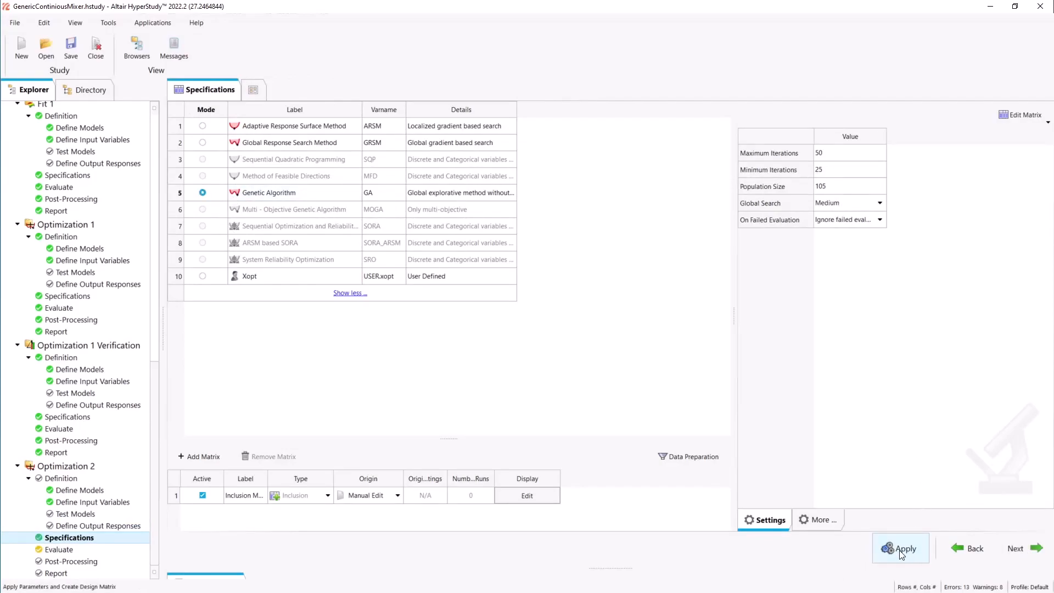
left_click(901, 548)
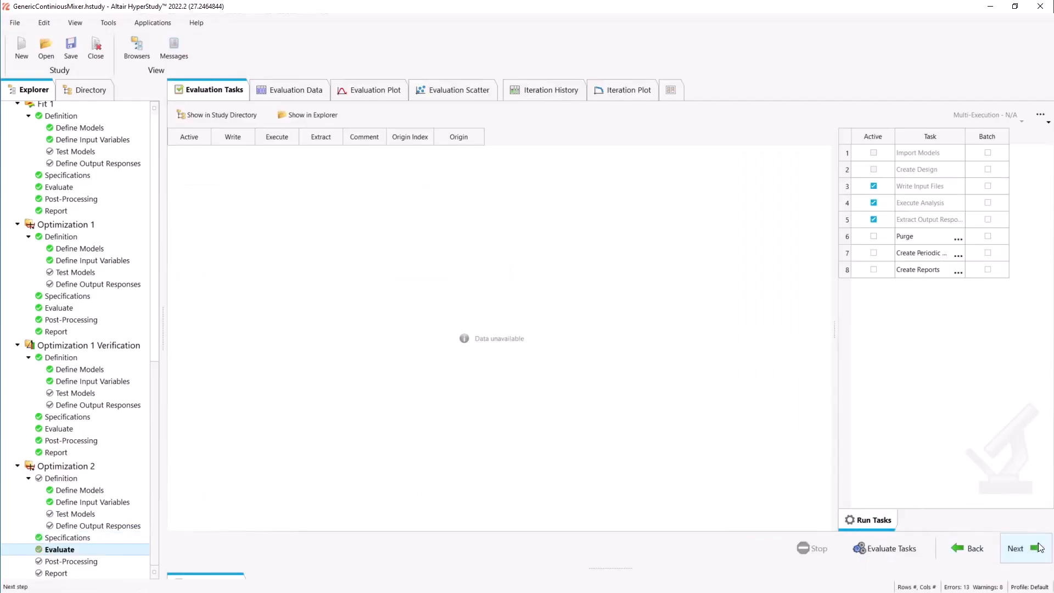
left_click(890, 548)
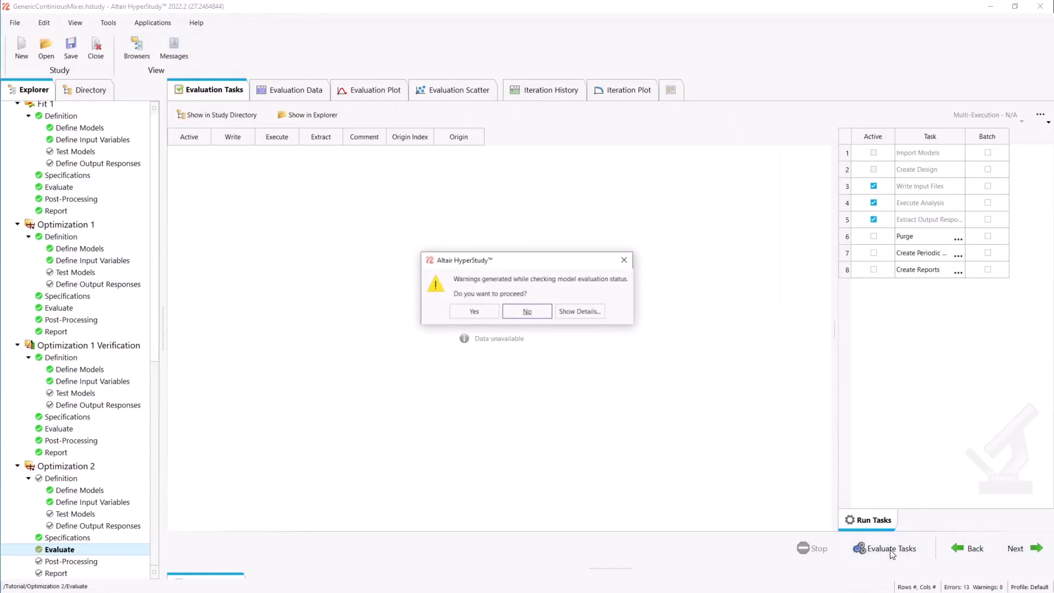
left_click(474, 311)
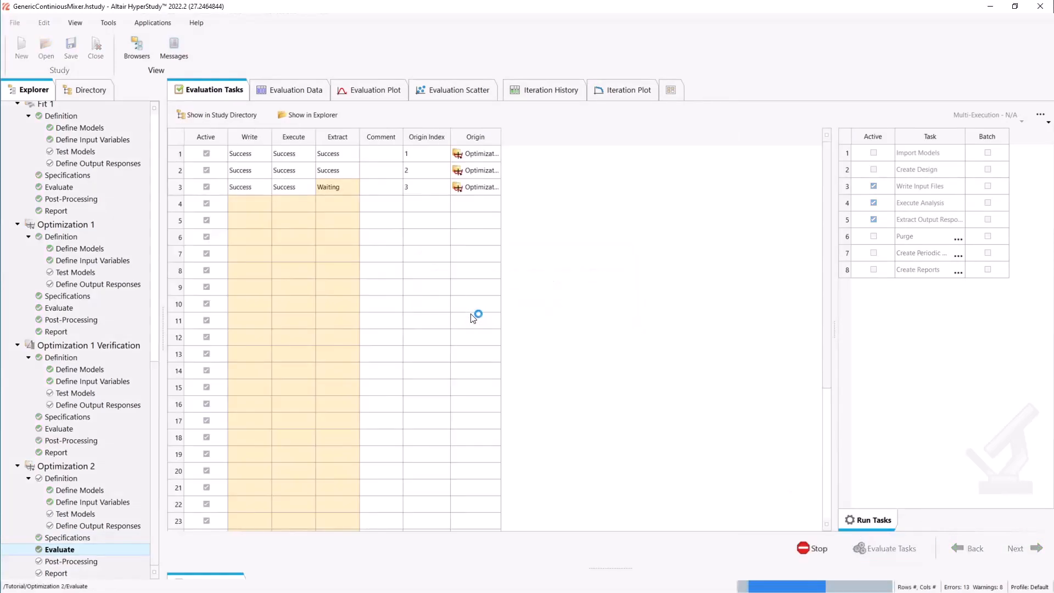
left_click(375, 88)
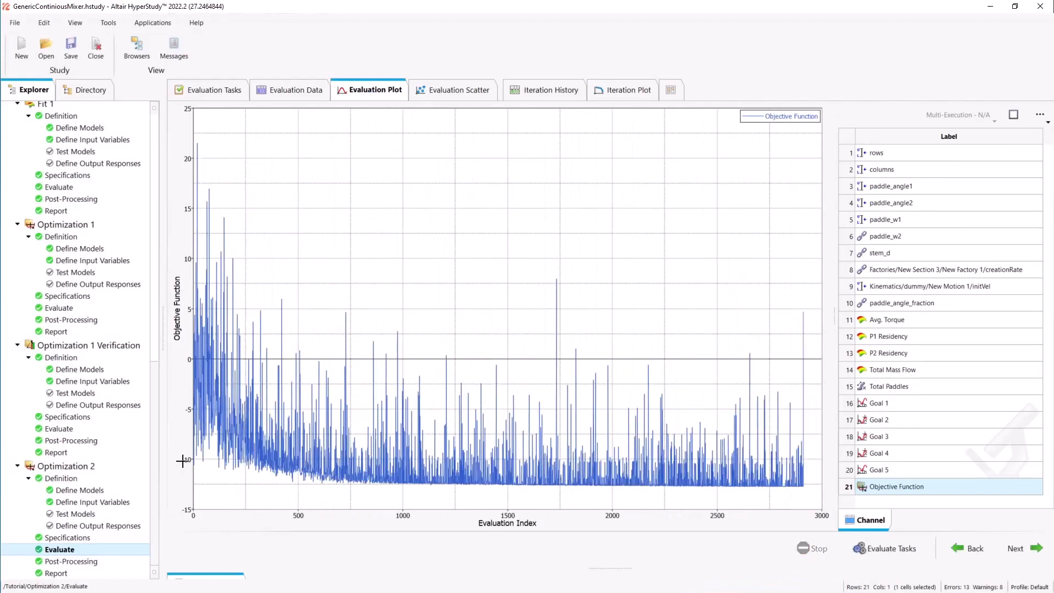
- Review Optimization 2's single optimum, run 2721, in the Optima window of Post-Processing
left_click(72, 561)
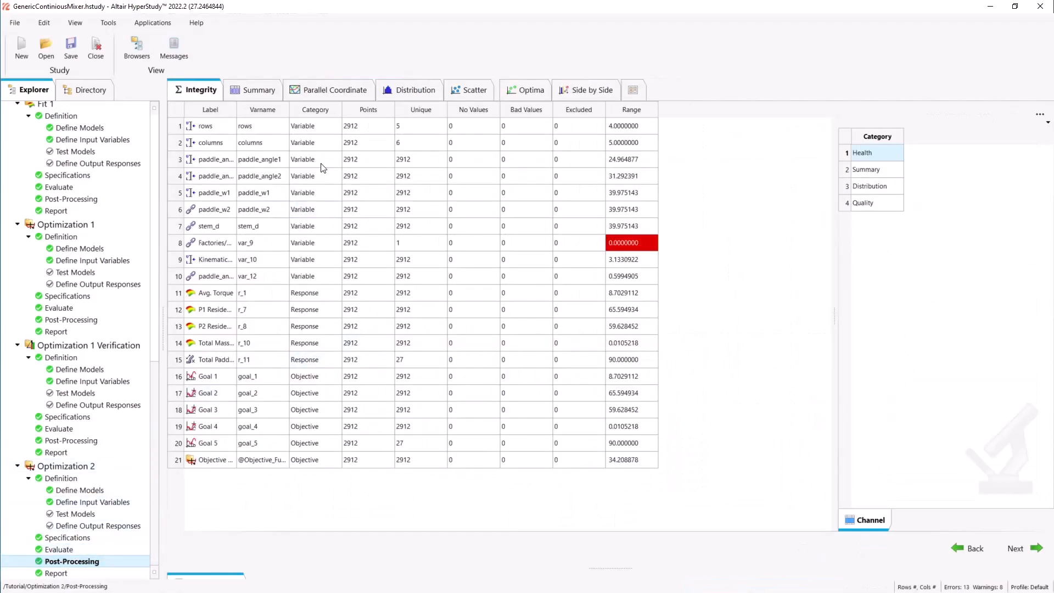
left_click(531, 89)
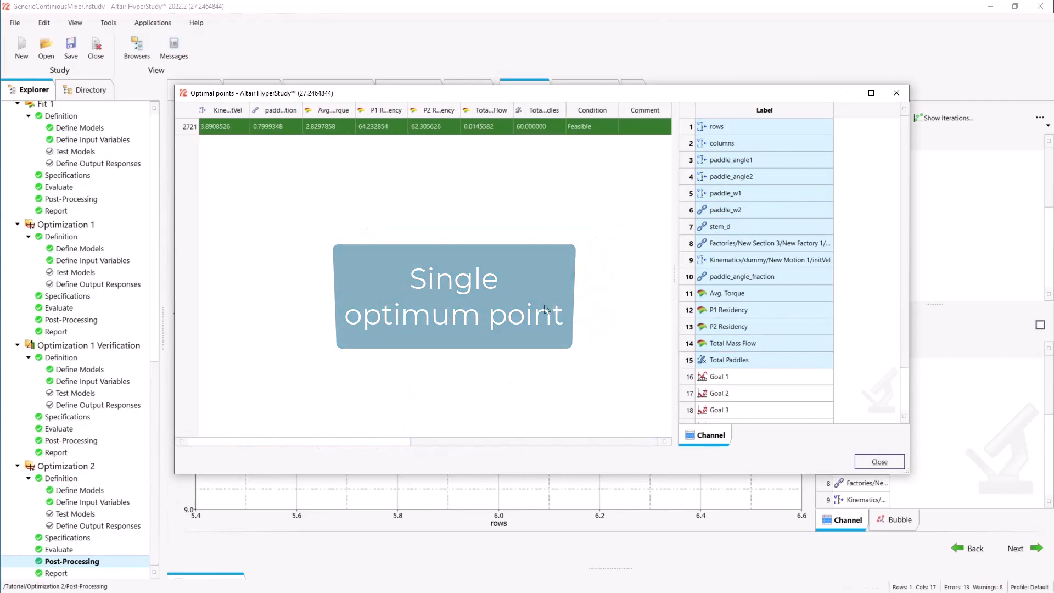
left_click(878, 462)
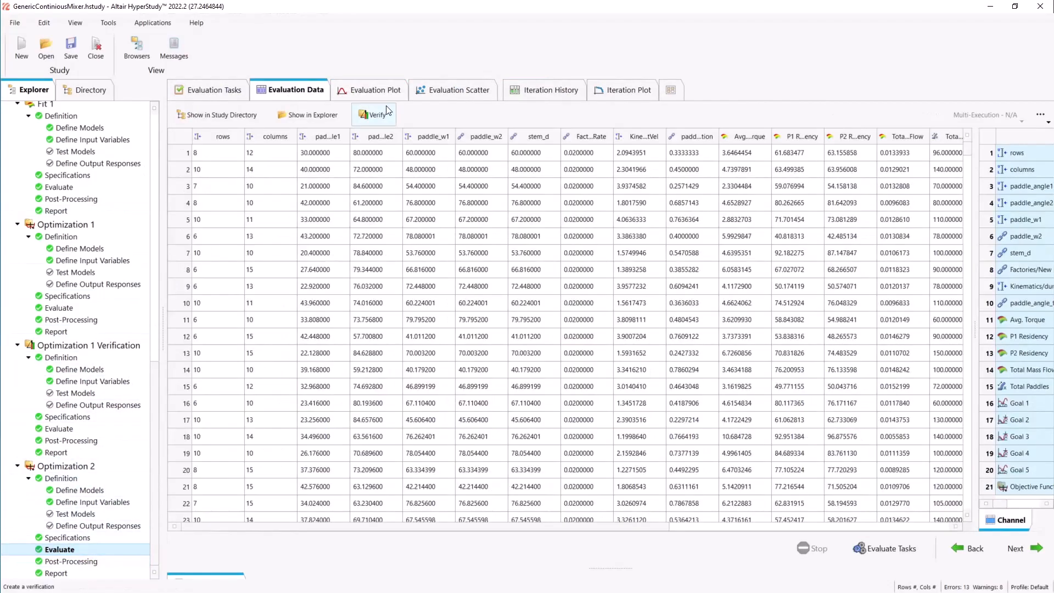
- Create Optimization 2 Verification with Verify Optimal mode and evaluate the optimum design
left_click(373, 114)
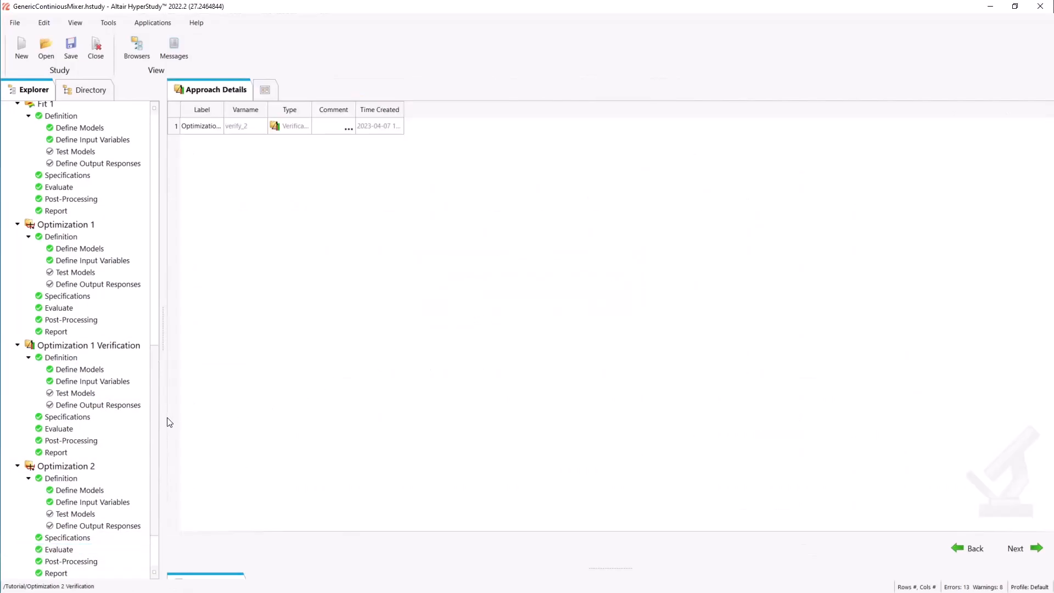
left_click(68, 537)
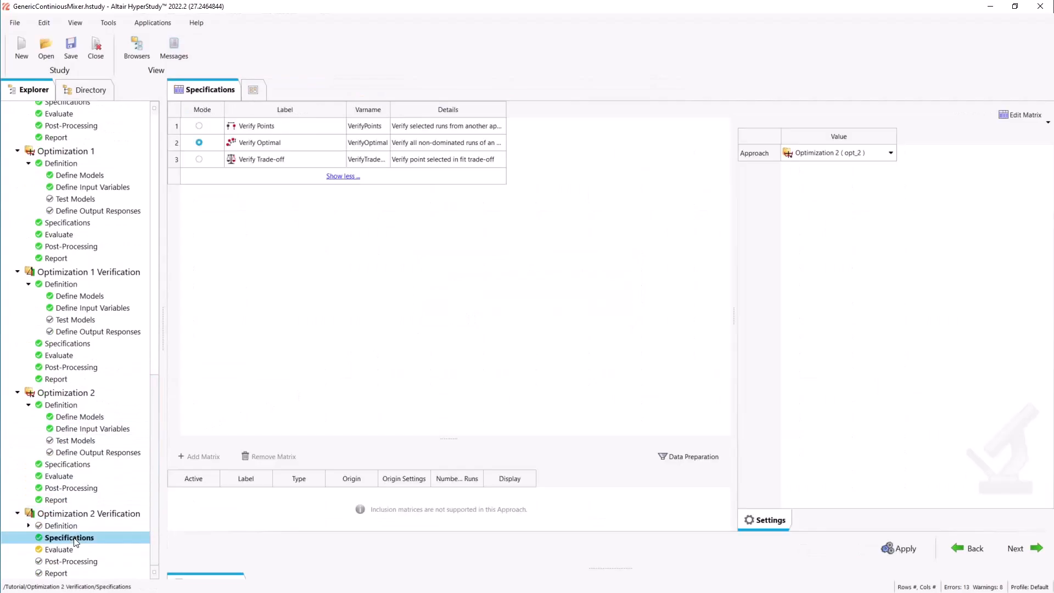
left_click(59, 549)
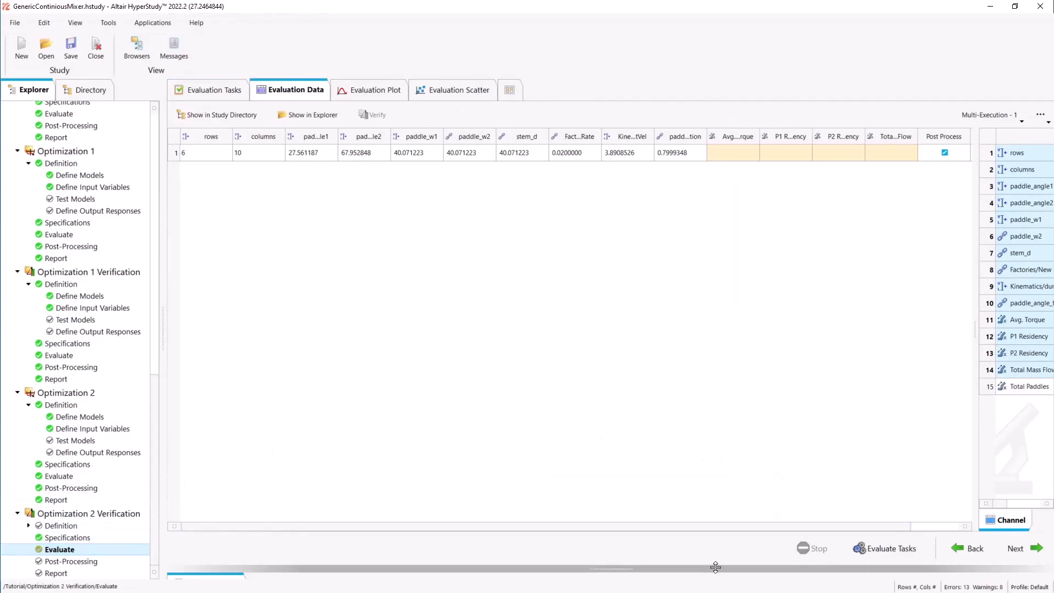
left_click(886, 492)
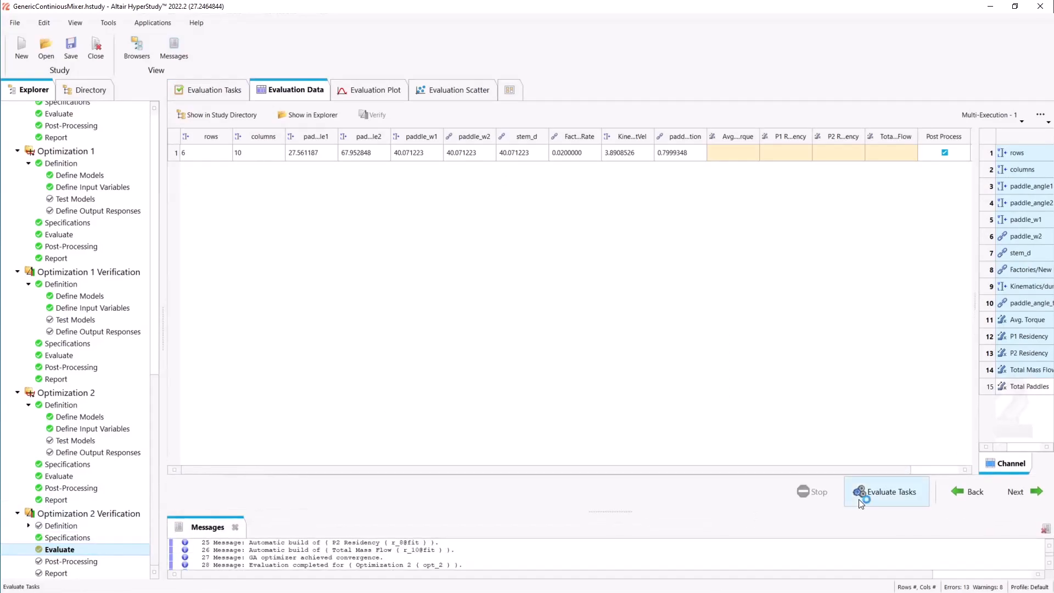
left_click(890, 492)
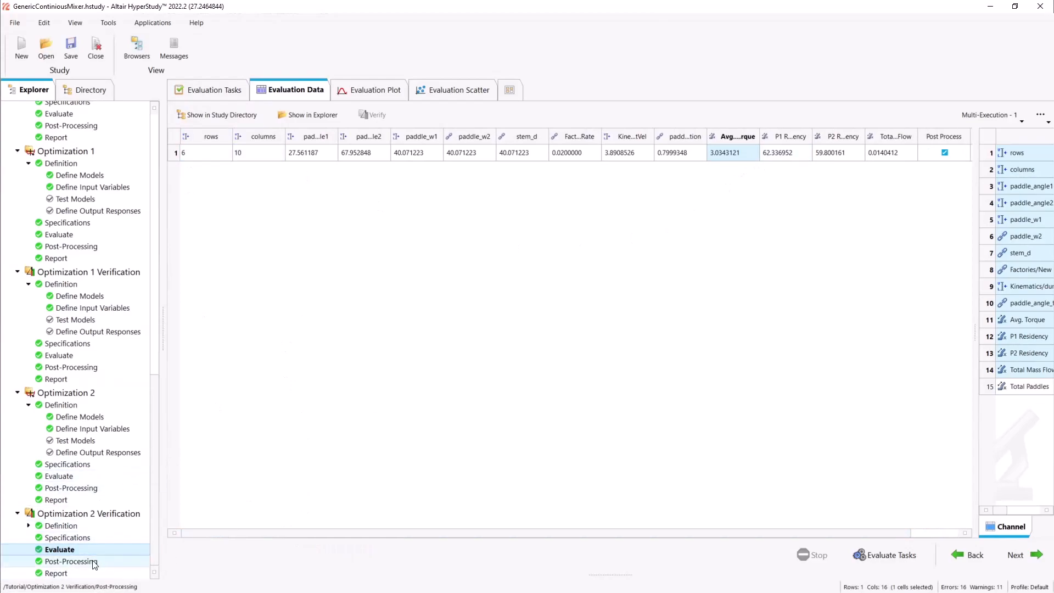
- Show the verification delta plot of Avg. Torque original versus verified for run 2721
left_click(72, 561)
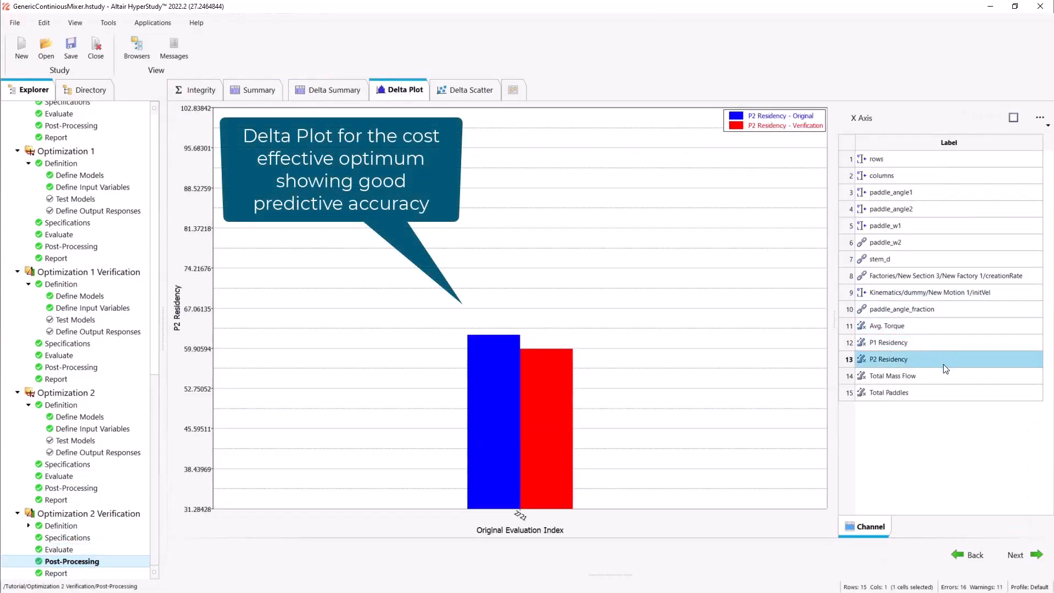
mouse_move(937, 367)
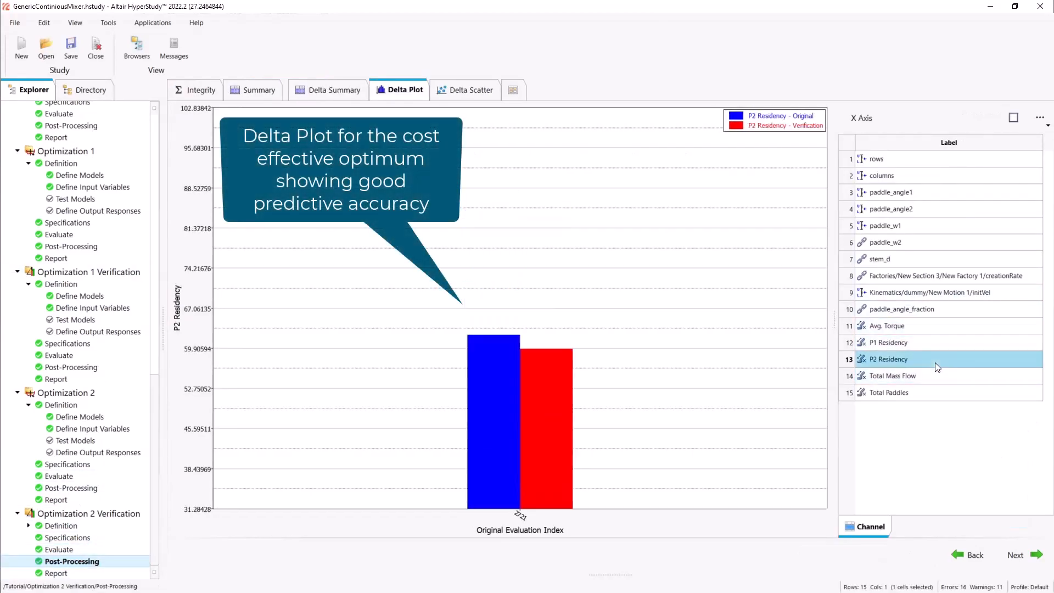
left_click(886, 325)
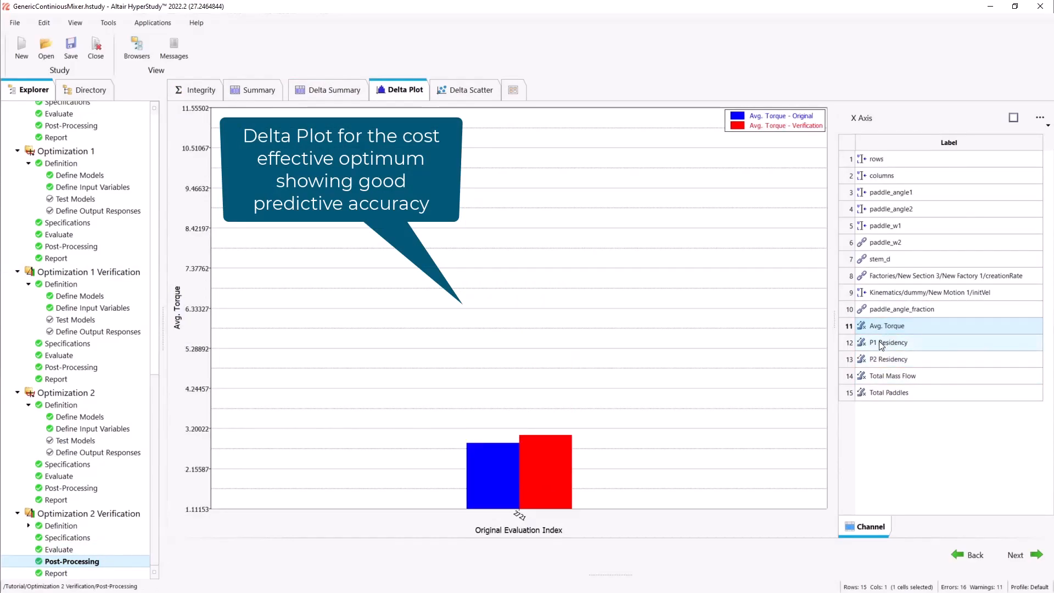